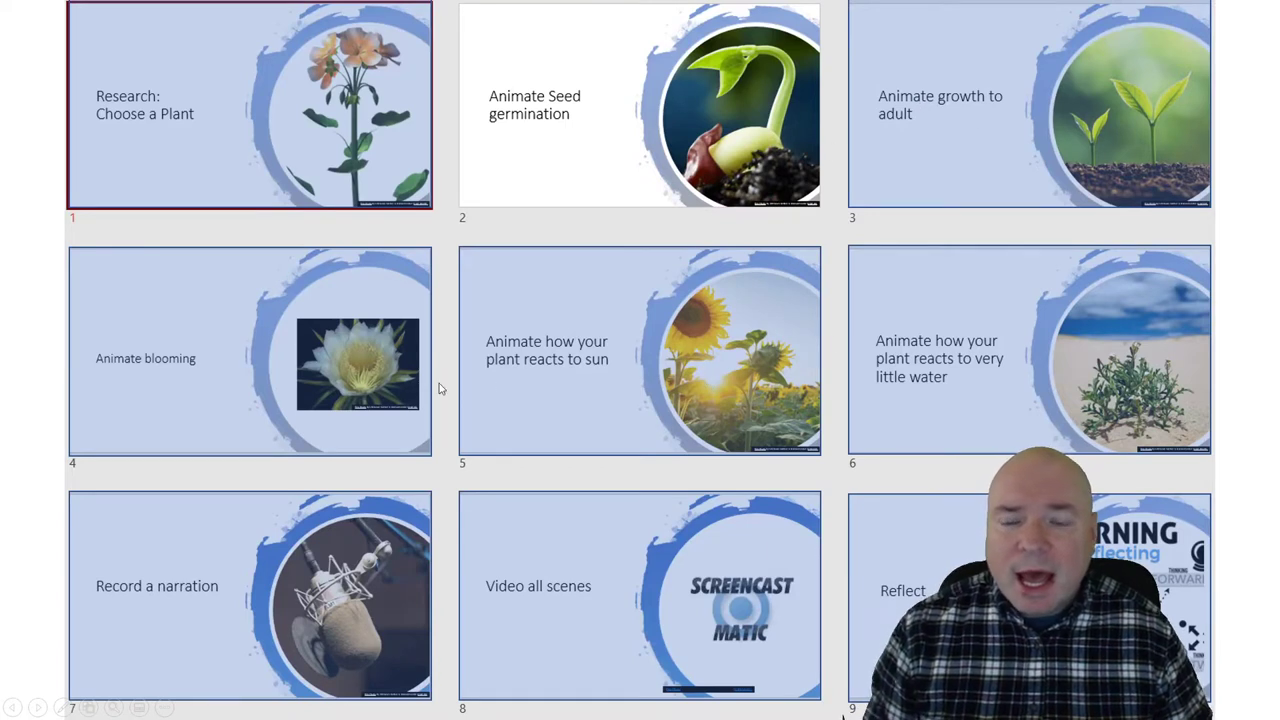
mouse_move(1008, 360)
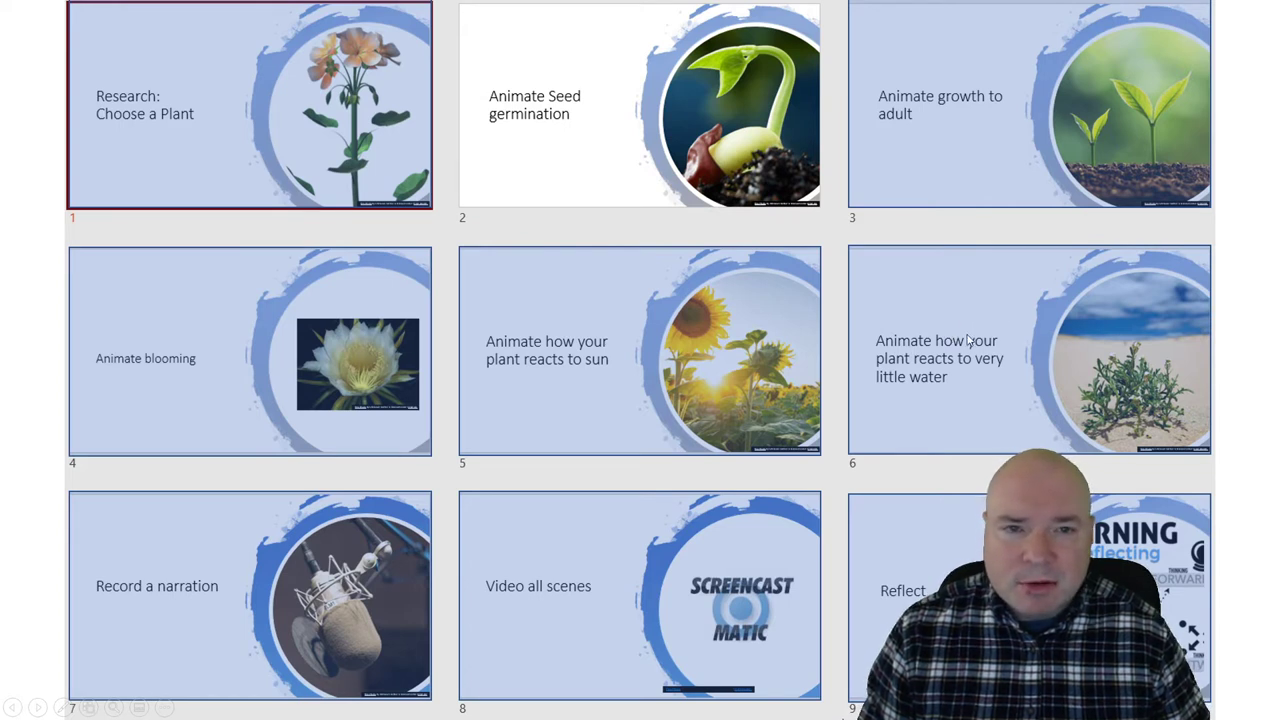
mouse_move(976, 348)
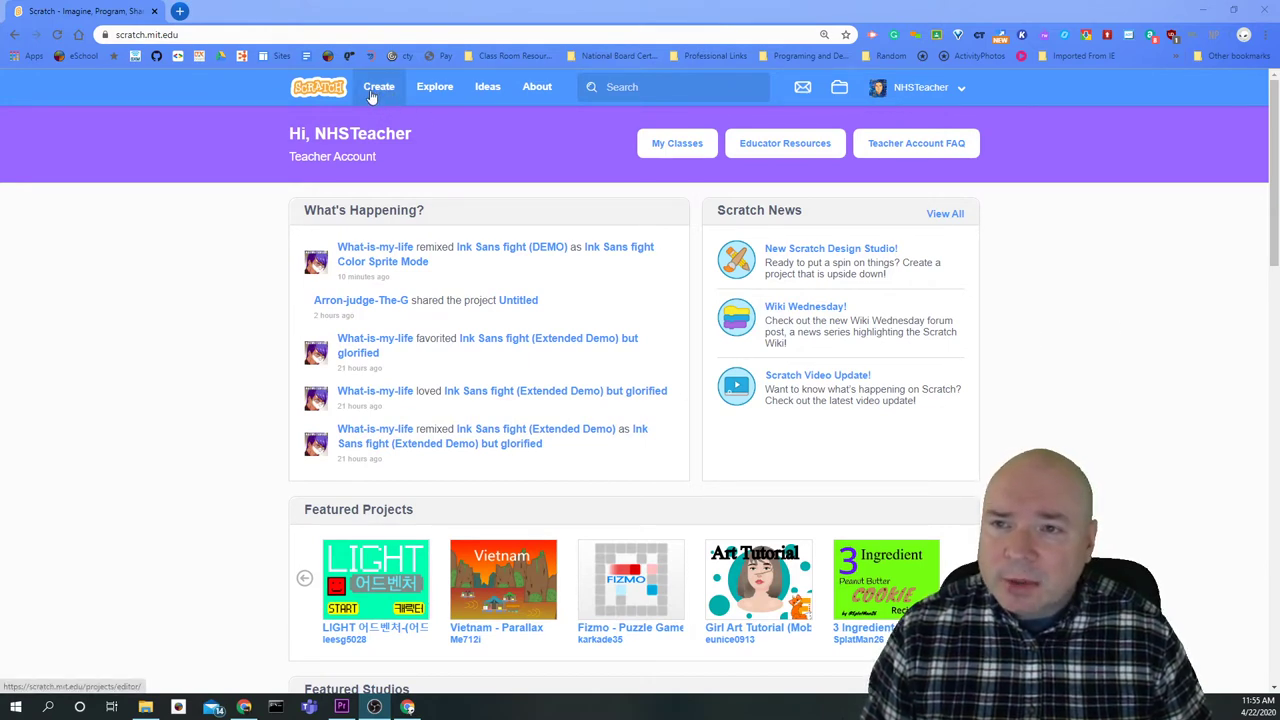
- Create a new project, rename it 'Seed' and share it publicly
left_click(378, 88)
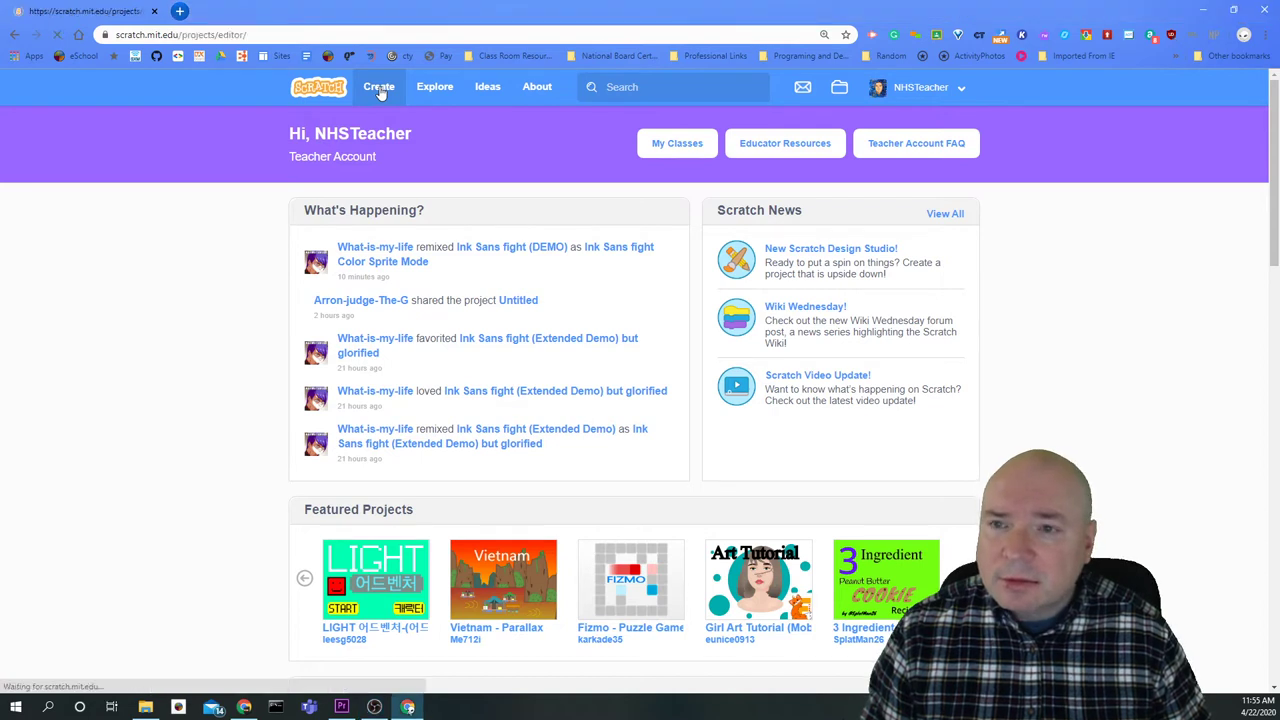
left_click(378, 88)
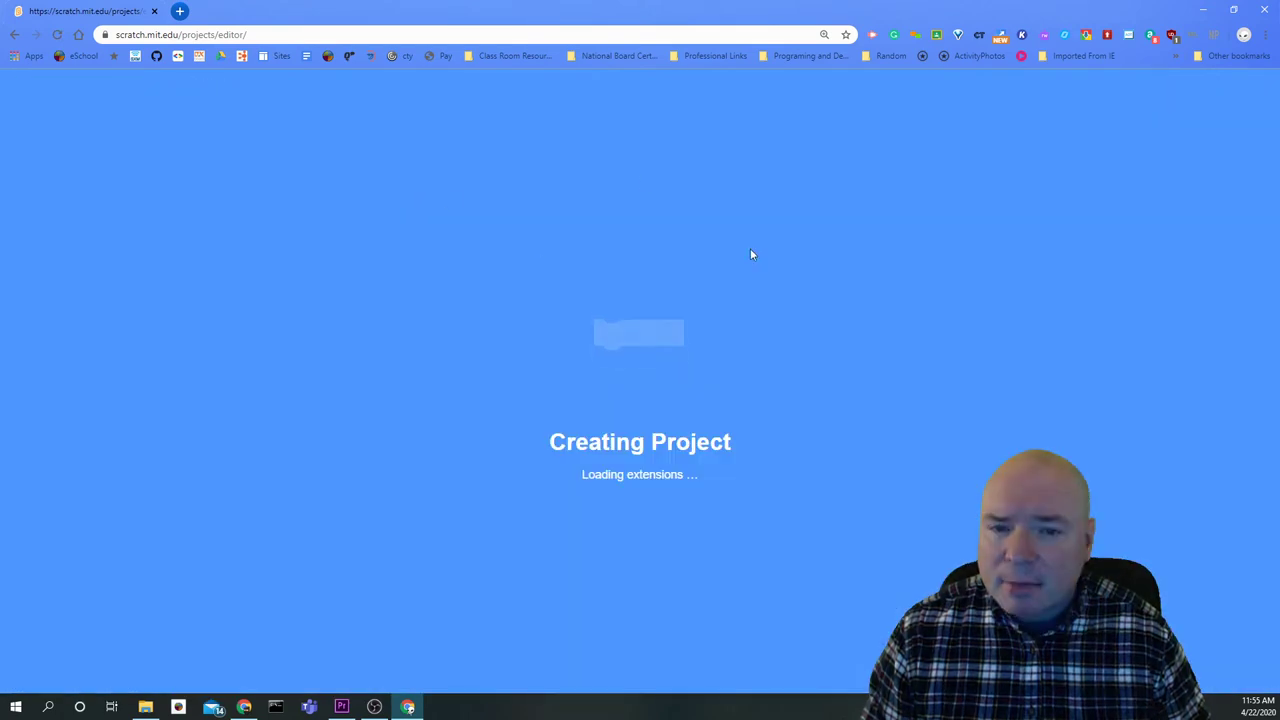
mouse_move(464, 188)
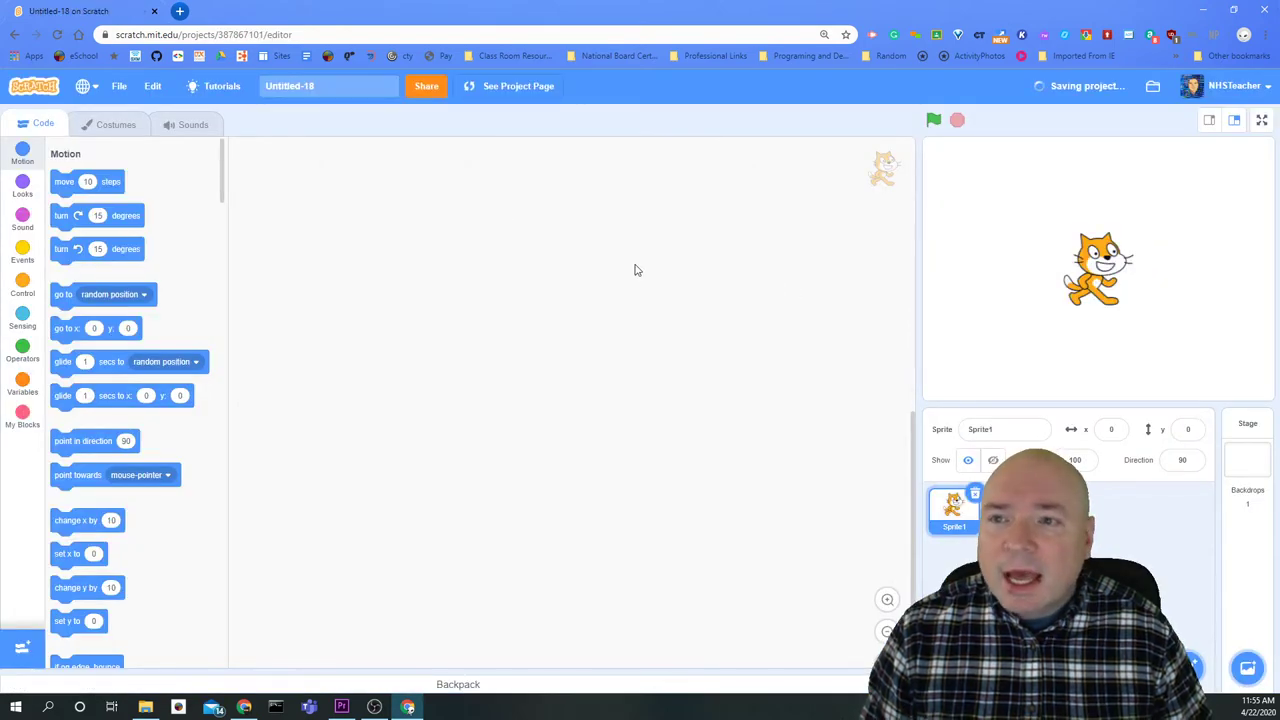
left_click(328, 86)
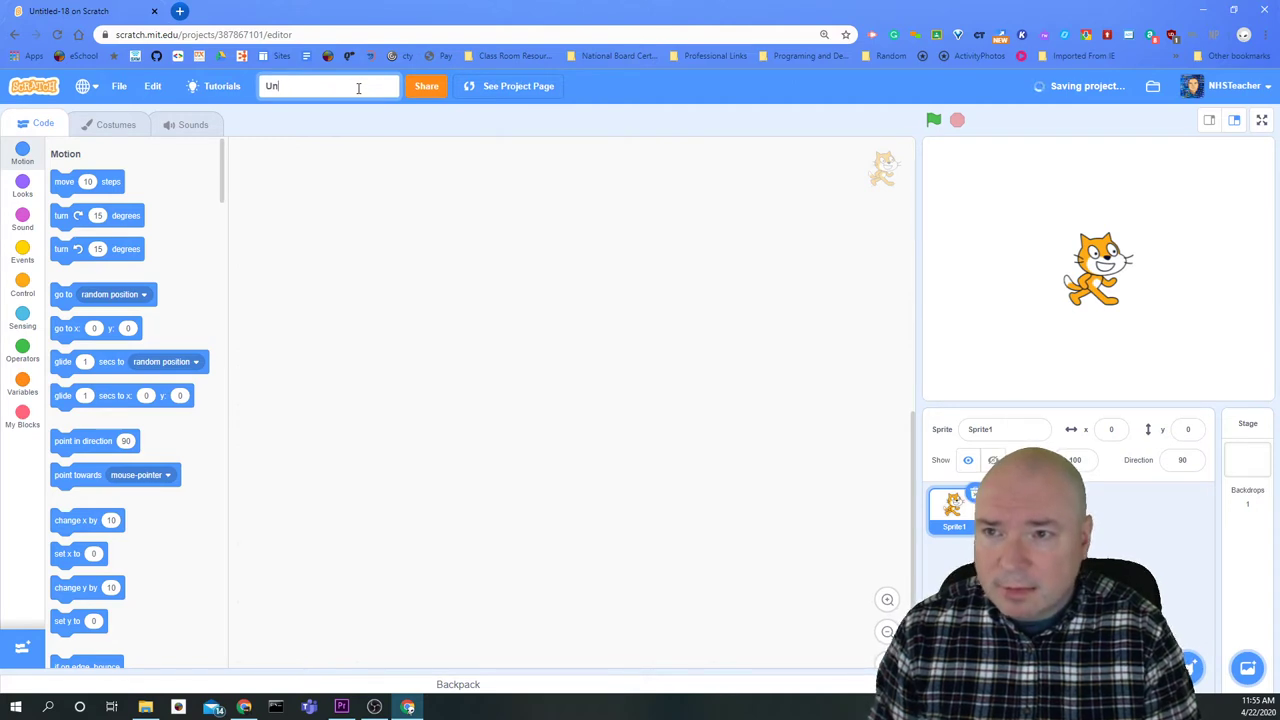
type("Seed")
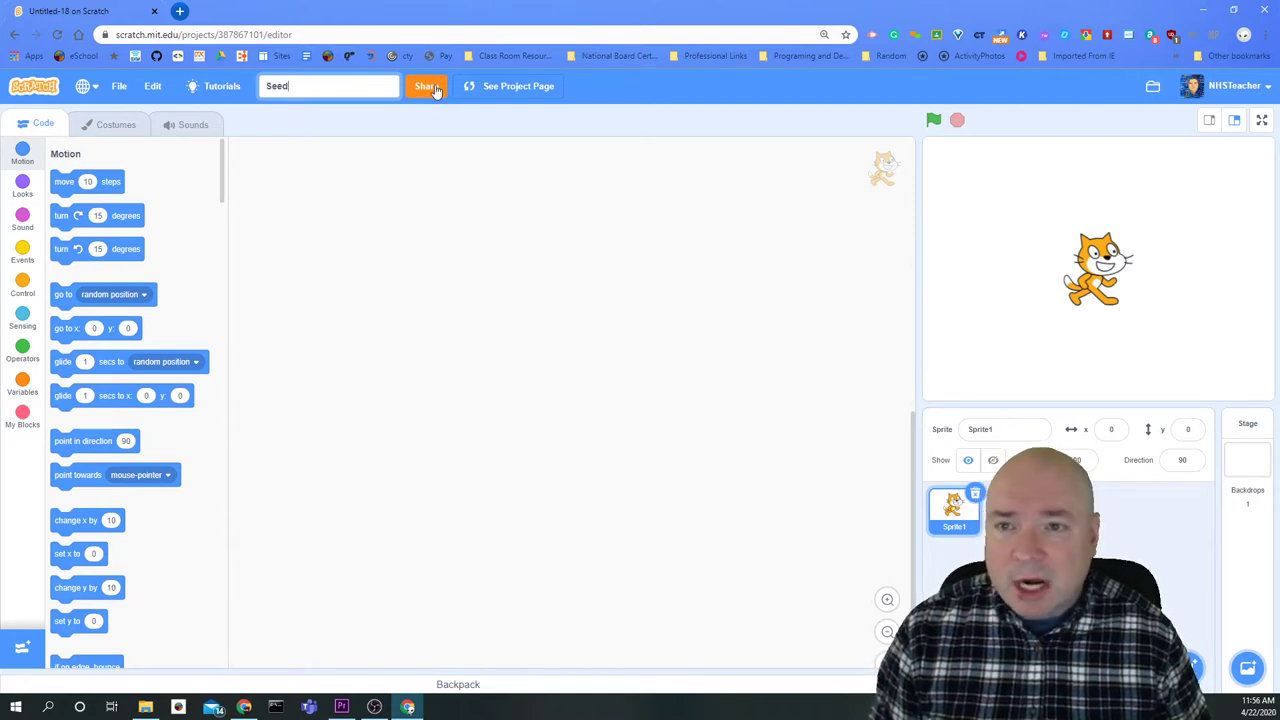
left_click(424, 86)
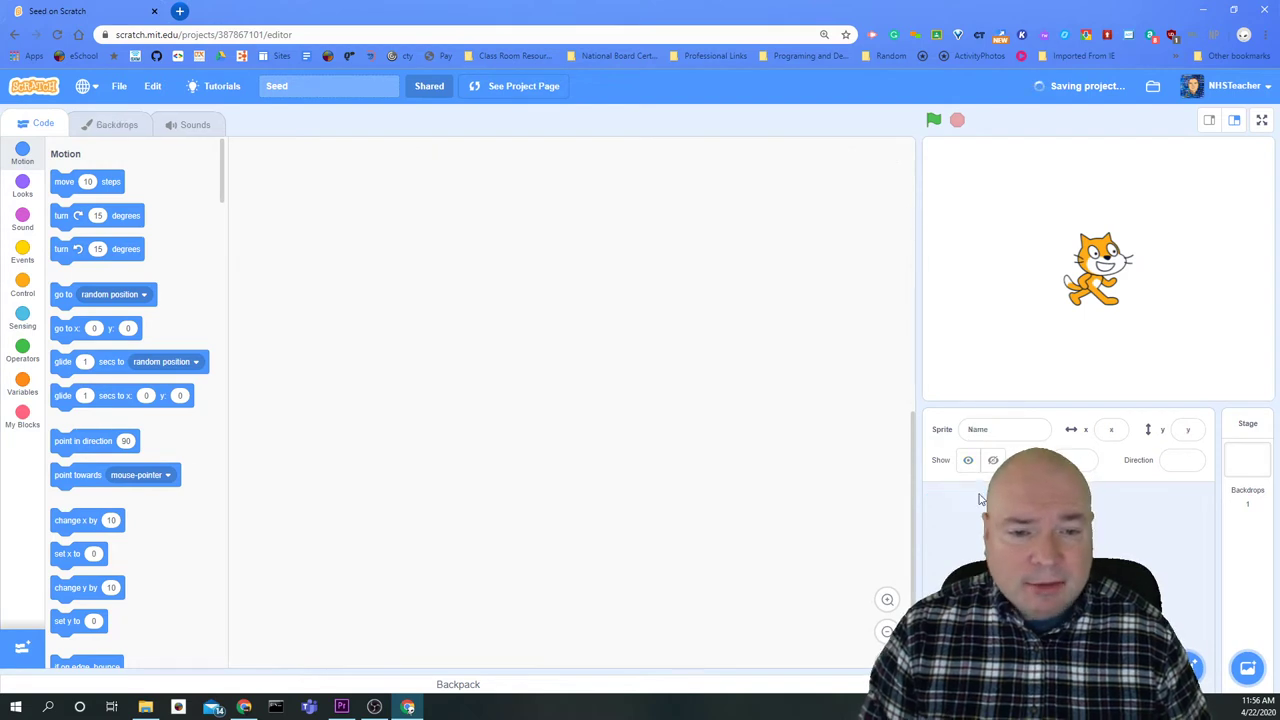
- Visit the shared project page, then go back inside the Seed project to edit it
left_click(1248, 460)
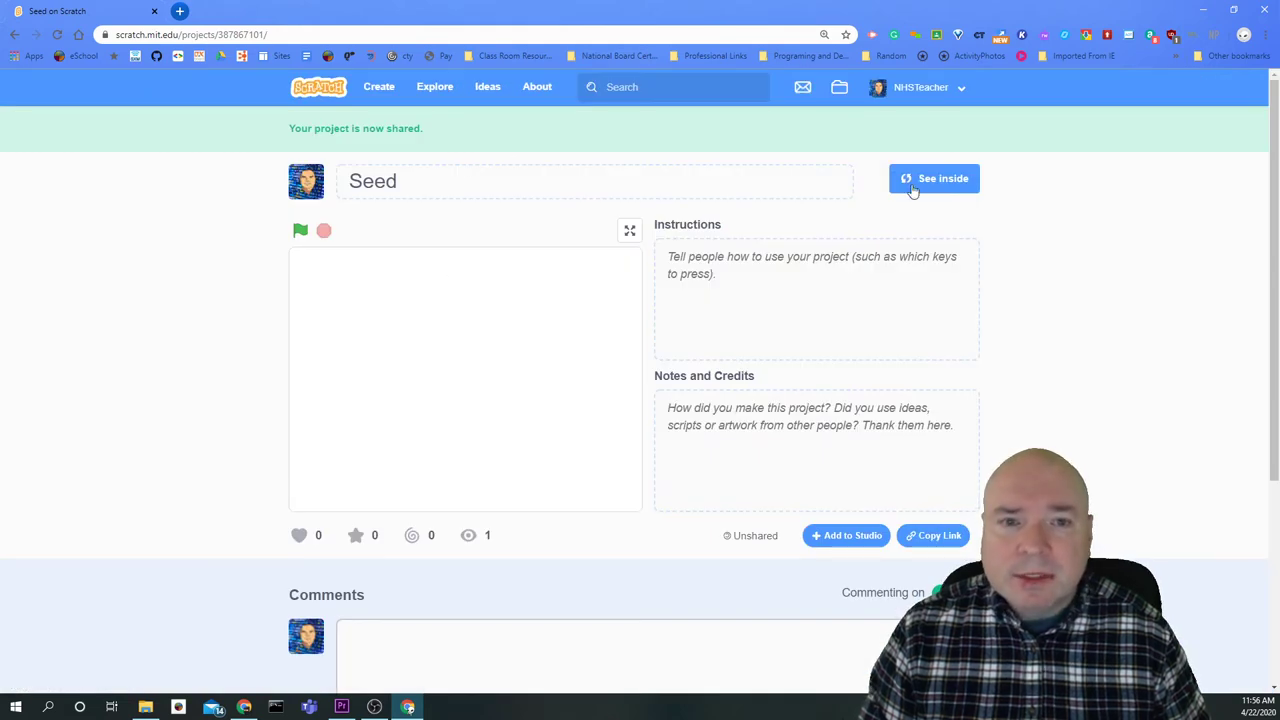
left_click(932, 178)
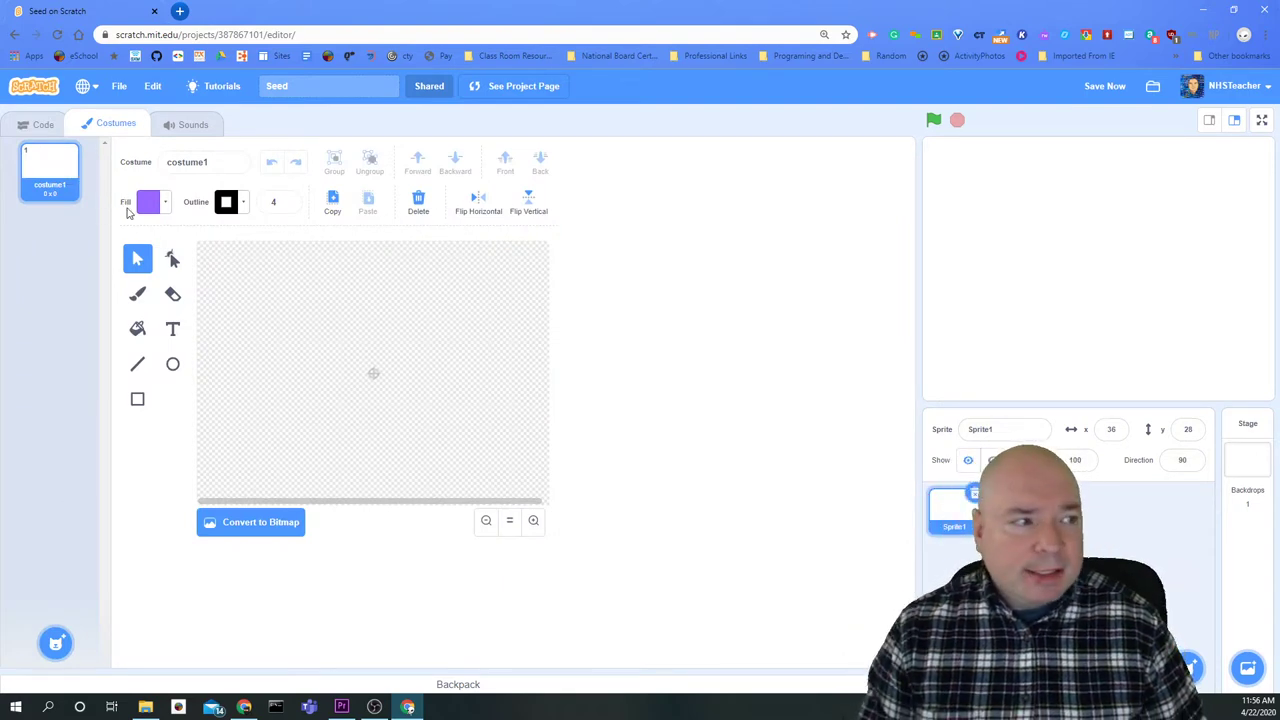
mouse_move(338, 330)
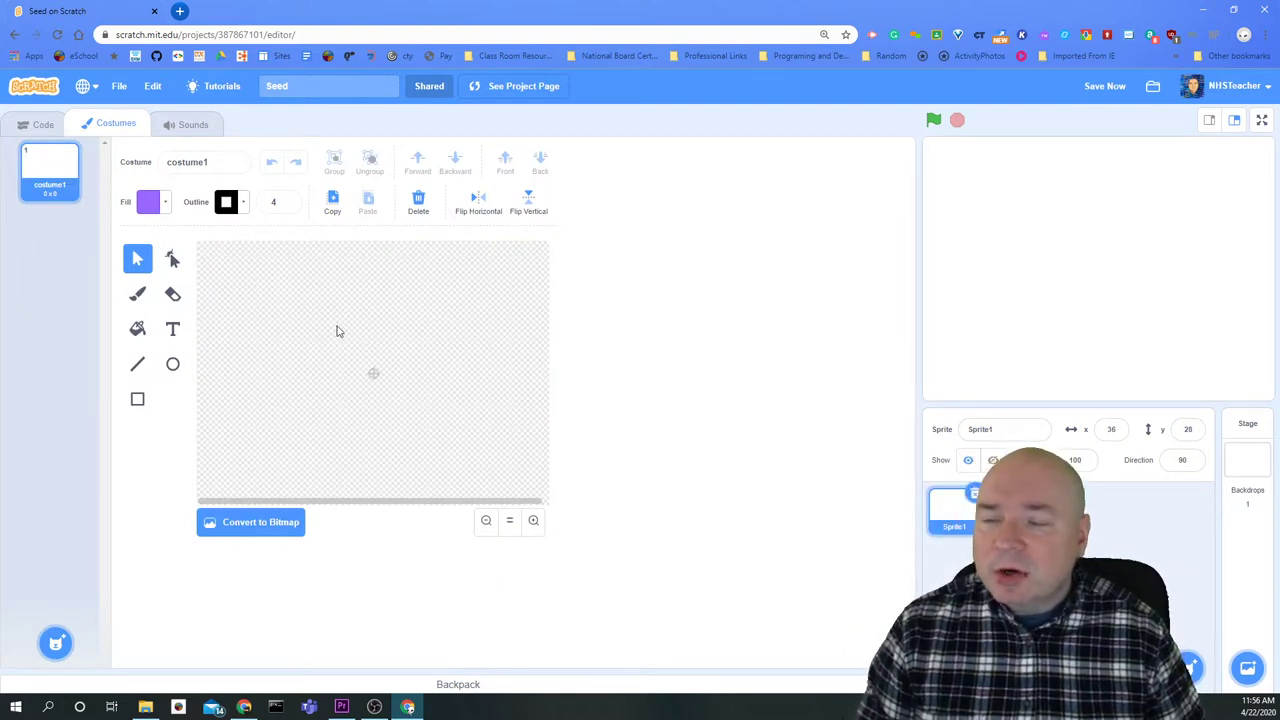
mouse_move(340, 368)
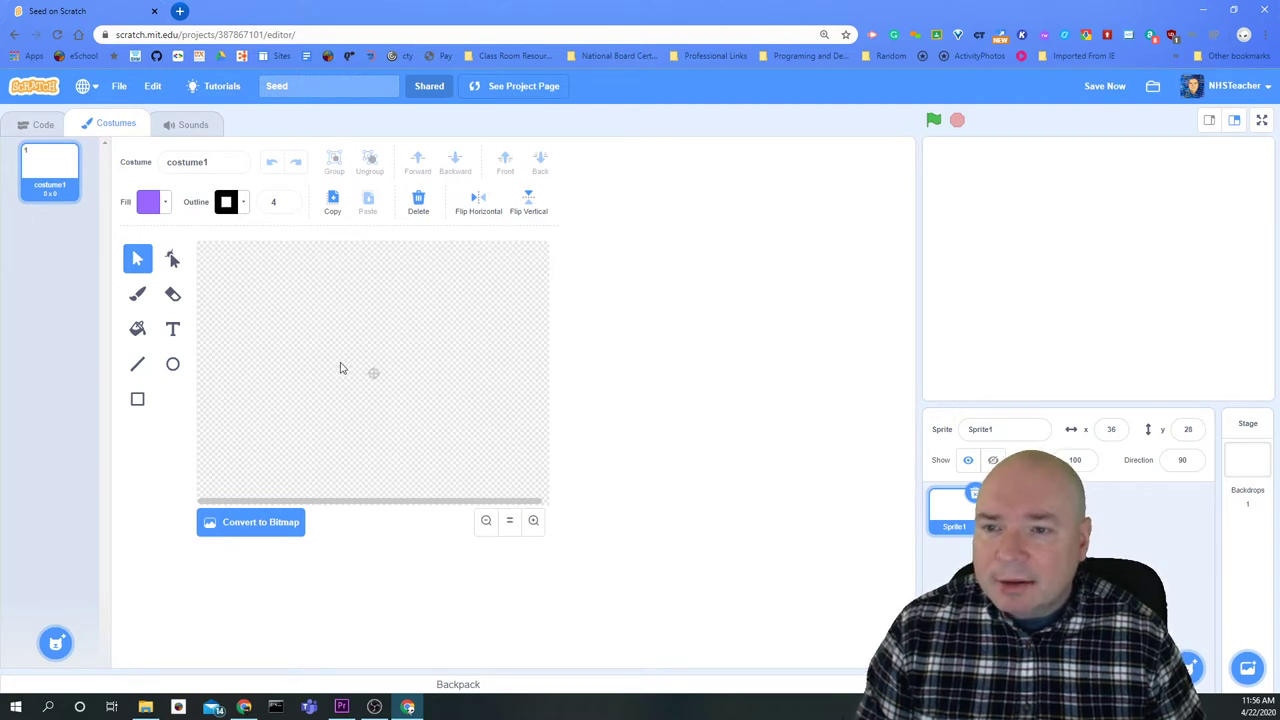
mouse_move(224, 340)
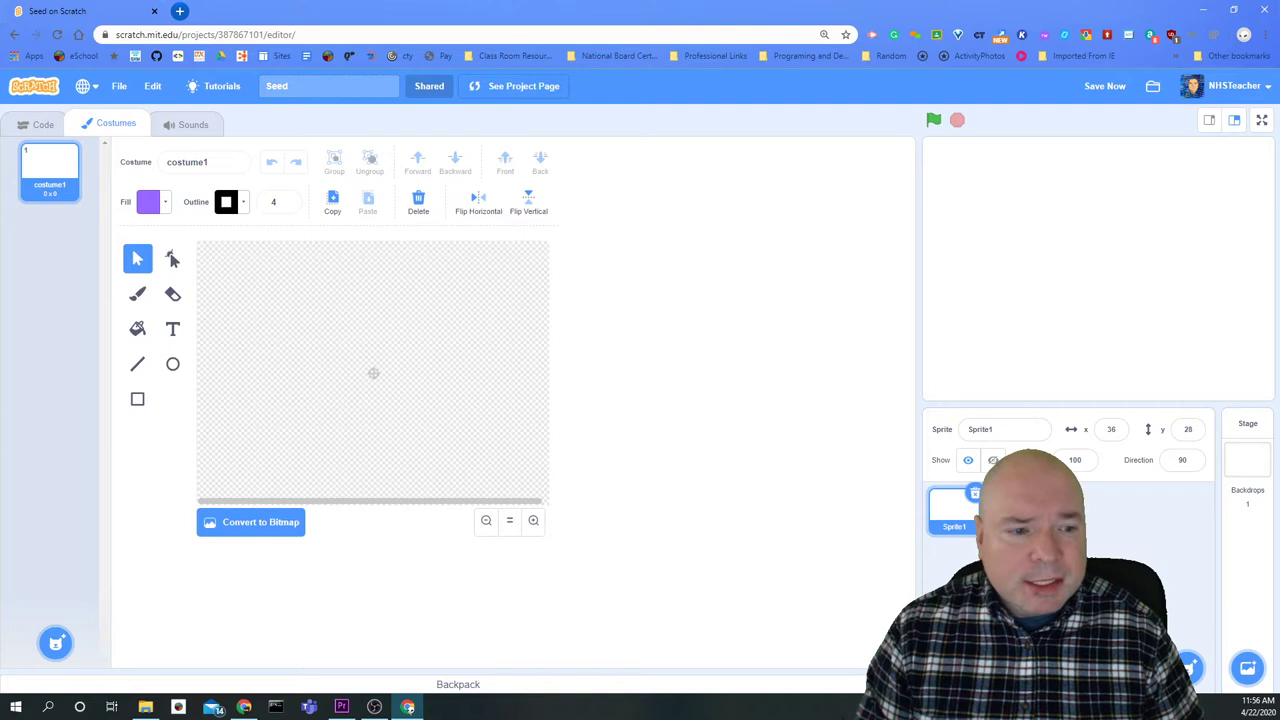
mouse_move(338, 352)
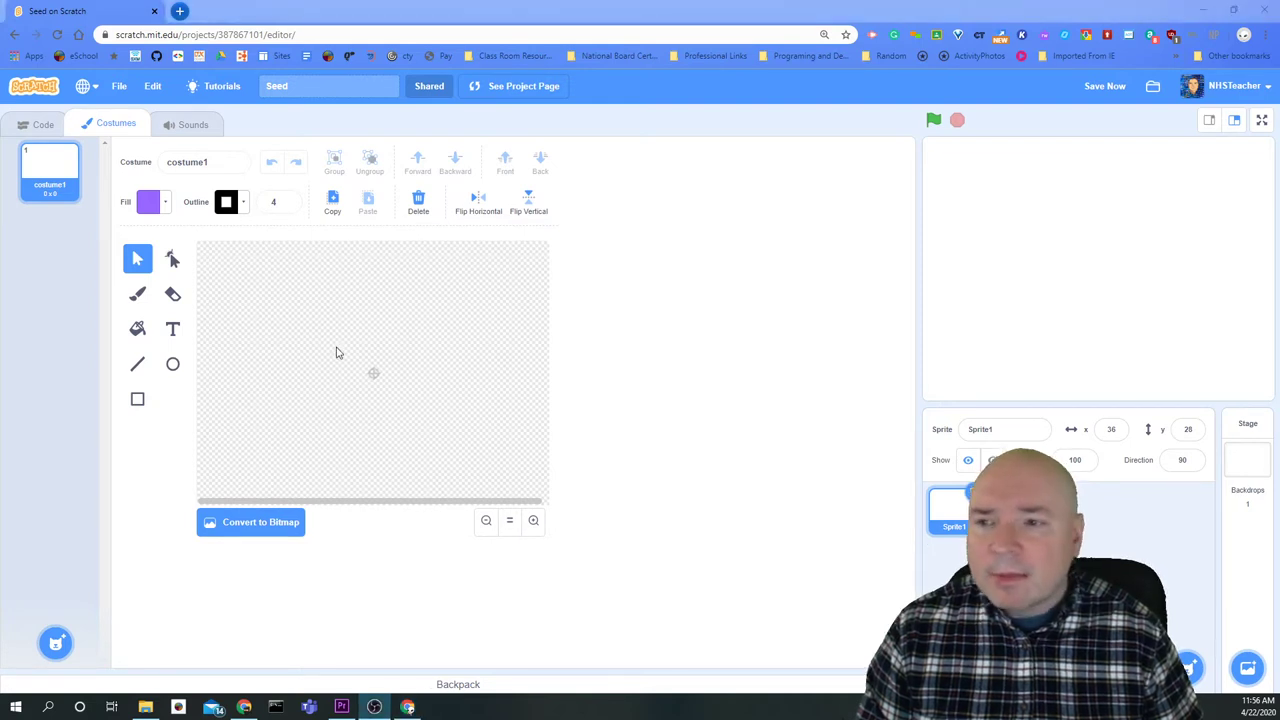
mouse_move(172, 282)
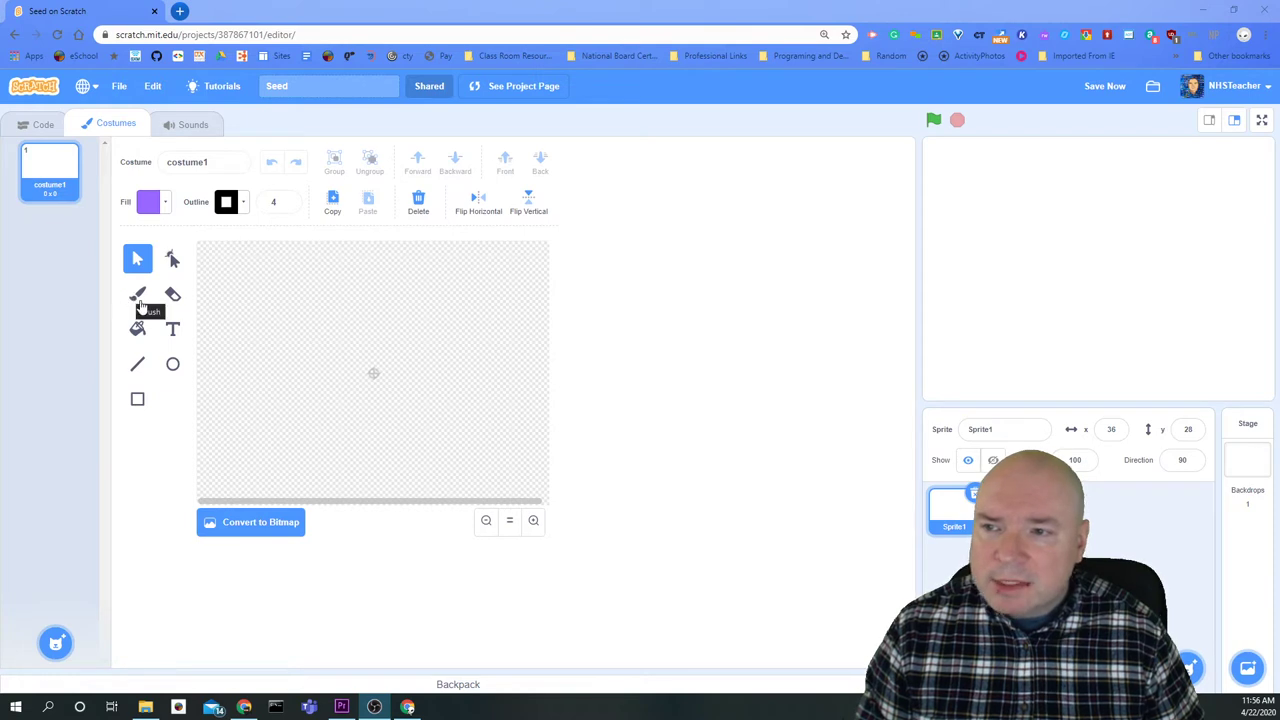
mouse_move(172, 364)
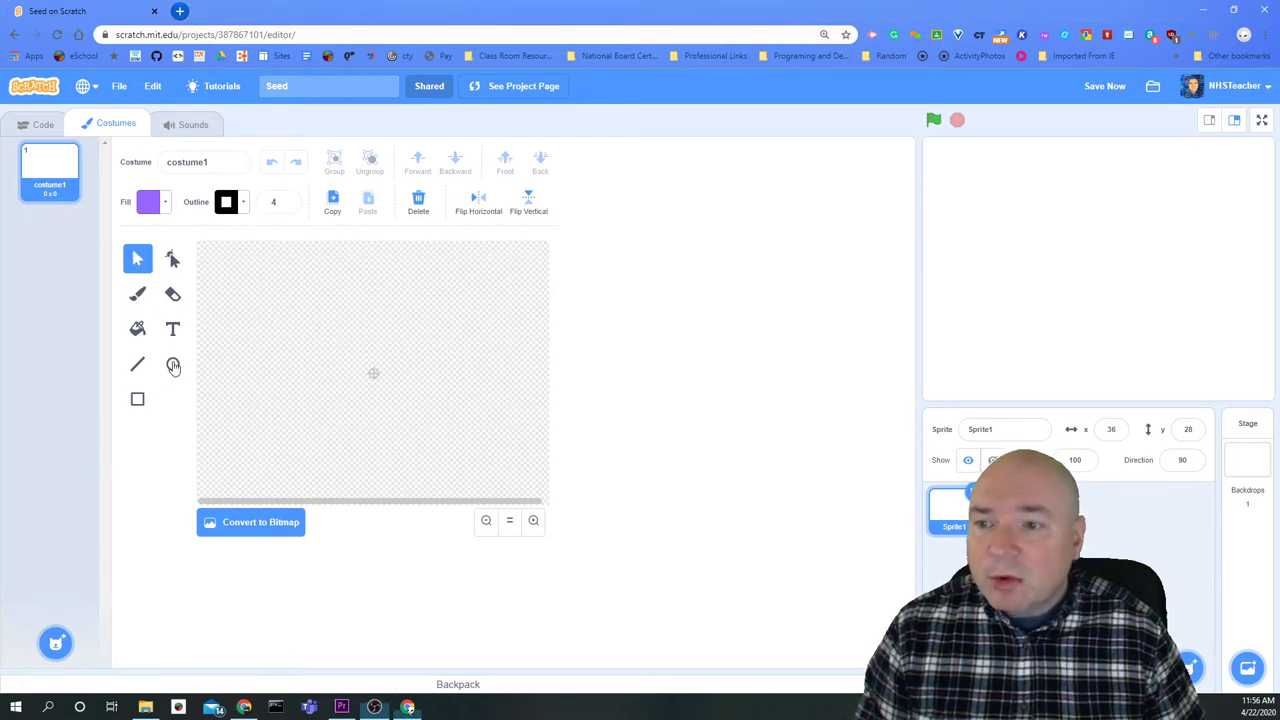
- Choose the Circle tool and shift its fill colour toward blue using the colour sliders
left_click(172, 364)
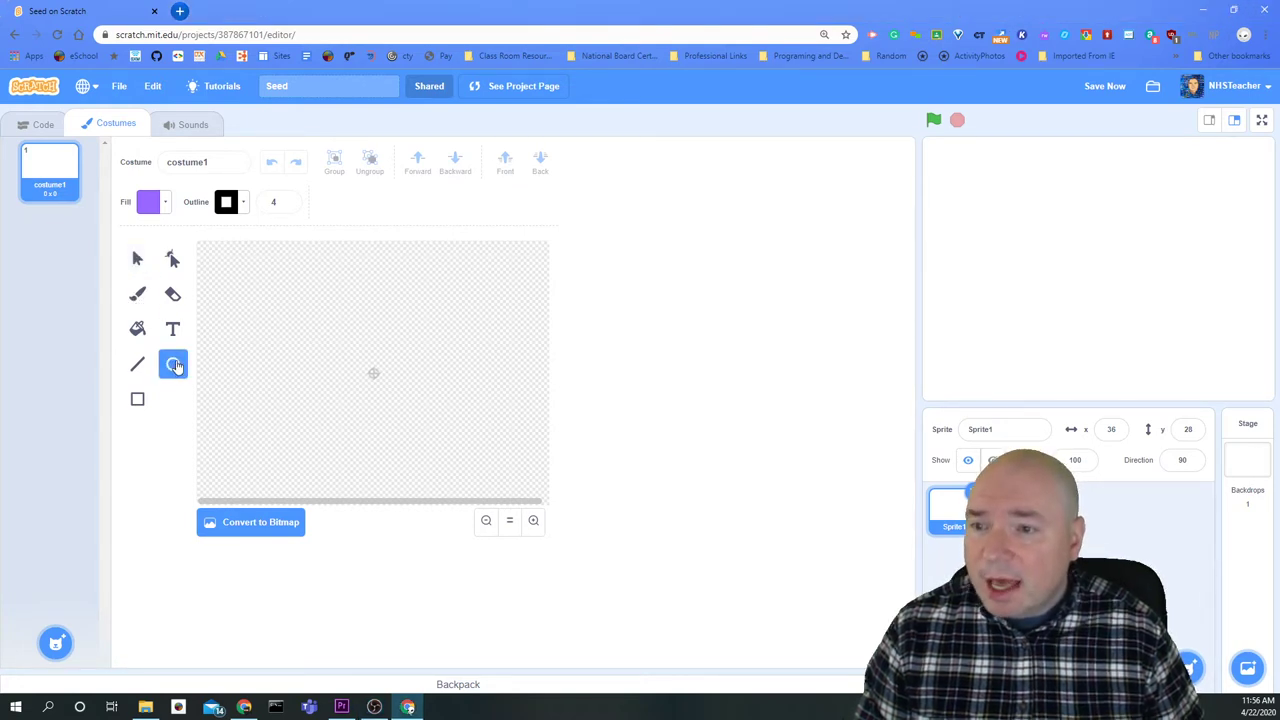
left_click(148, 200)
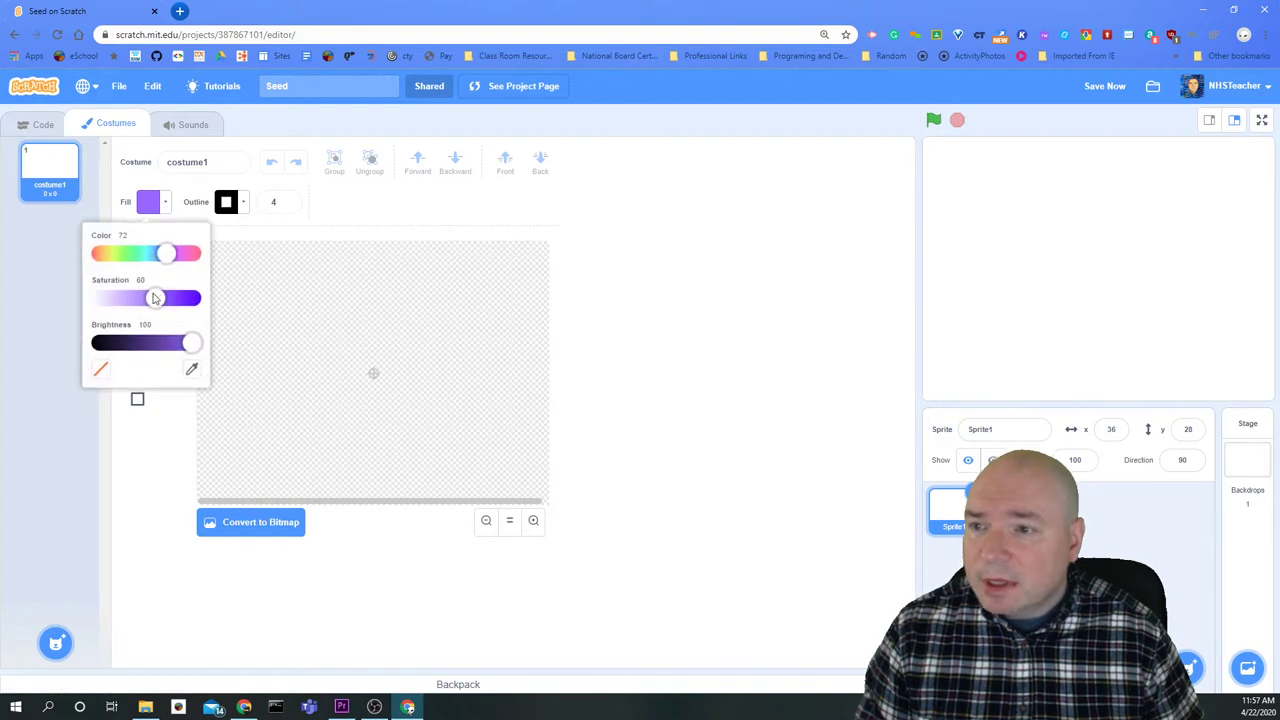
left_click_drag(166, 252, 140, 252)
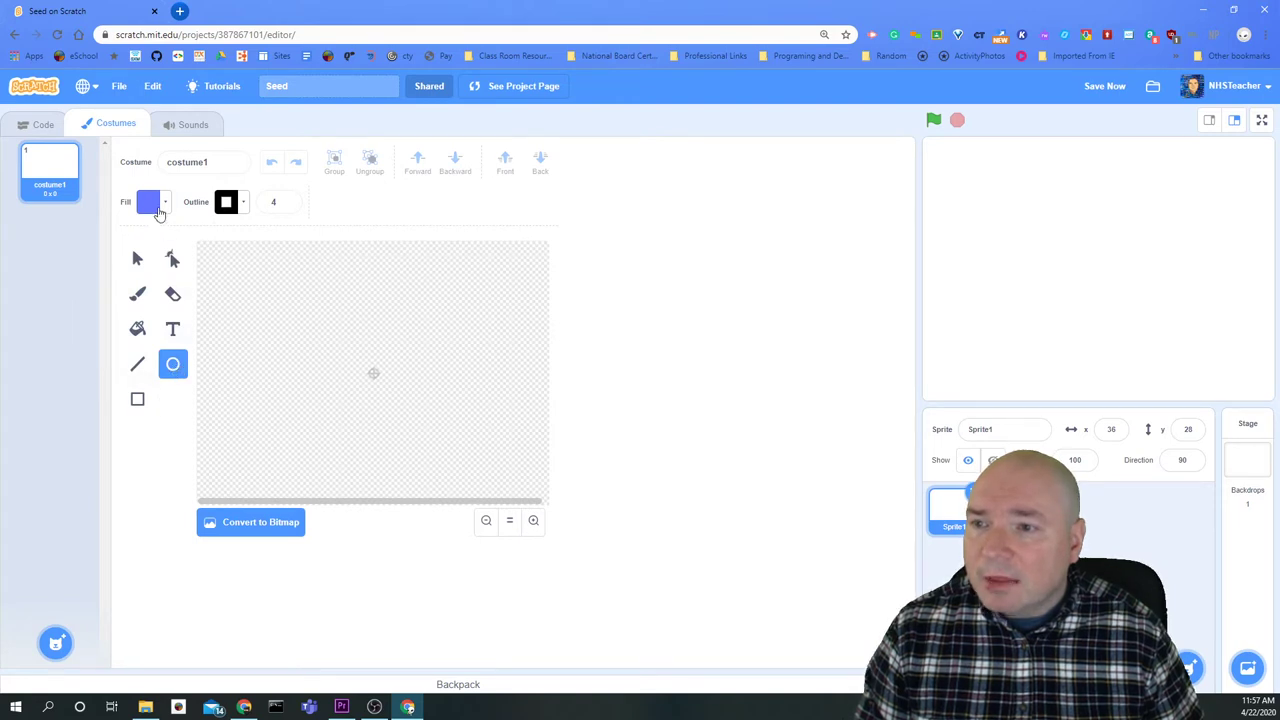
left_click(148, 202)
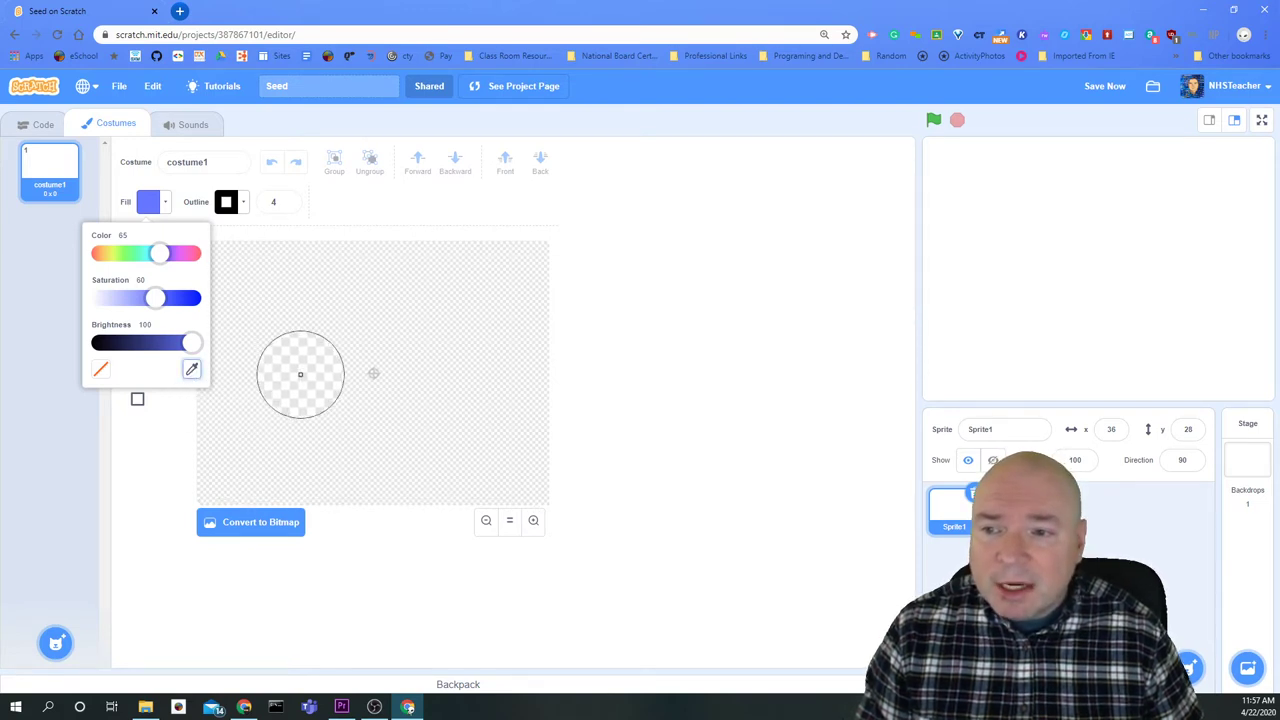
left_click_drag(300, 376, 358, 358)
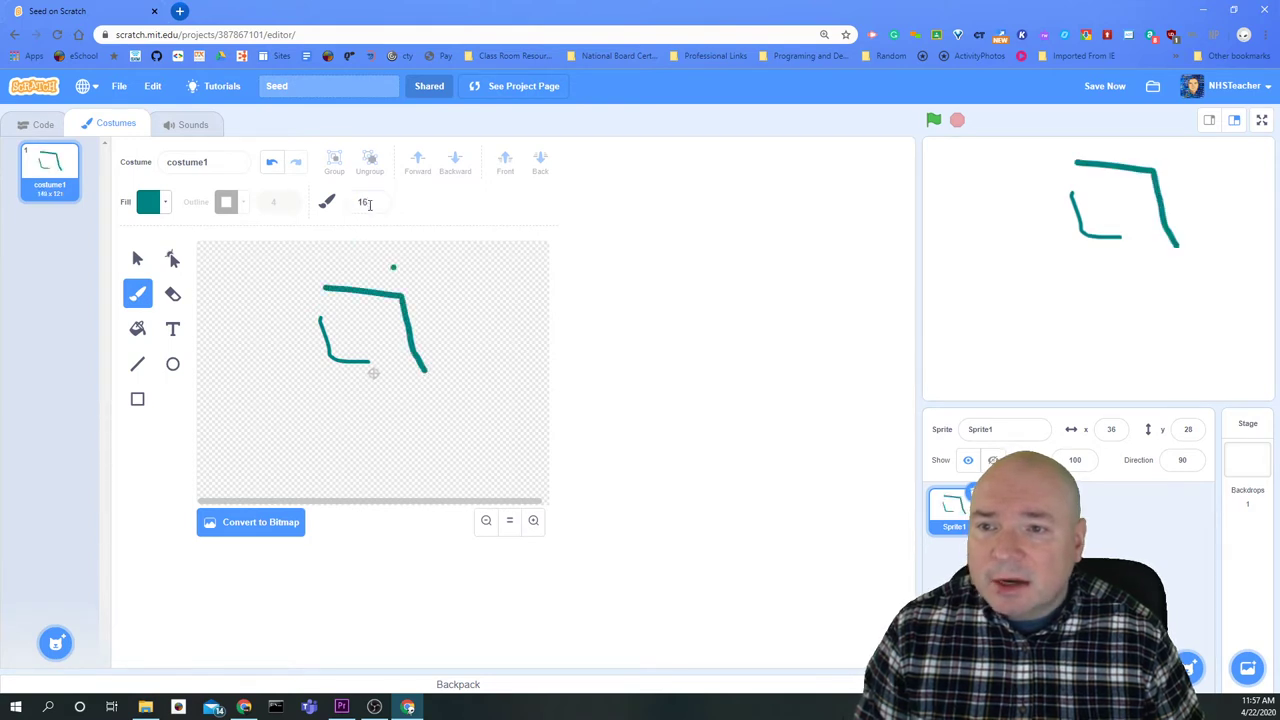
- Paint another teal stroke on costume1 and pick a different paint colour
left_click_drag(324, 320, 296, 384)
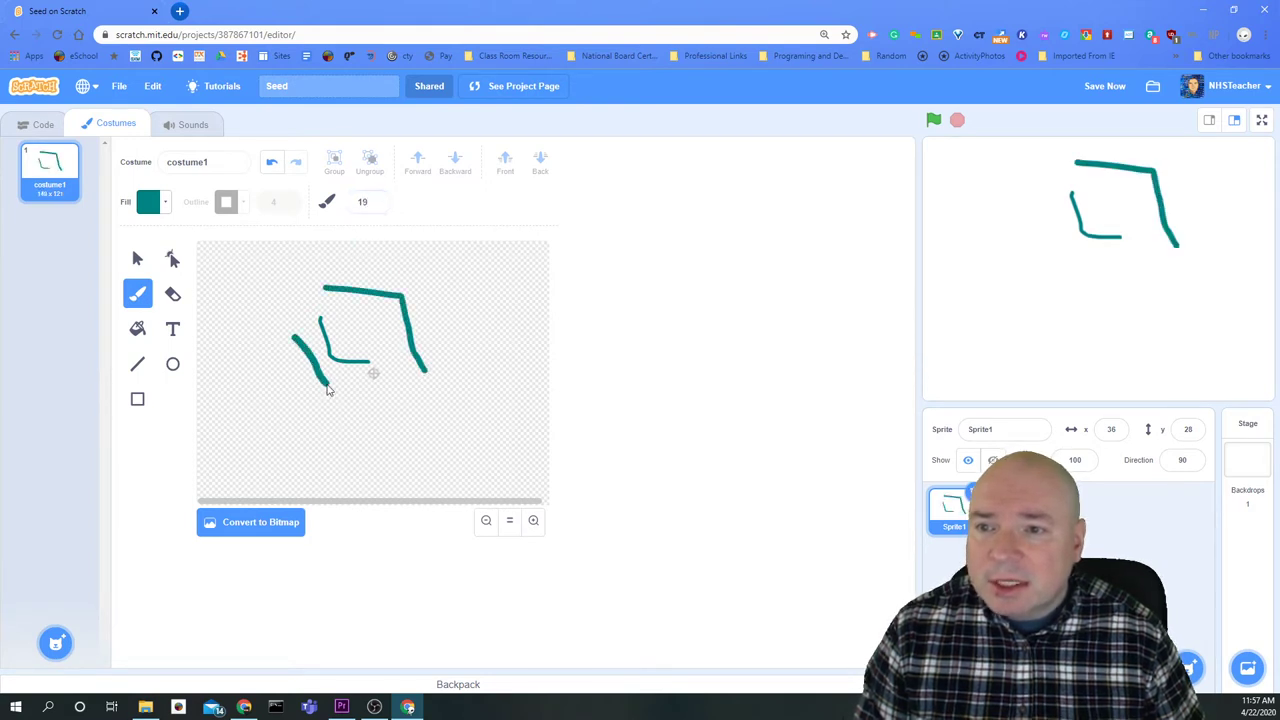
left_click(148, 200)
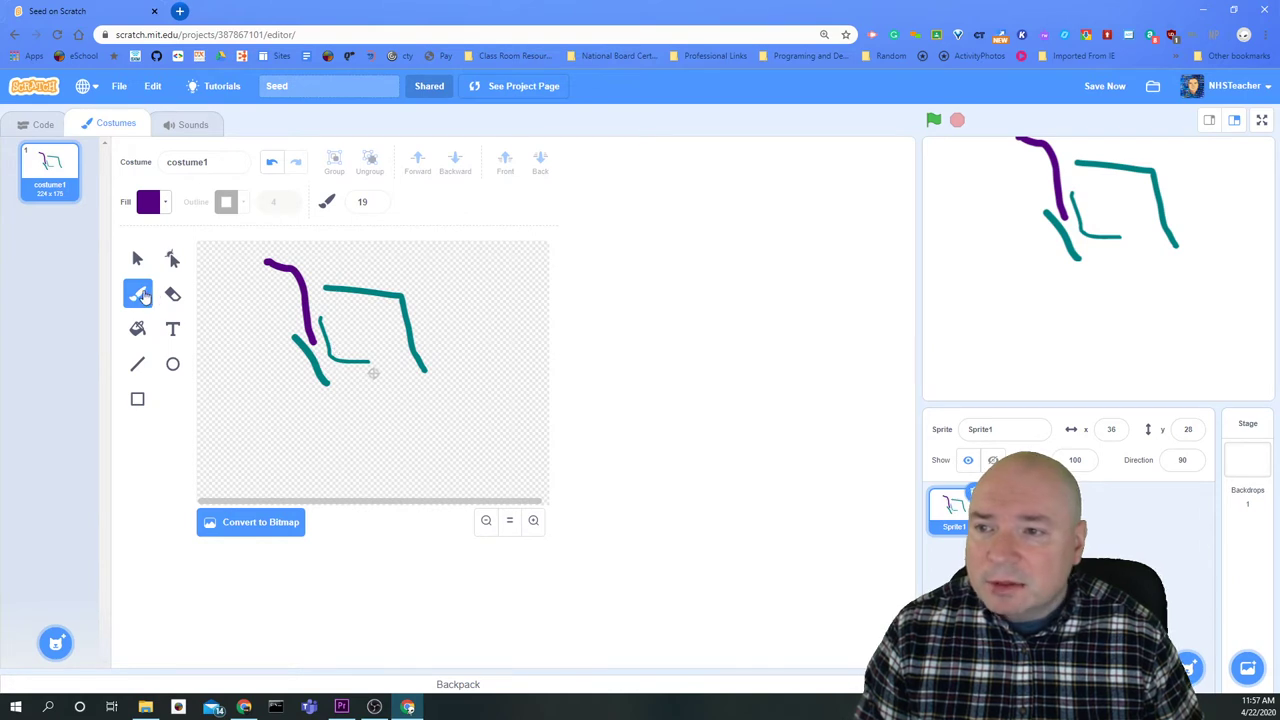
left_click(148, 200)
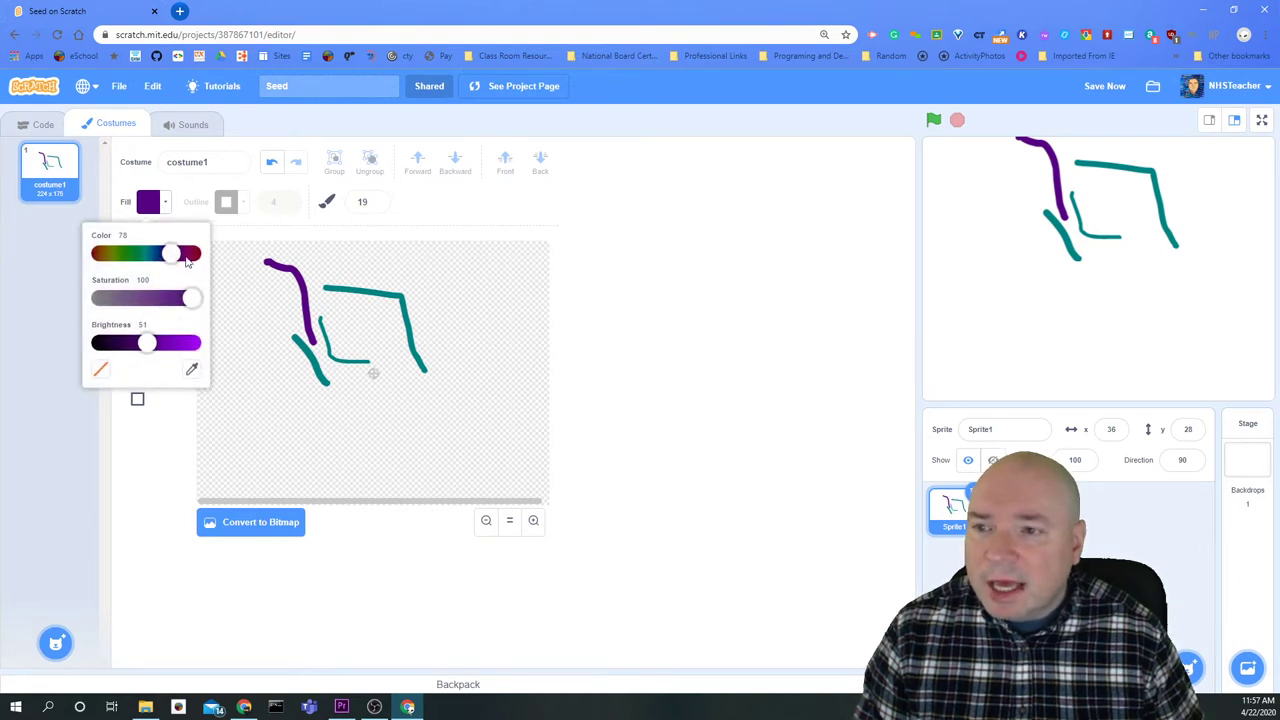
left_click(192, 368)
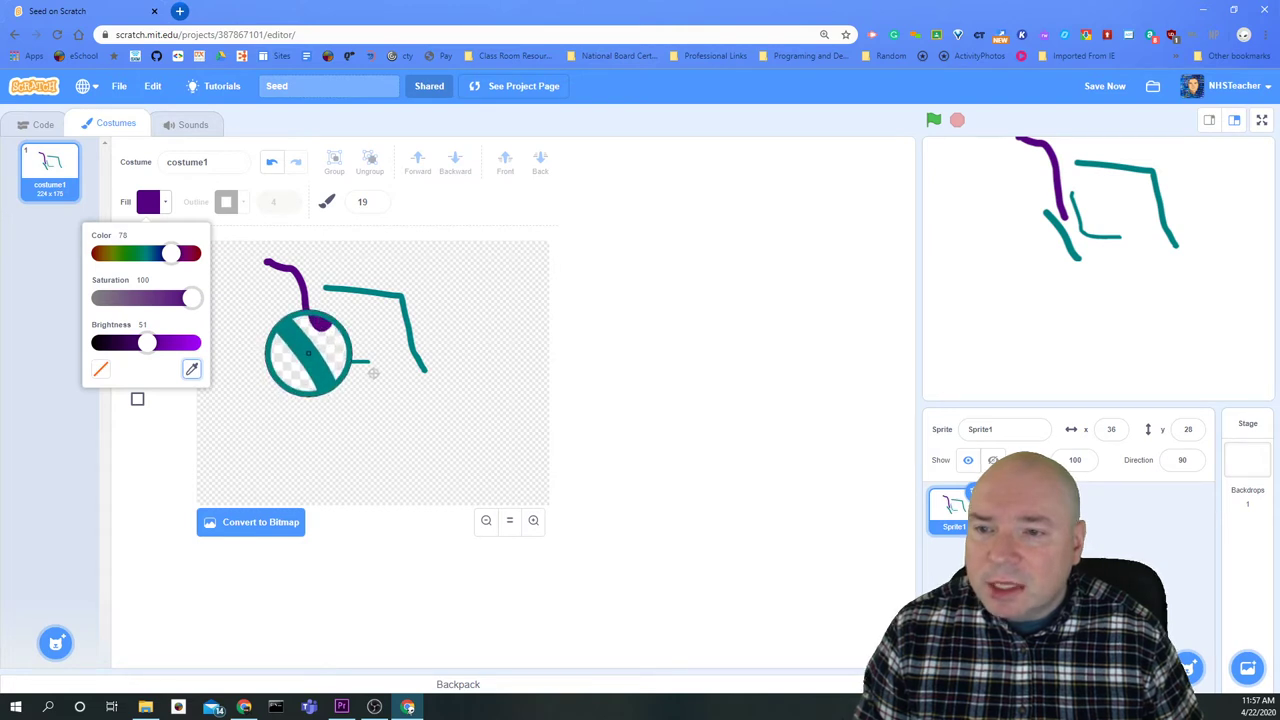
- Draw a teal curve near the bottom, then change the brush colour to purple
left_click_drag(170, 252, 146, 252)
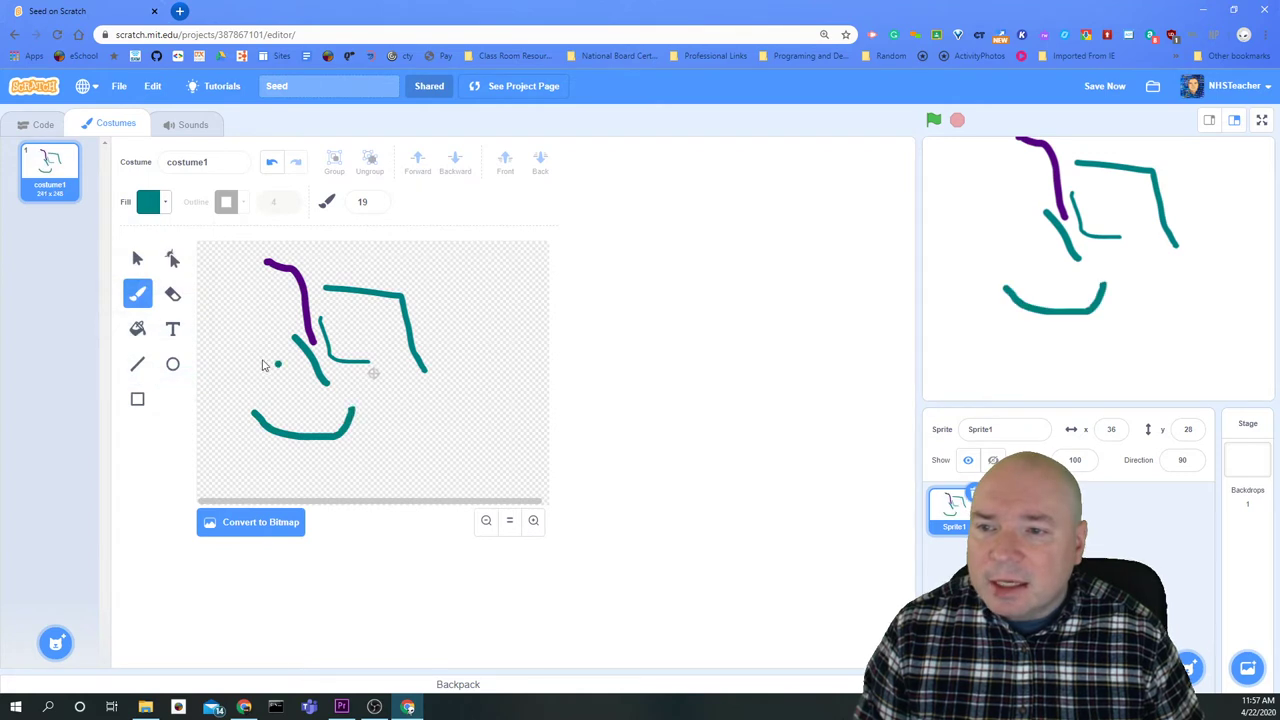
left_click(148, 200)
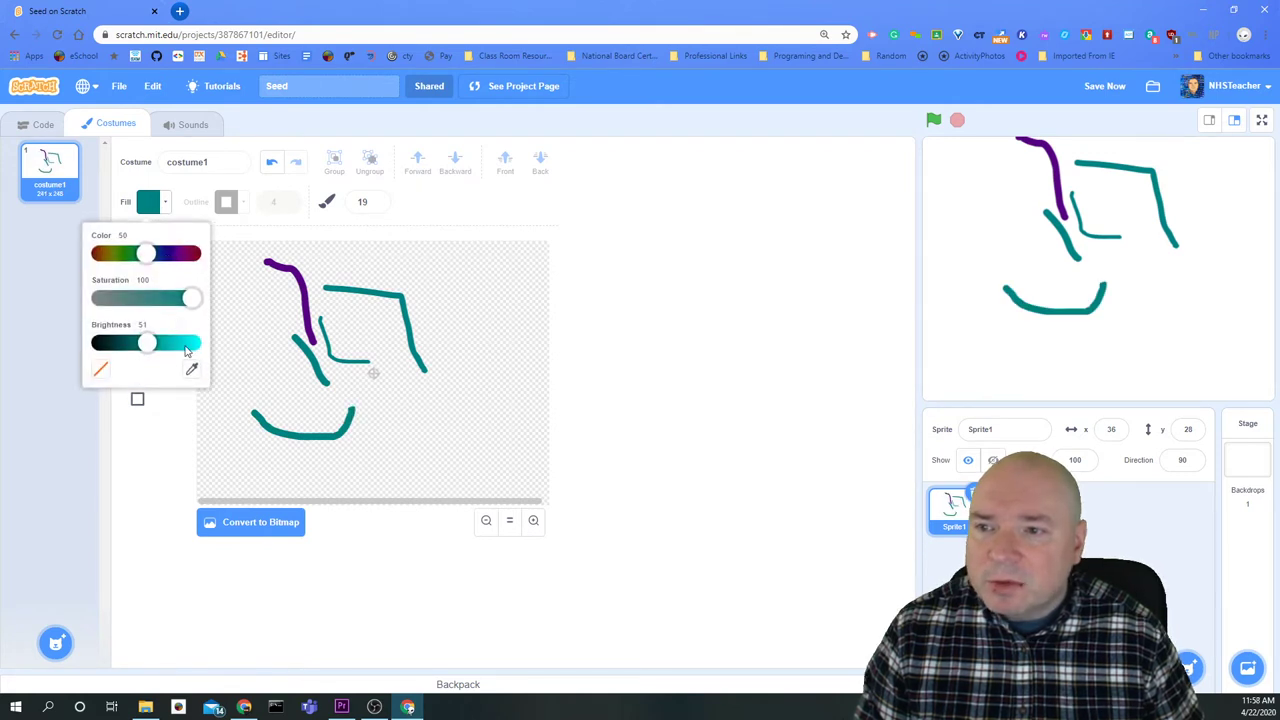
left_click_drag(146, 252, 170, 252)
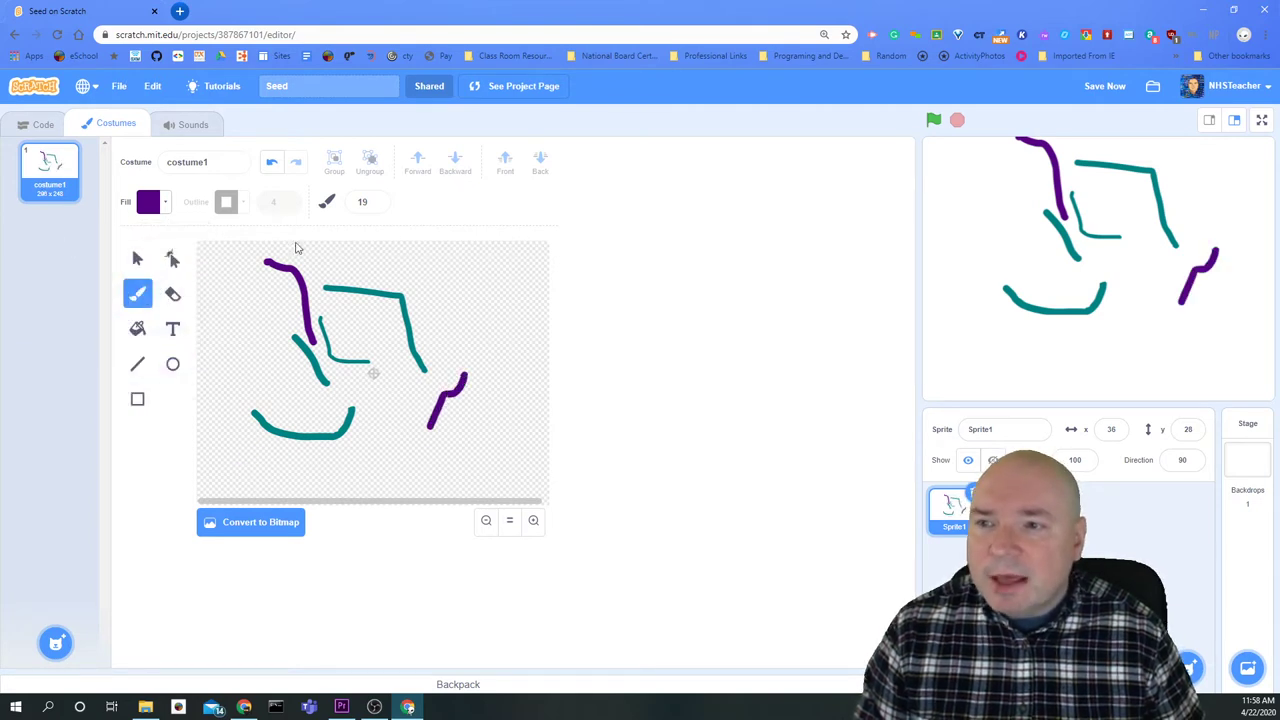
- Erase the drawn strokes from costume1 with the Eraser tool, leaving the canvas nearly empty
left_click(172, 292)
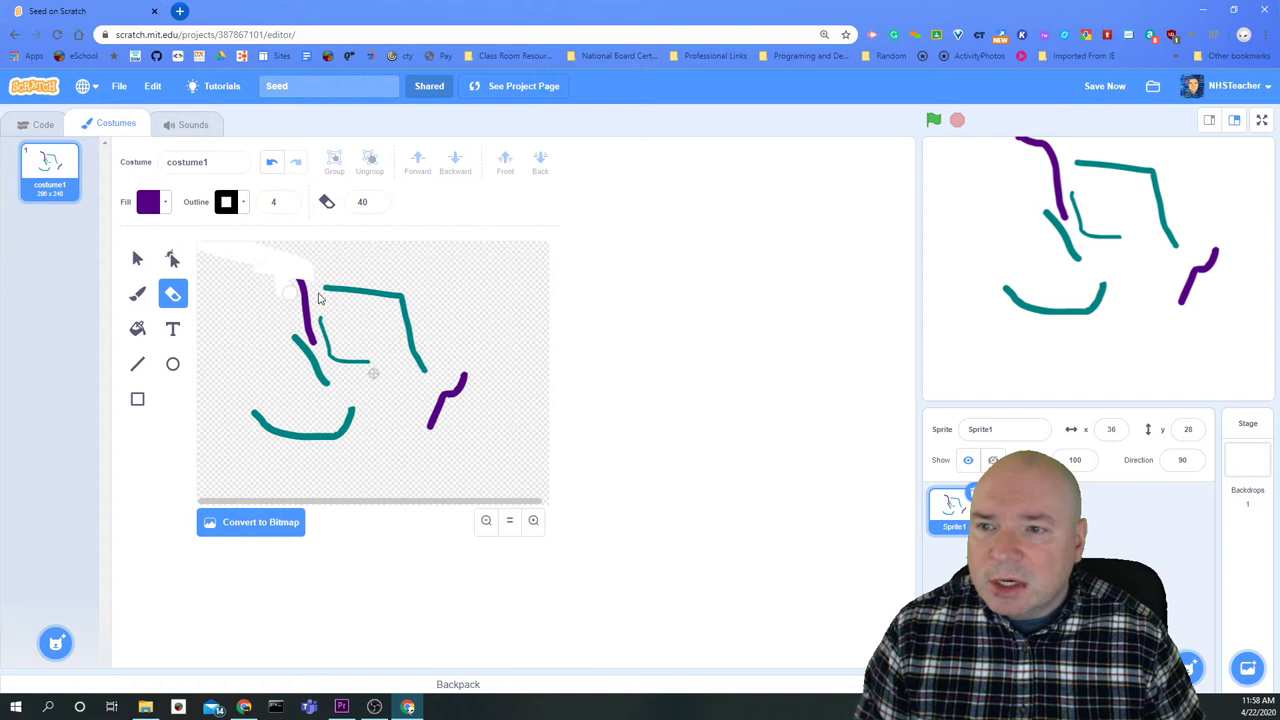
left_click_drag(320, 300, 324, 458)
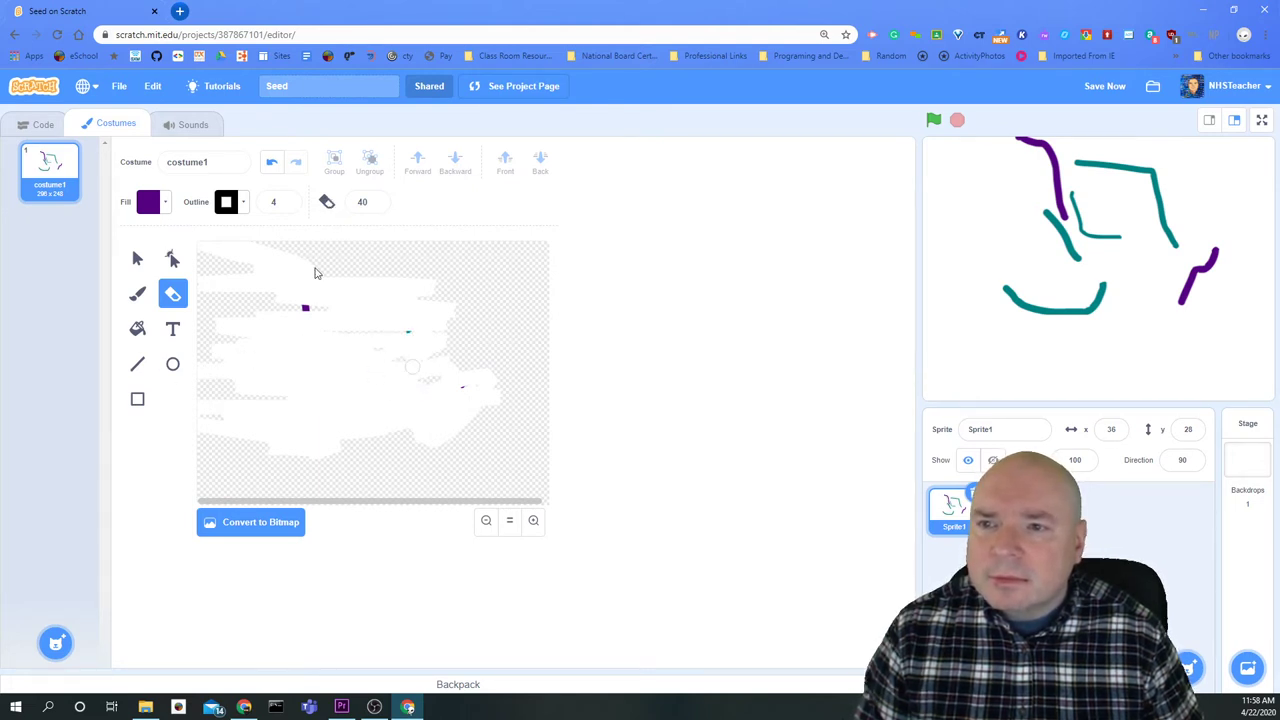
mouse_move(136, 272)
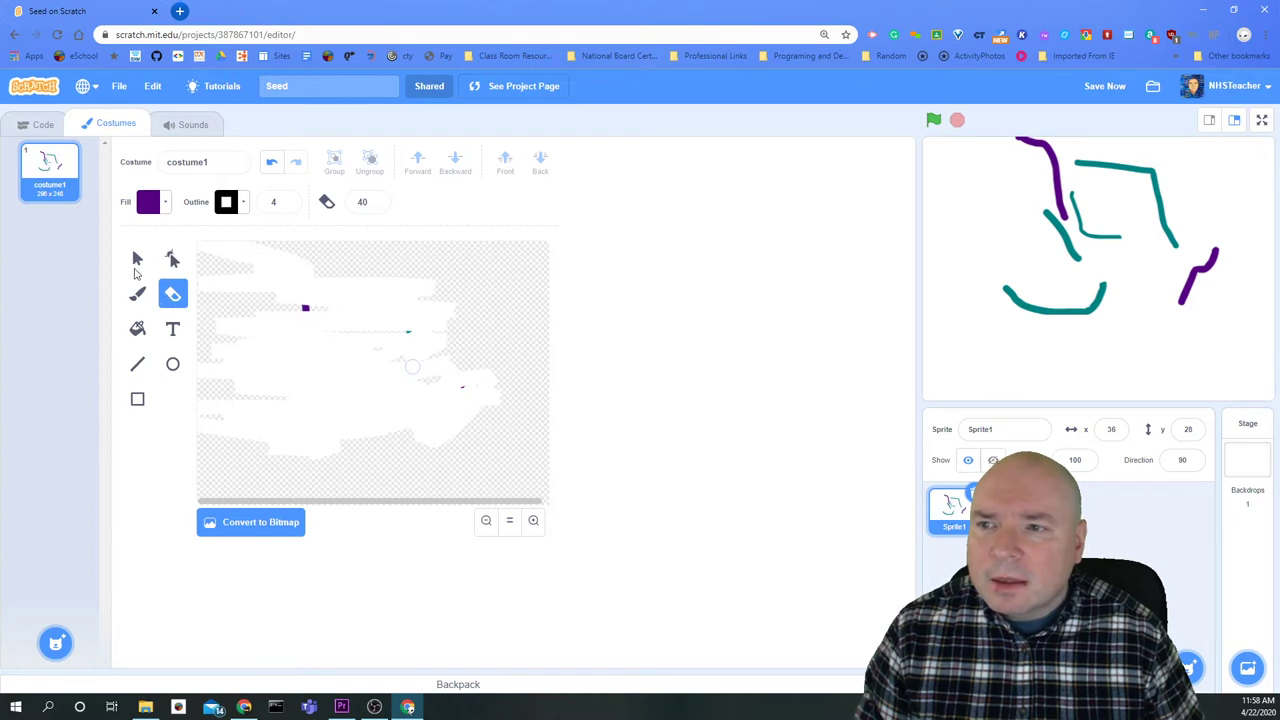
mouse_move(800, 418)
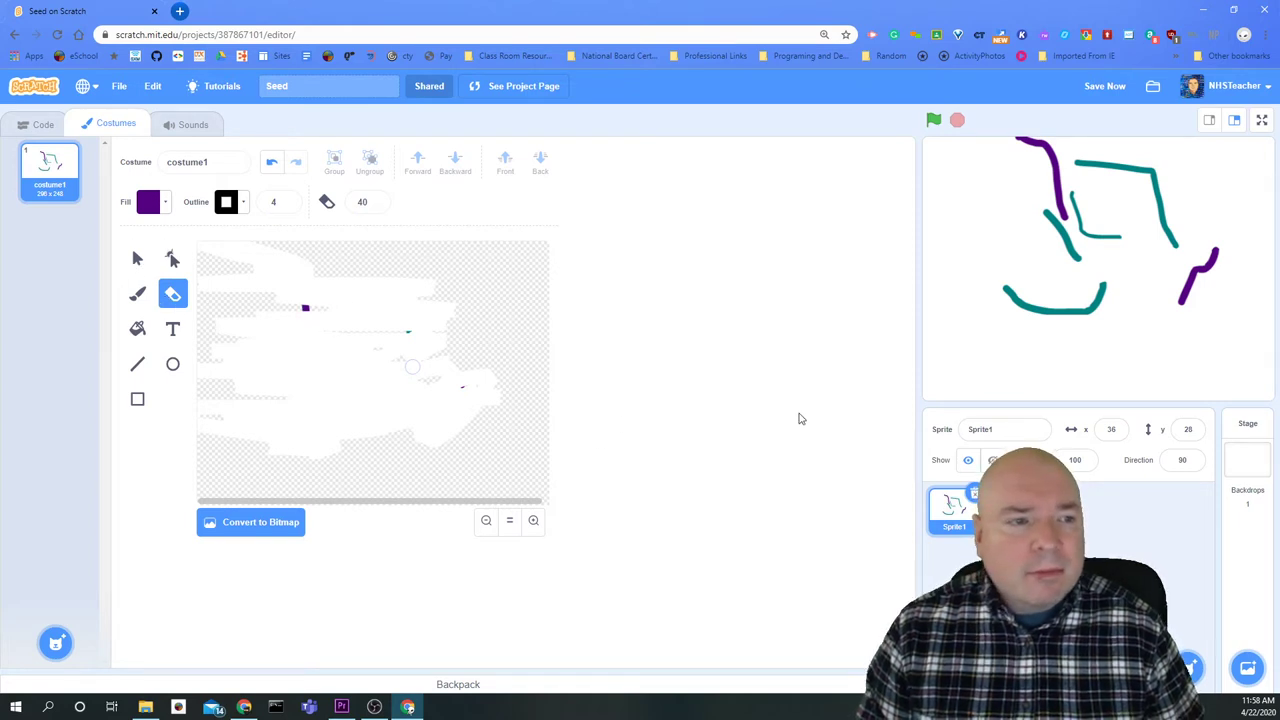
mouse_move(784, 534)
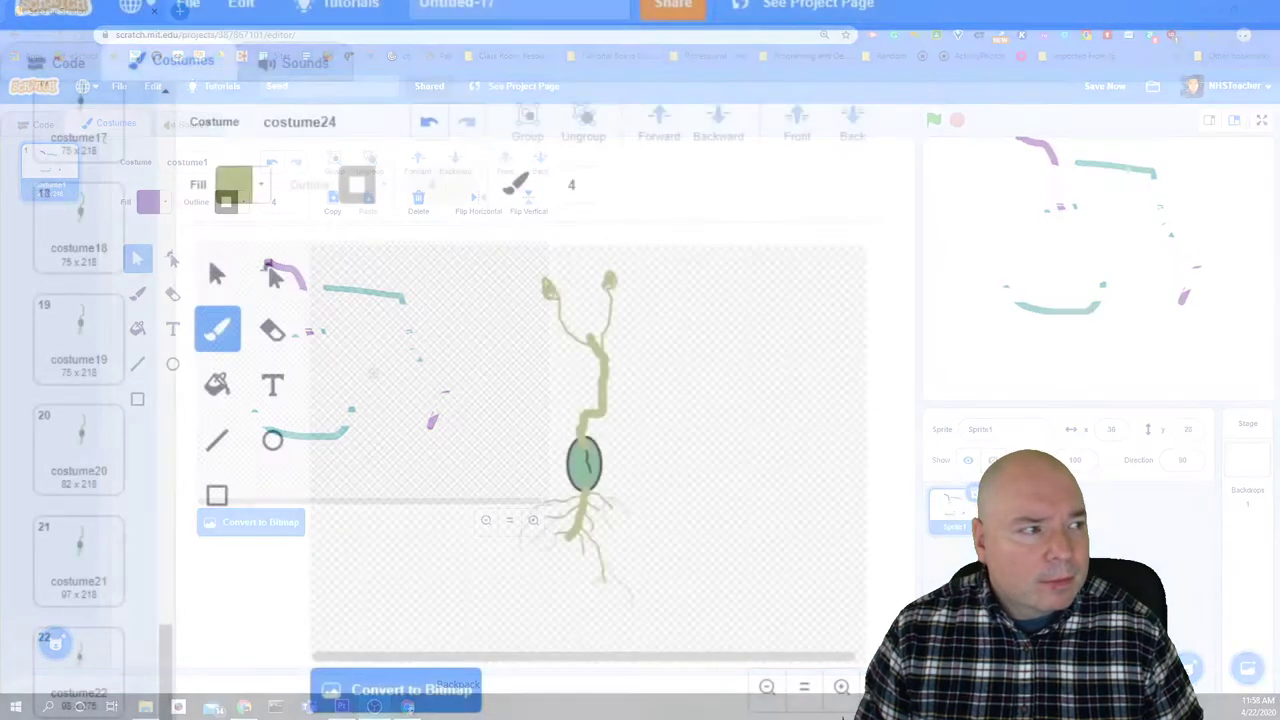
- In the costume editor, choose the Circle tool and set its fill to green
left_click(68, 60)
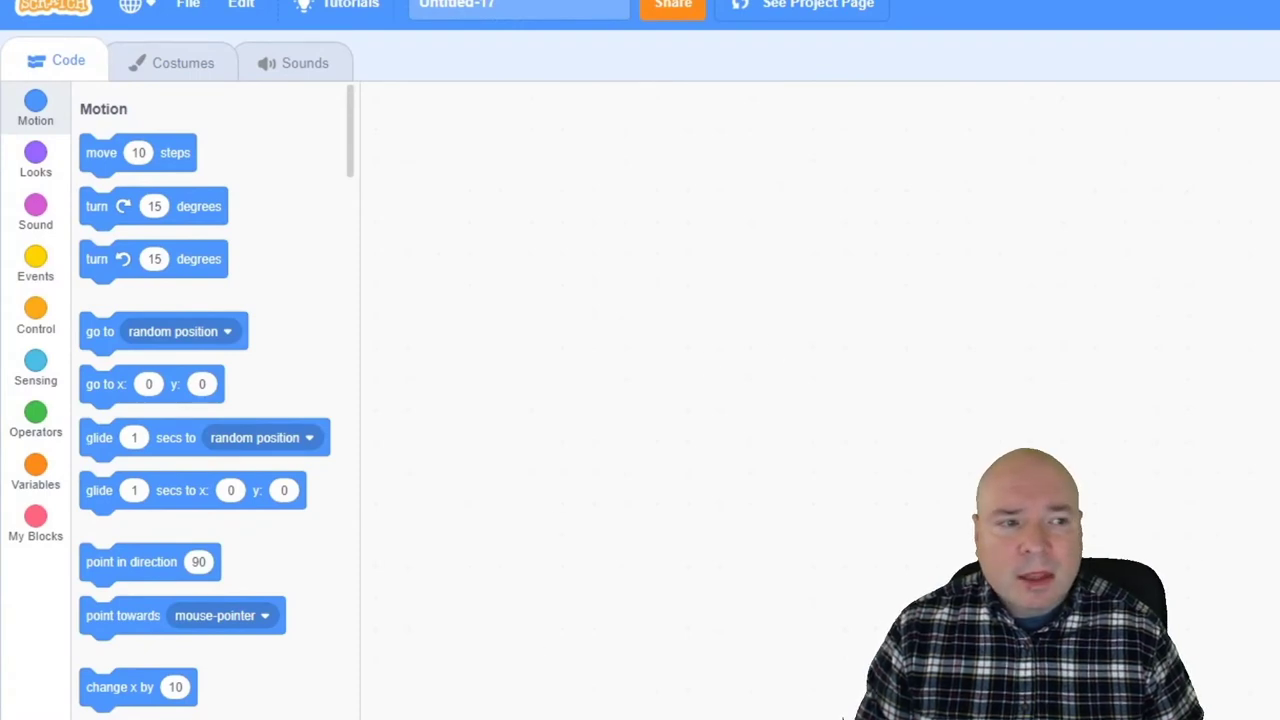
left_click(184, 62)
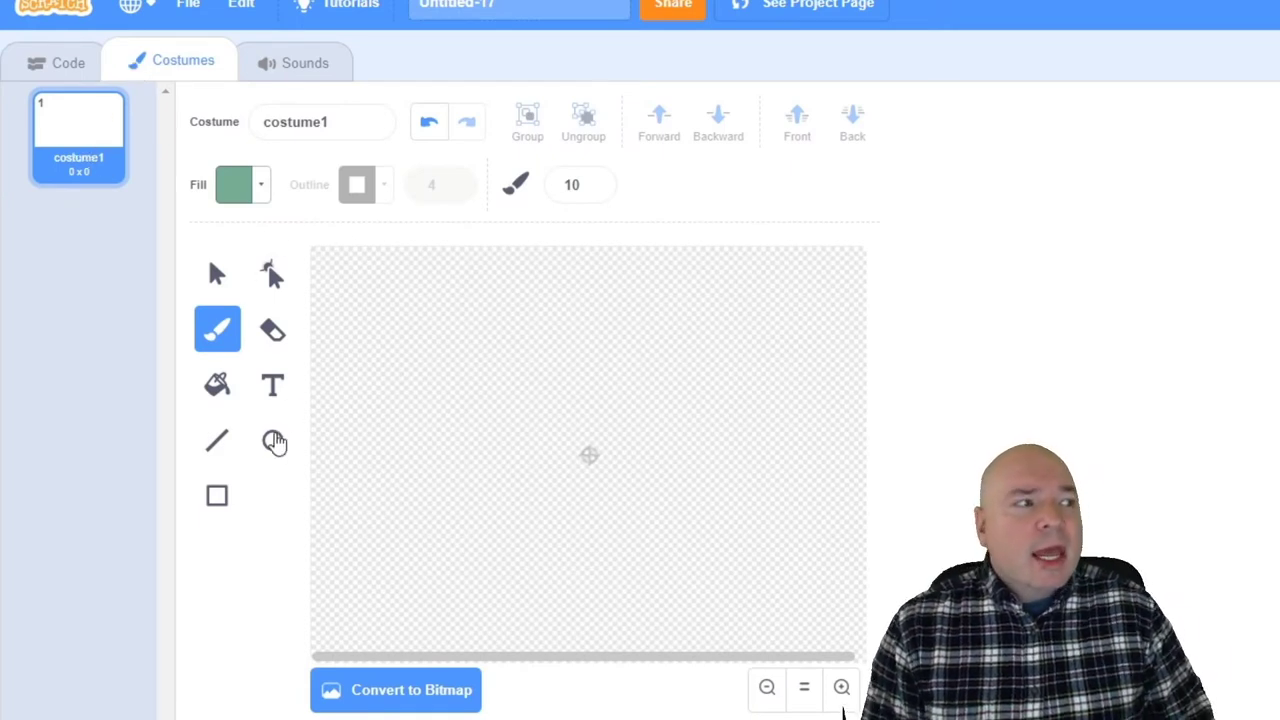
left_click(272, 442)
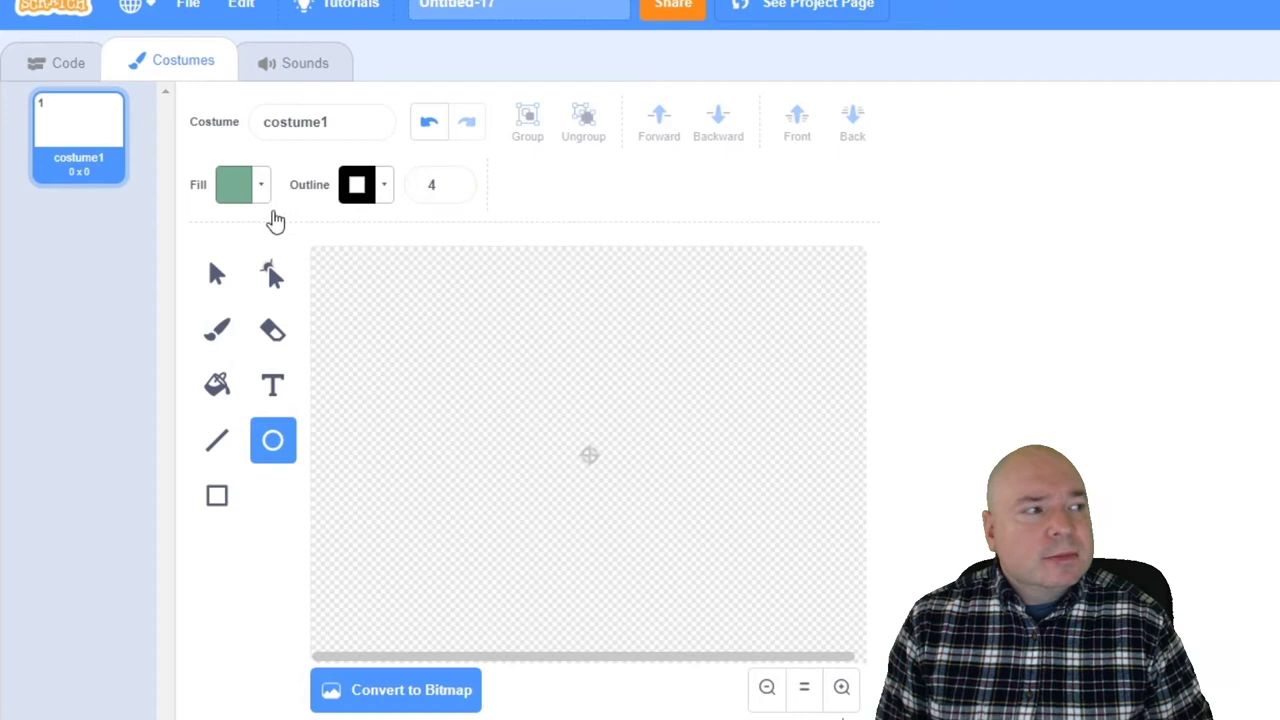
mouse_move(268, 198)
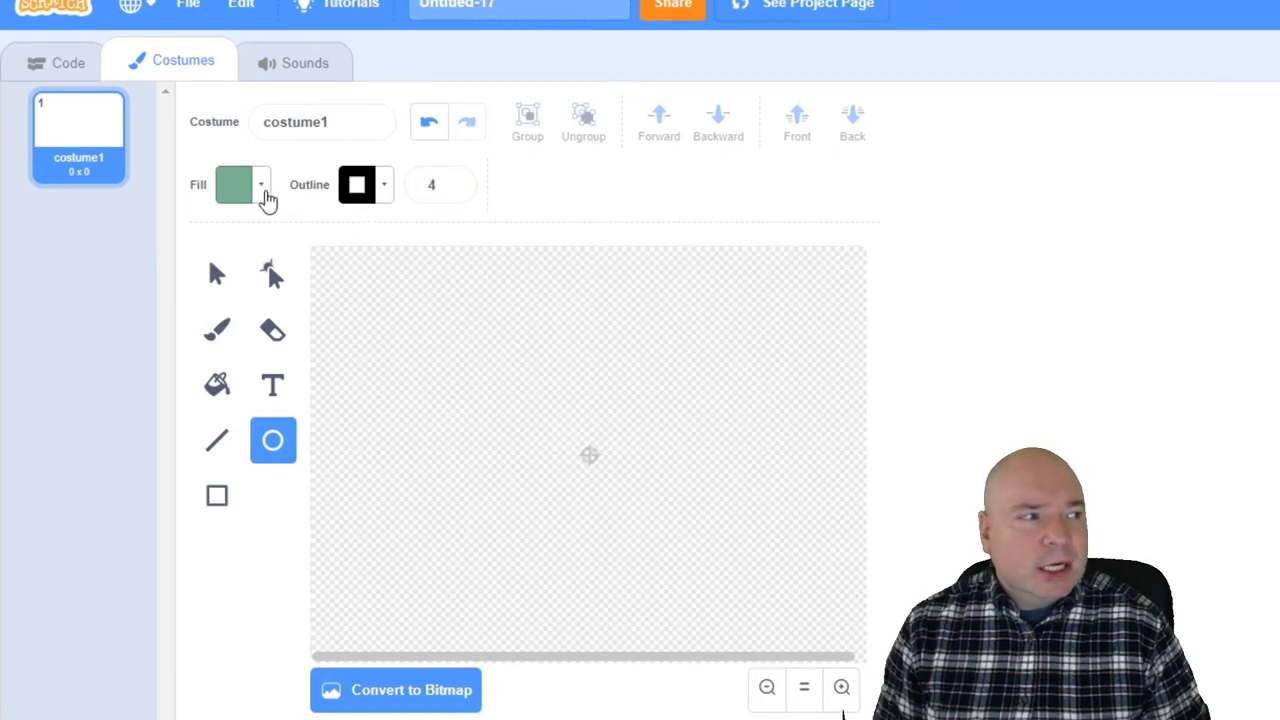
left_click(240, 184)
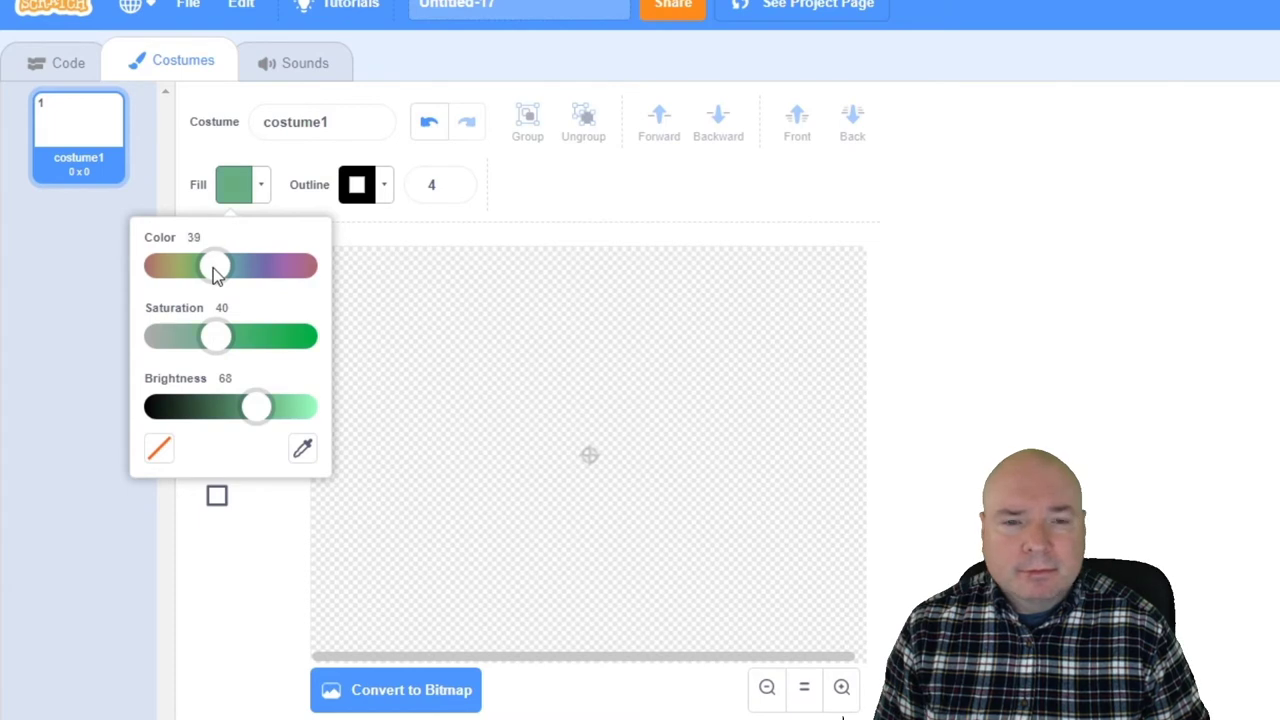
left_click_drag(256, 406, 248, 408)
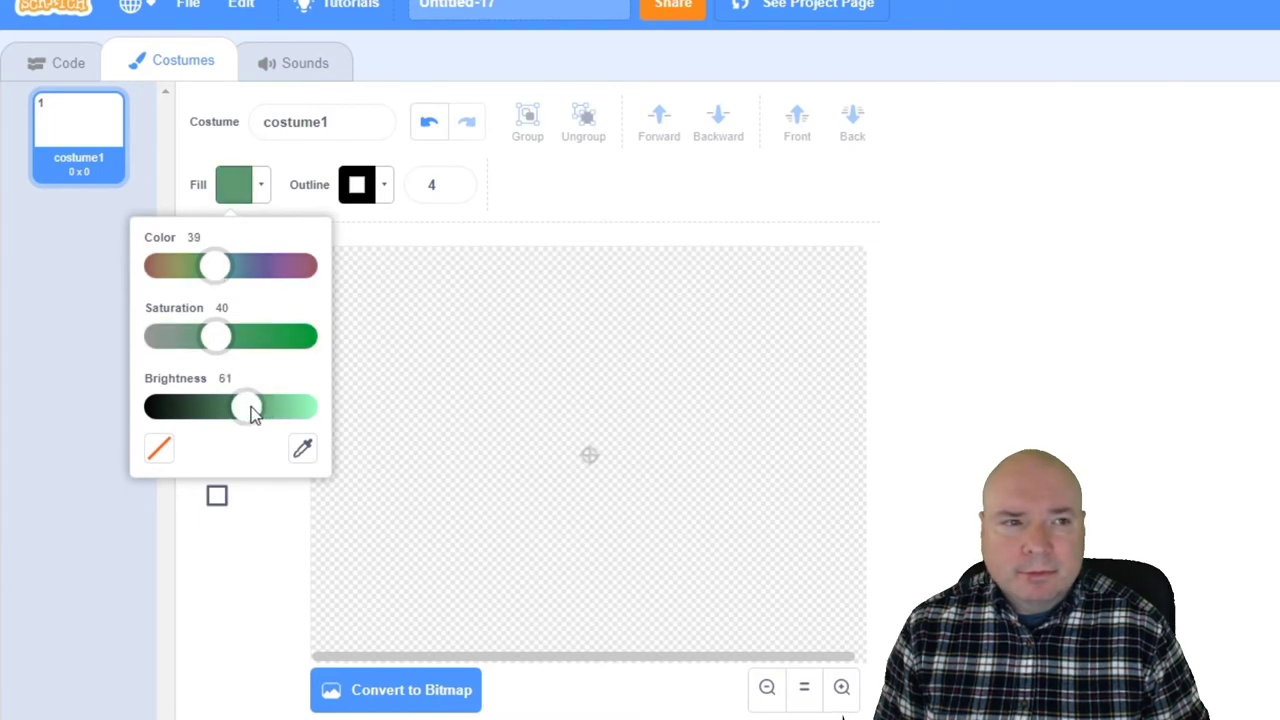
- Draw a small green oval seed at the canvas centre and duplicate it into costume2
left_click_drag(248, 408, 252, 408)
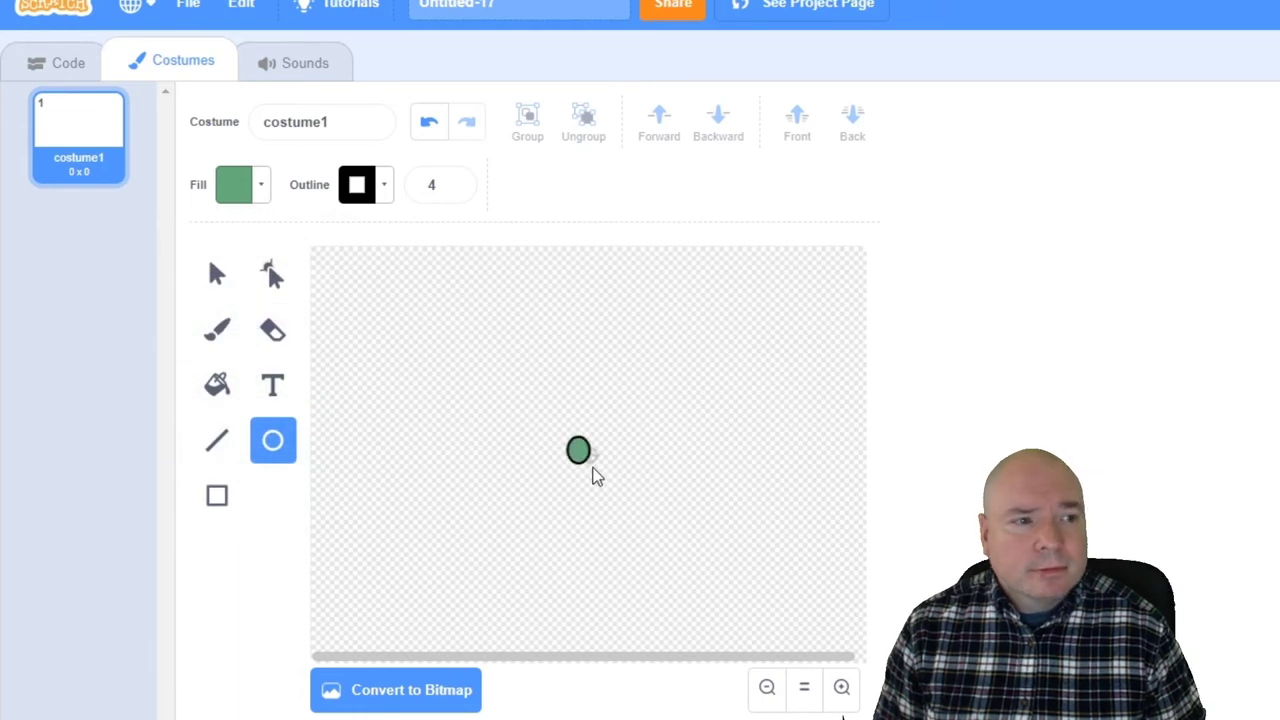
left_click_drag(578, 450, 590, 490)
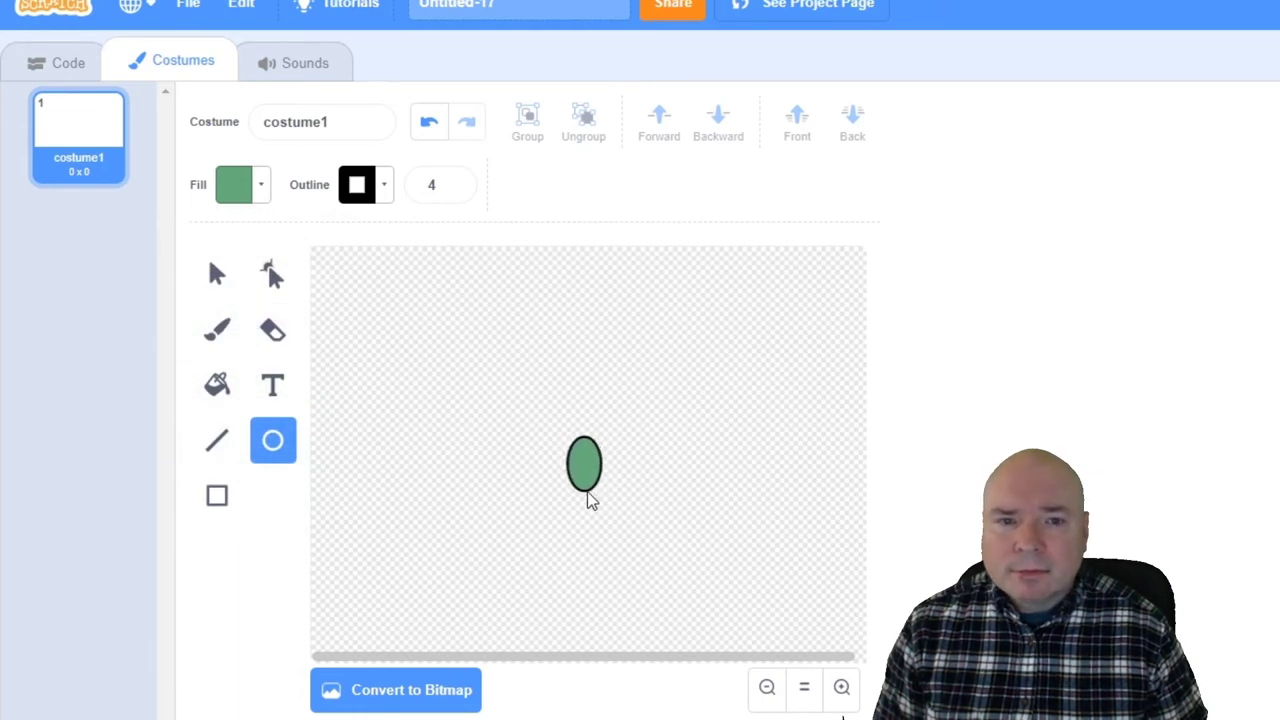
left_click(584, 464)
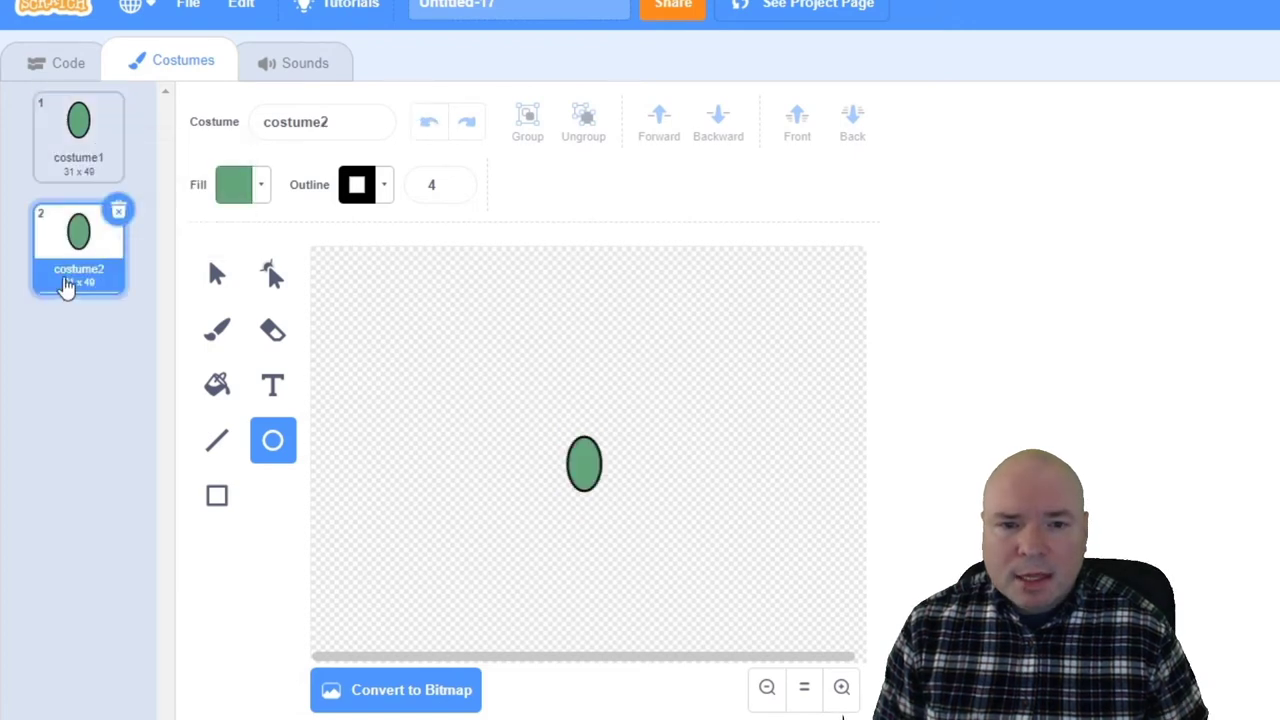
- Set costume2's brush to olive green (colour 16, saturation 40) and raise its size to 13
left_click(216, 330)
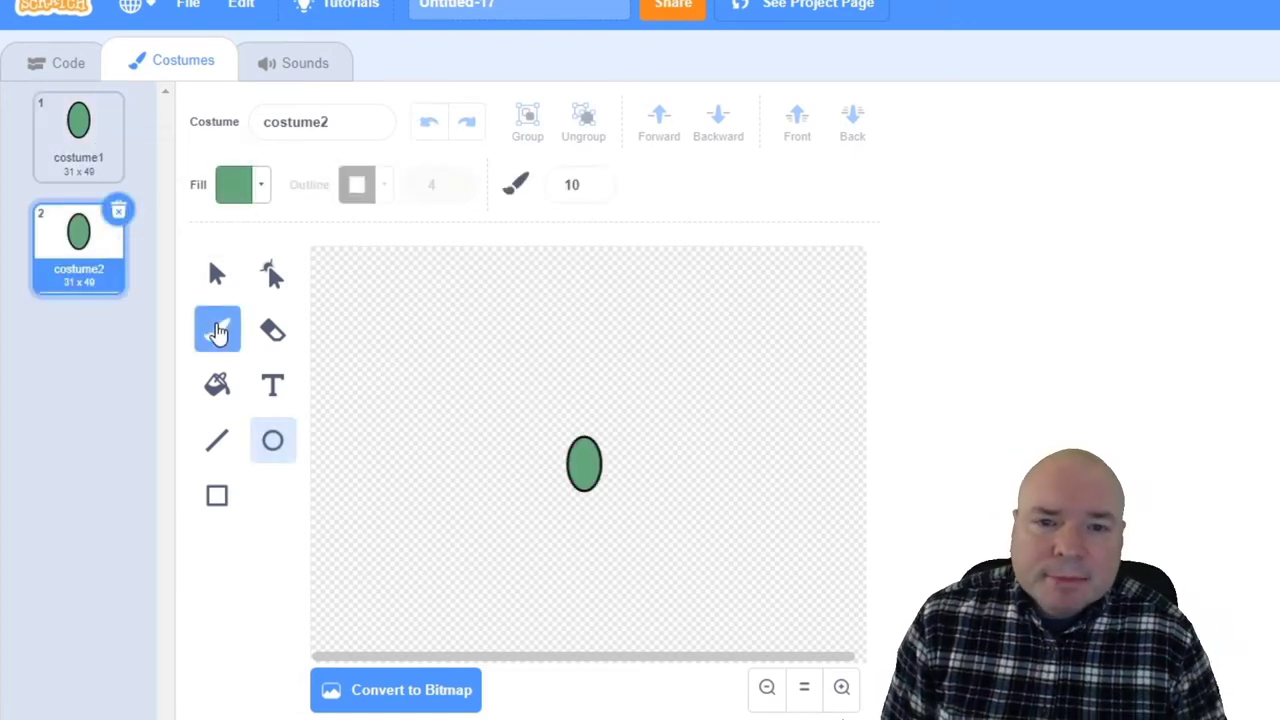
left_click(240, 184)
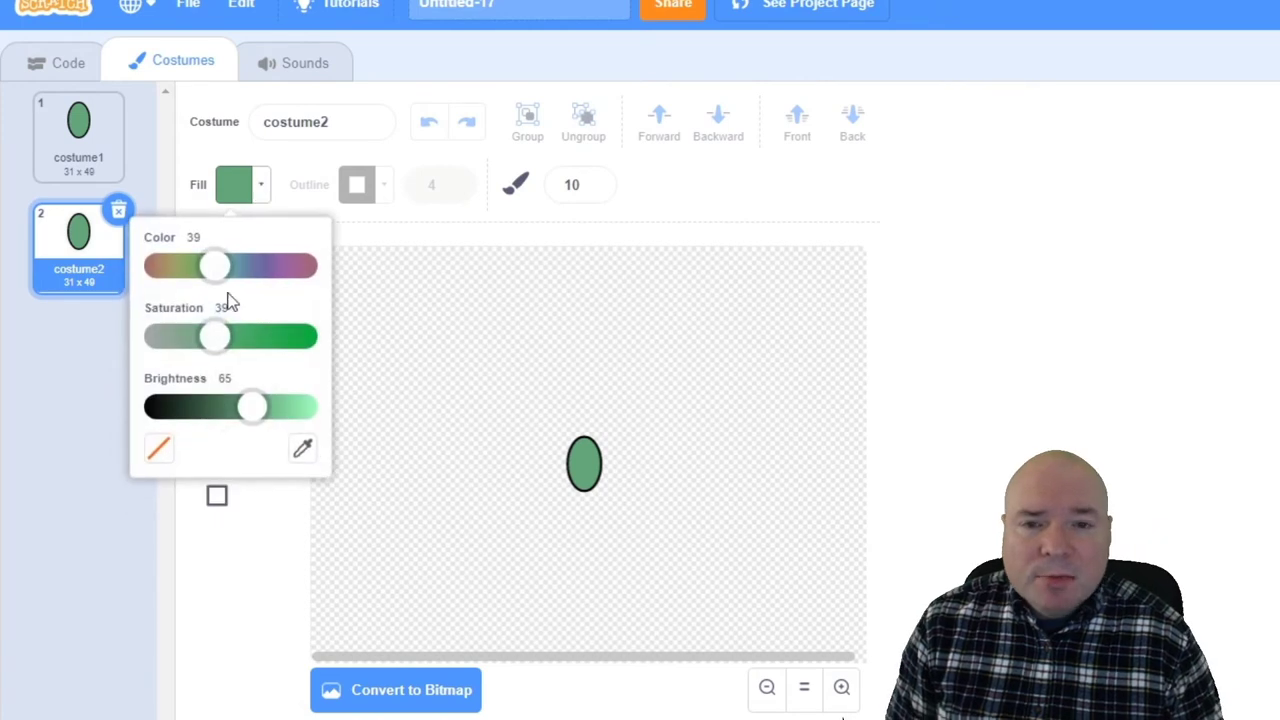
left_click_drag(216, 336, 204, 336)
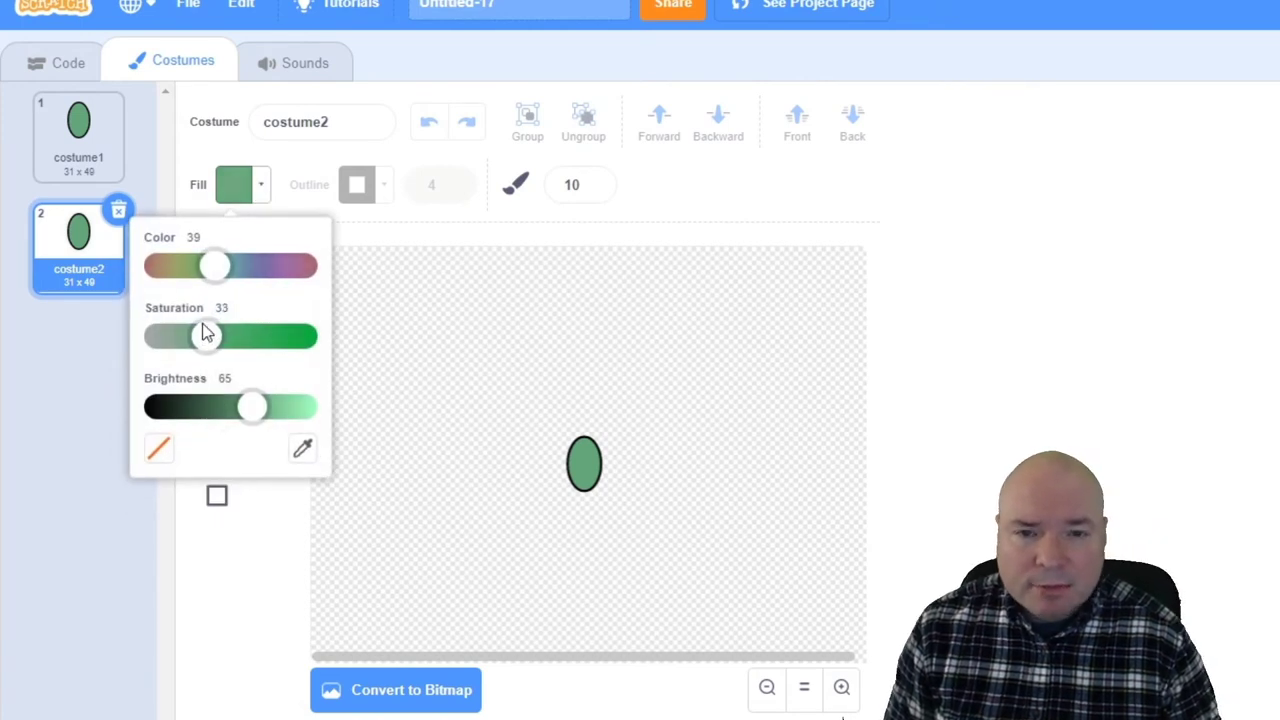
left_click_drag(206, 336, 216, 336)
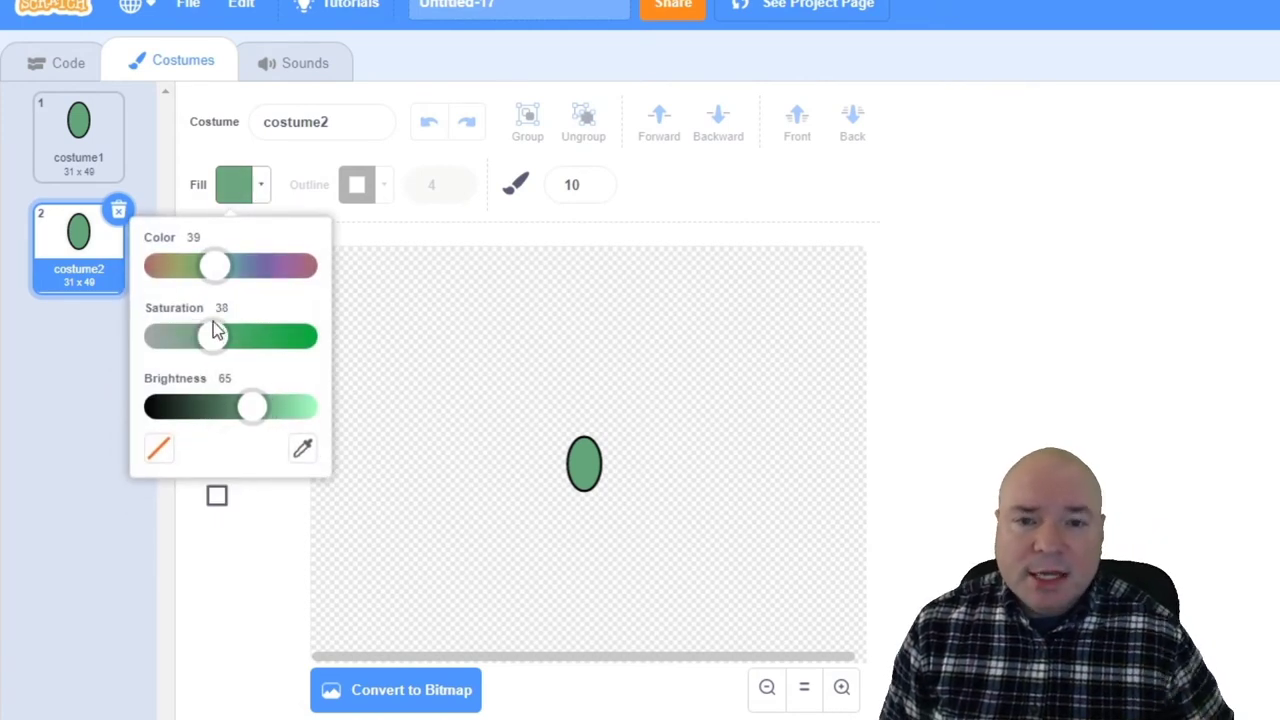
left_click_drag(214, 264, 184, 264)
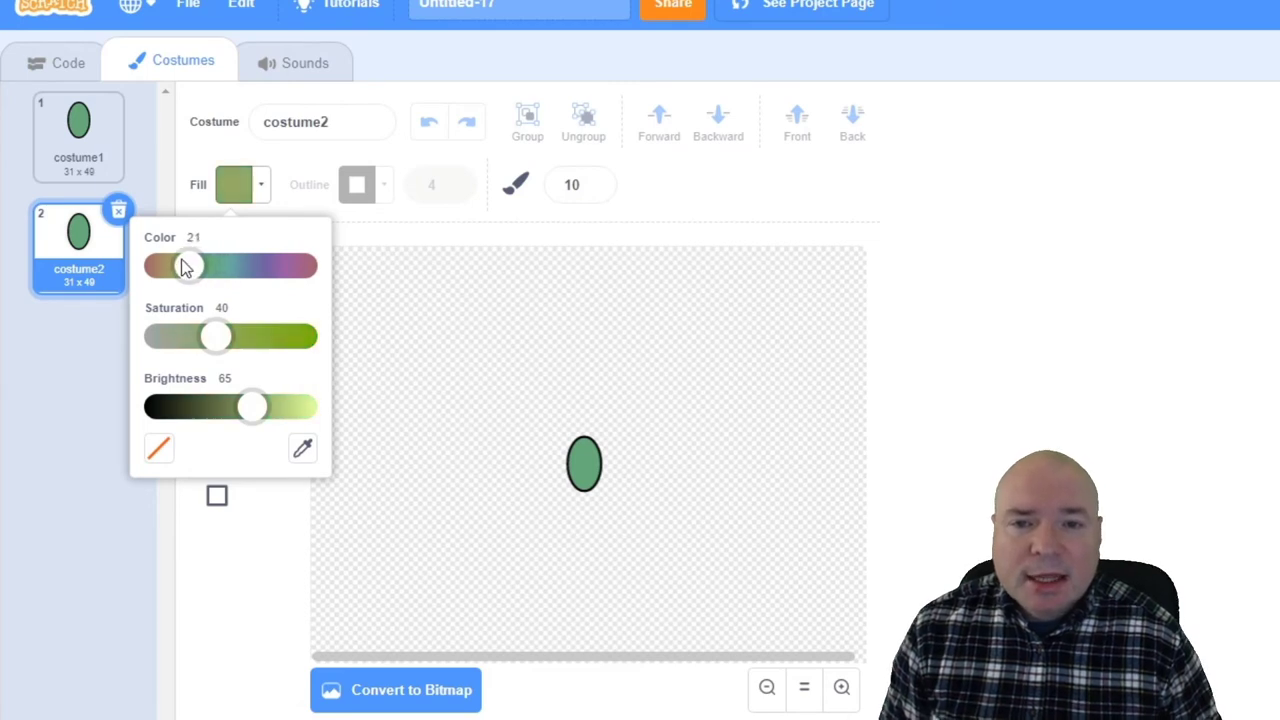
left_click_drag(190, 264, 184, 264)
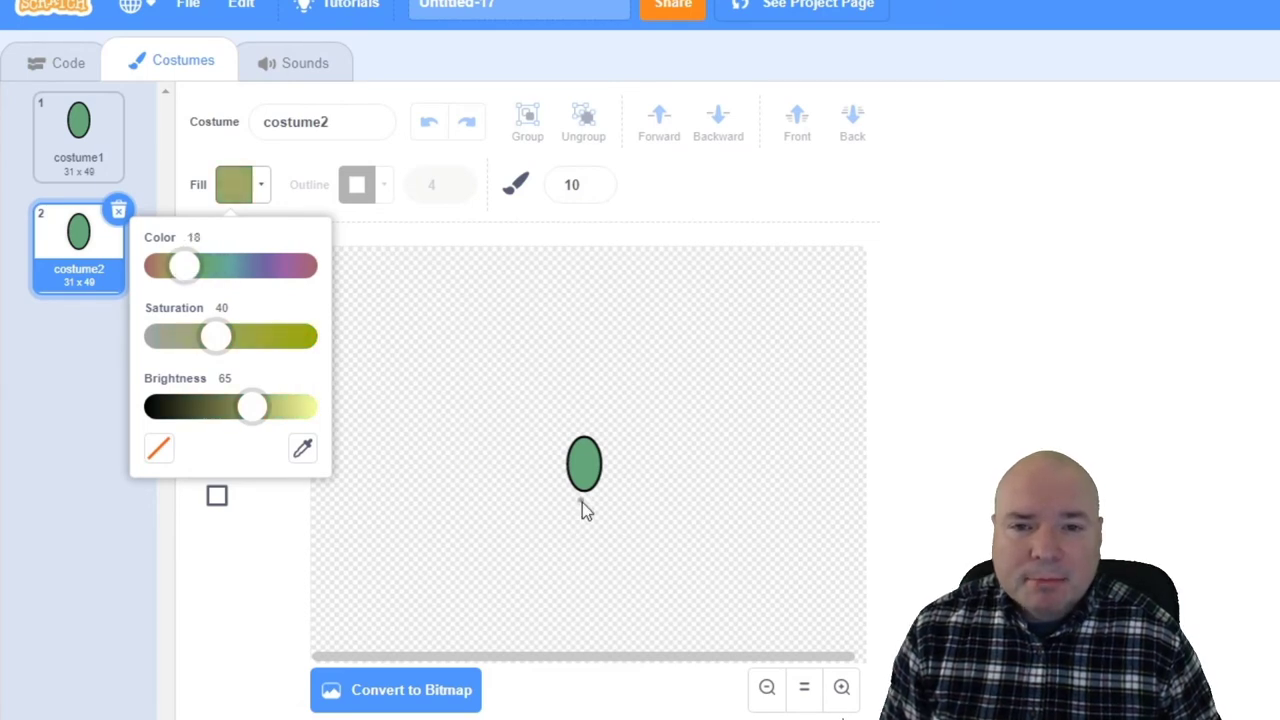
mouse_move(376, 270)
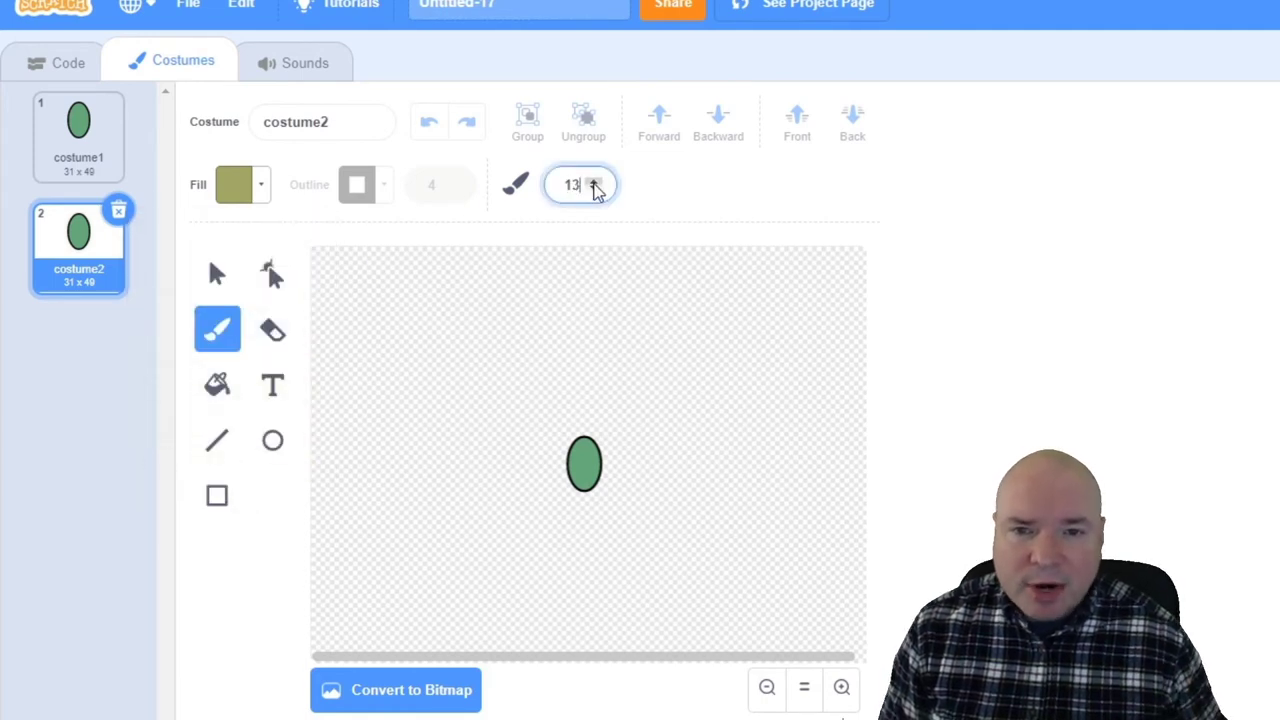
left_click(594, 180)
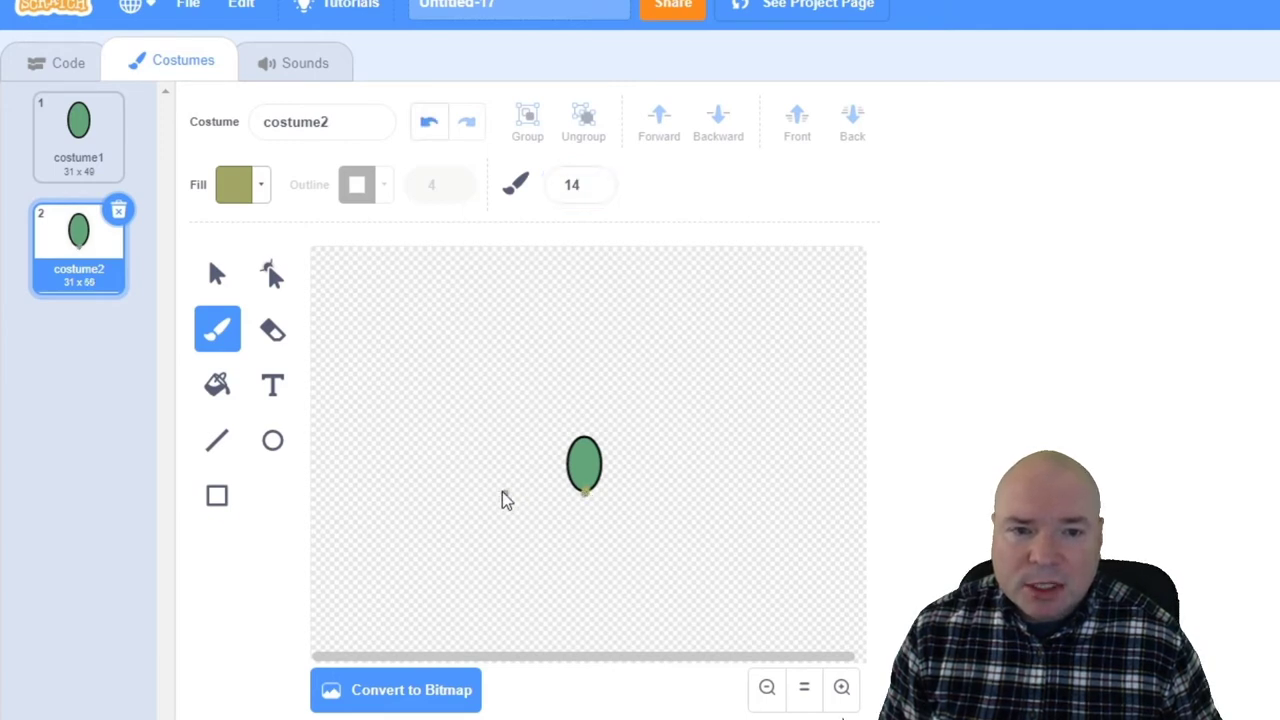
- Duplicate and edit costumes until costume24 shows the seed sprouted with stem, leaves and roots
right_click(78, 230)
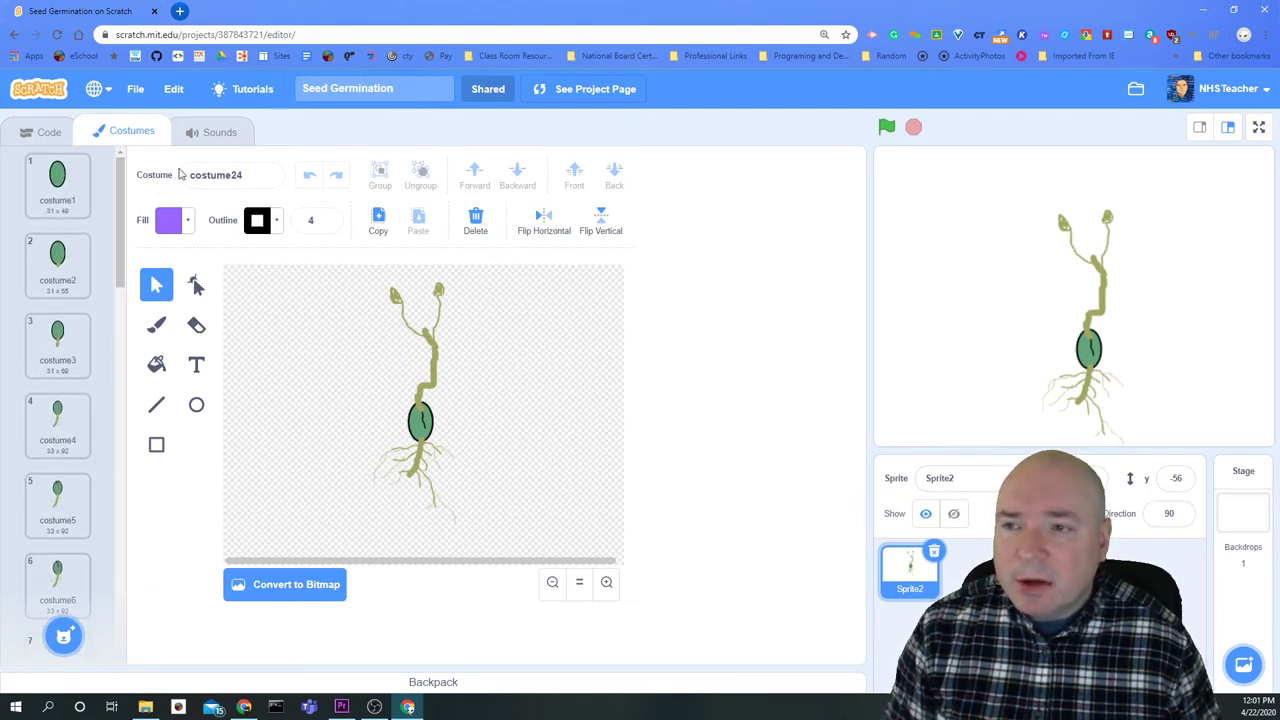
mouse_move(712, 322)
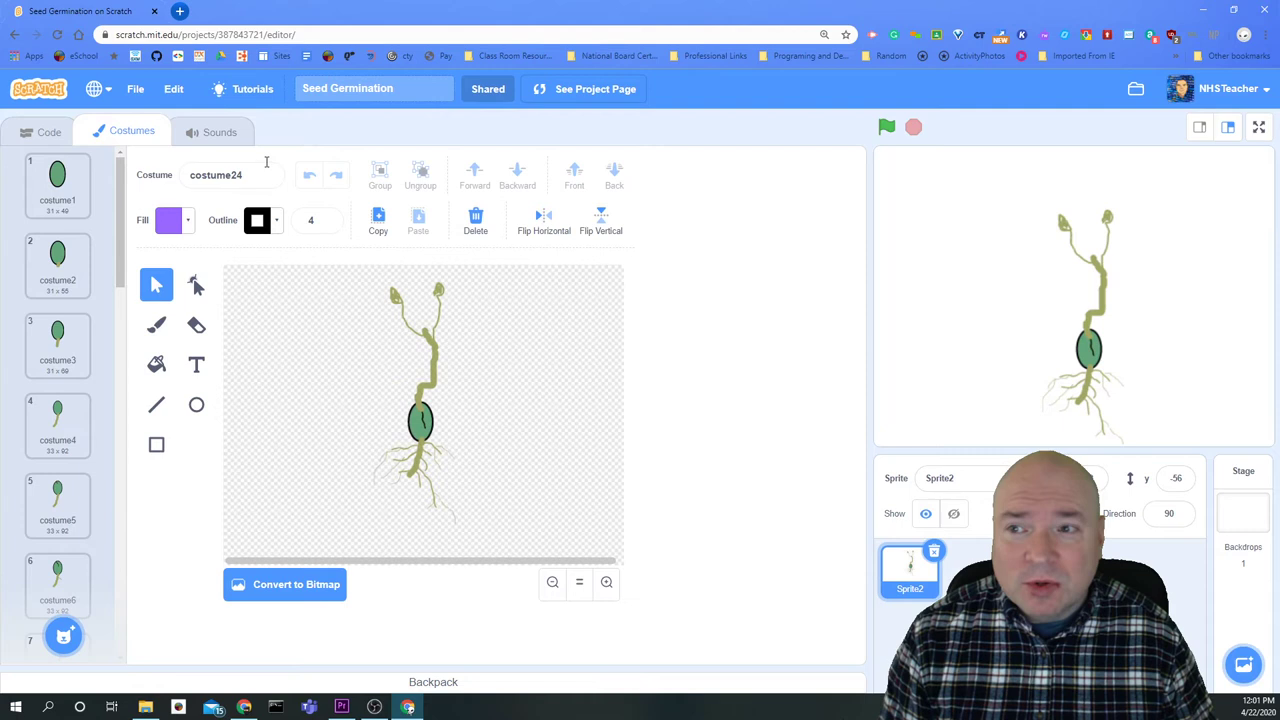
- Start the sprite's script with a 'when green flag clicked' event block
left_click(48, 132)
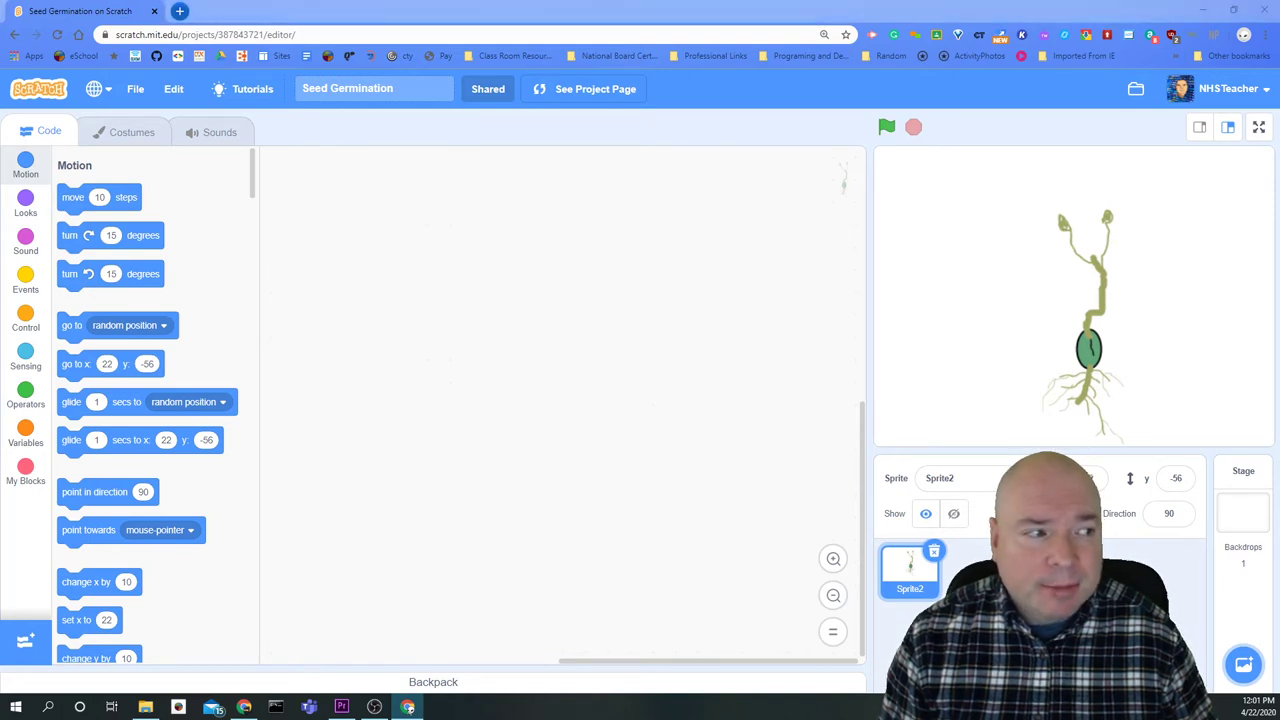
mouse_move(118, 308)
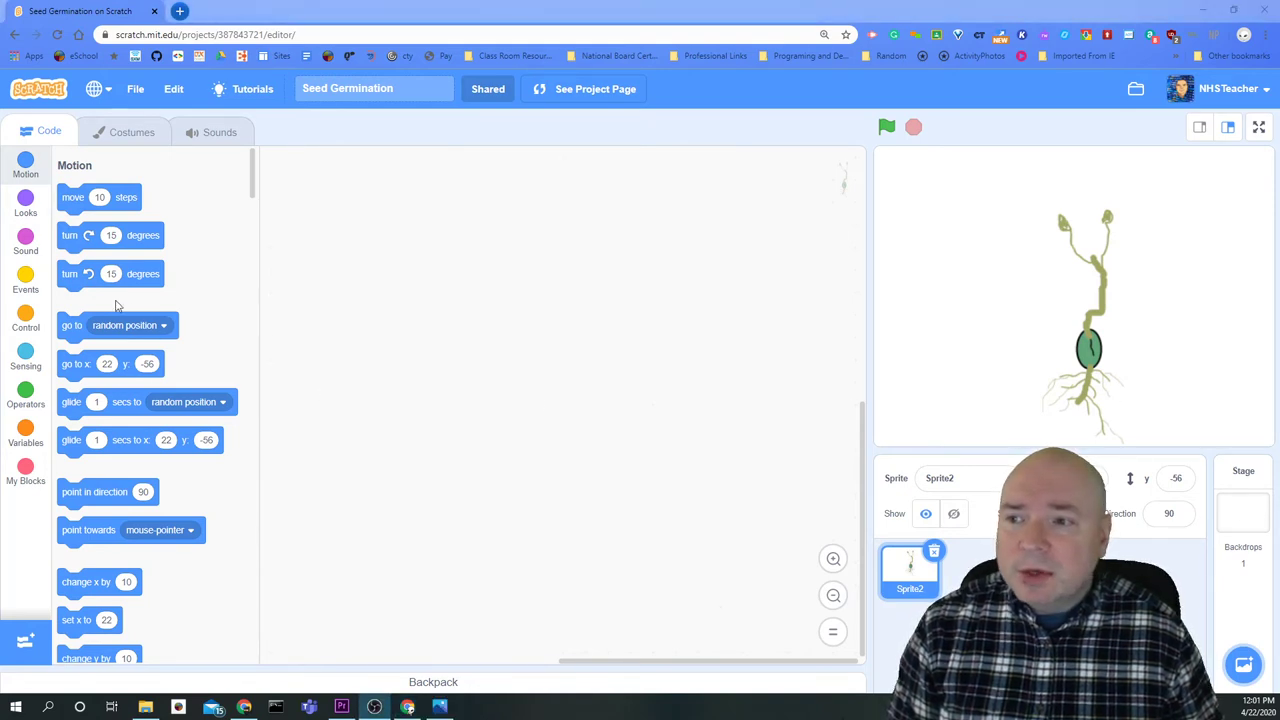
left_click(24, 284)
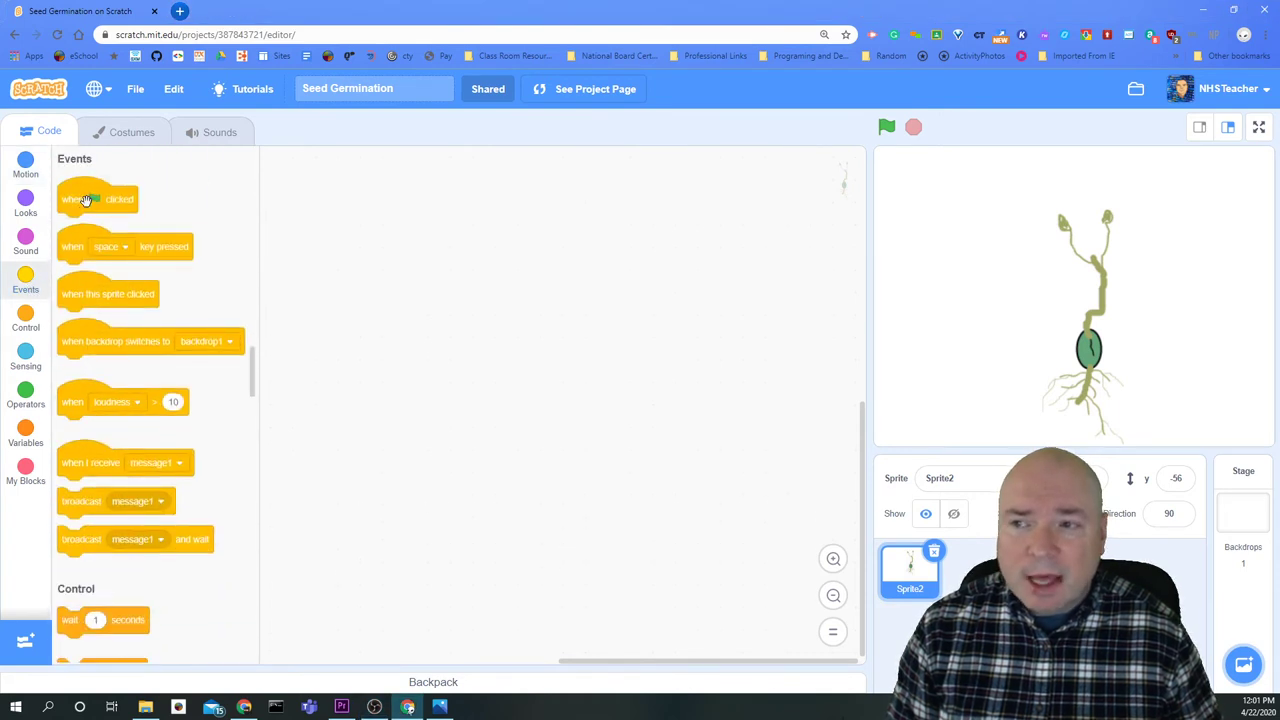
left_click_drag(98, 200, 468, 206)
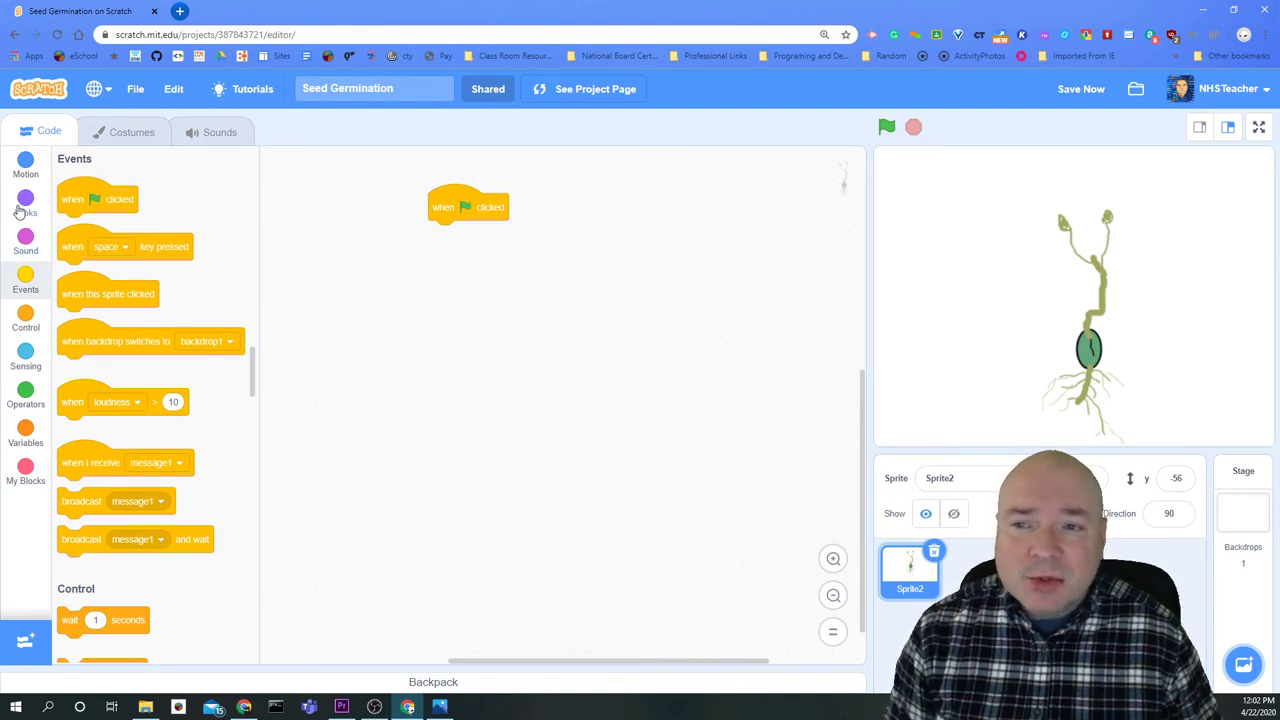
- Add 'switch costume to costume1' under the flag block
left_click(24, 204)
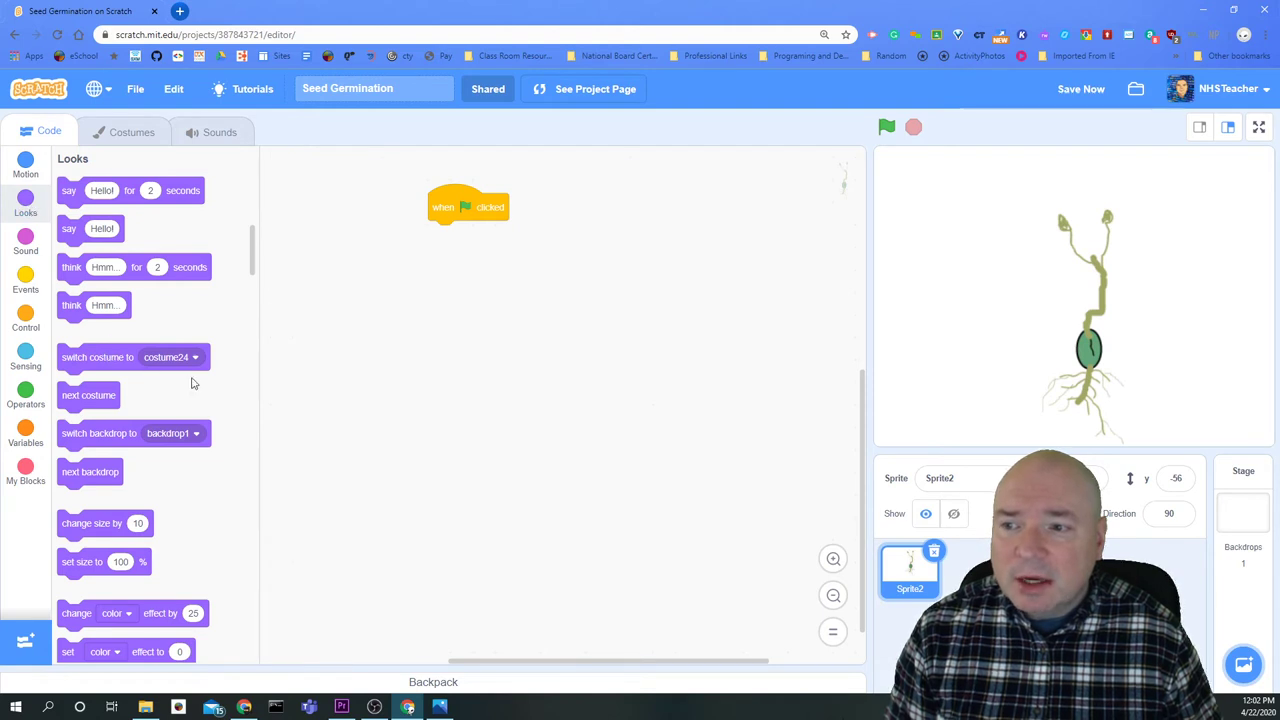
left_click_drag(96, 356, 468, 232)
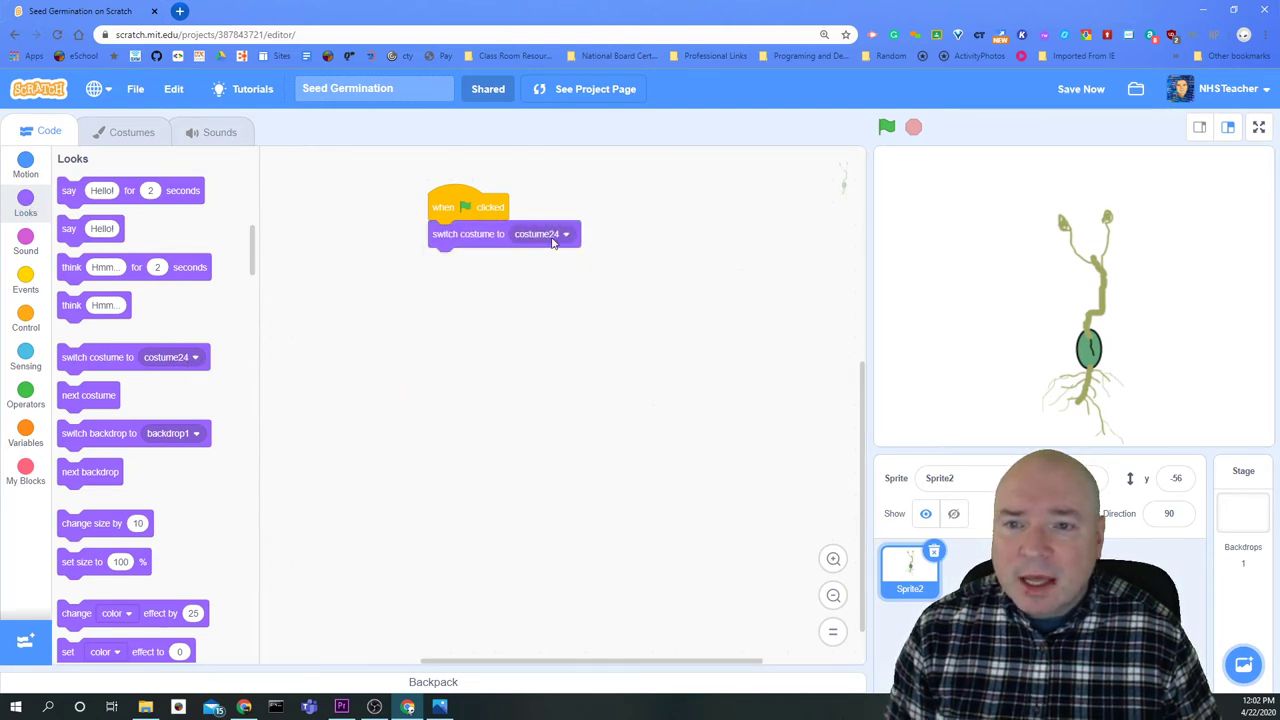
left_click(540, 232)
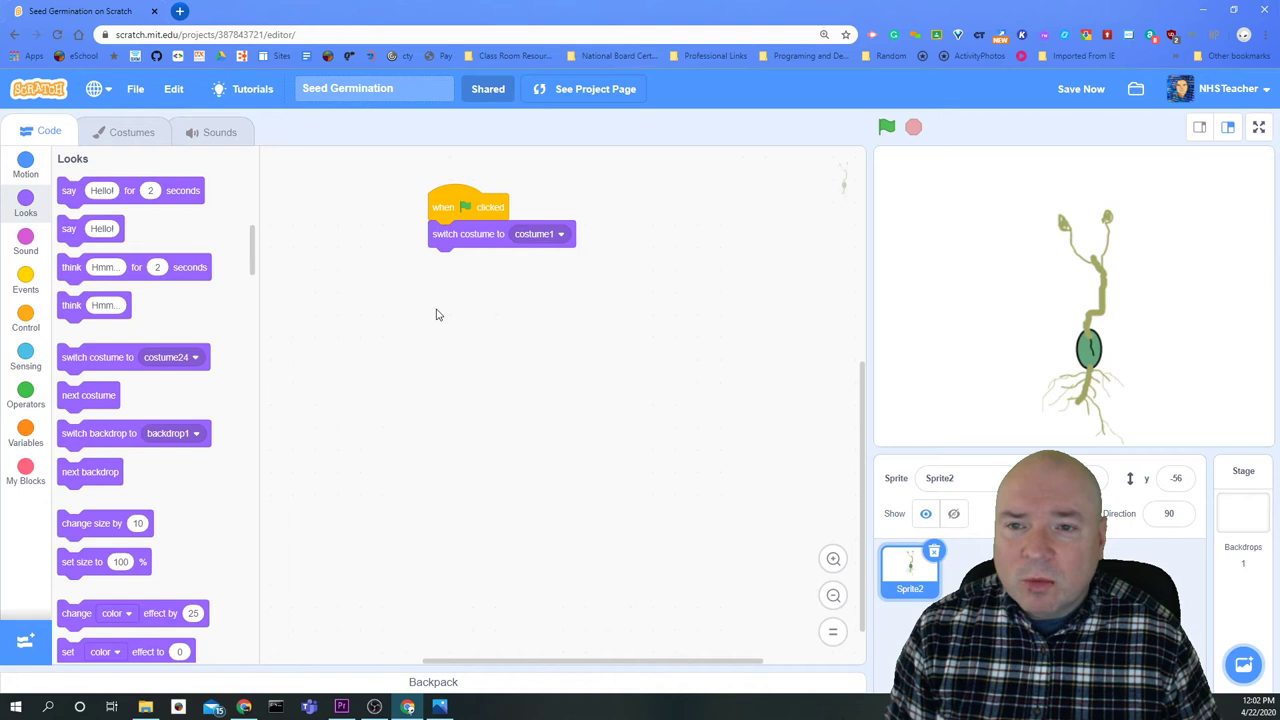
mouse_move(480, 328)
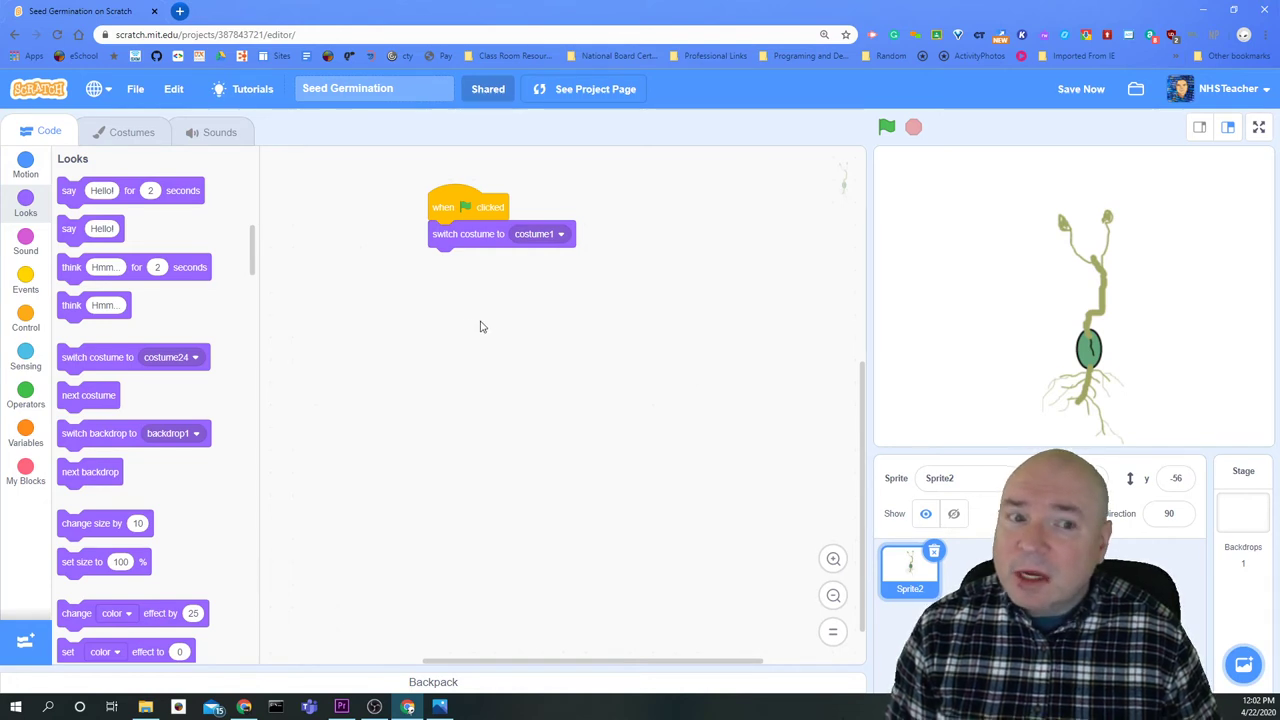
mouse_move(504, 308)
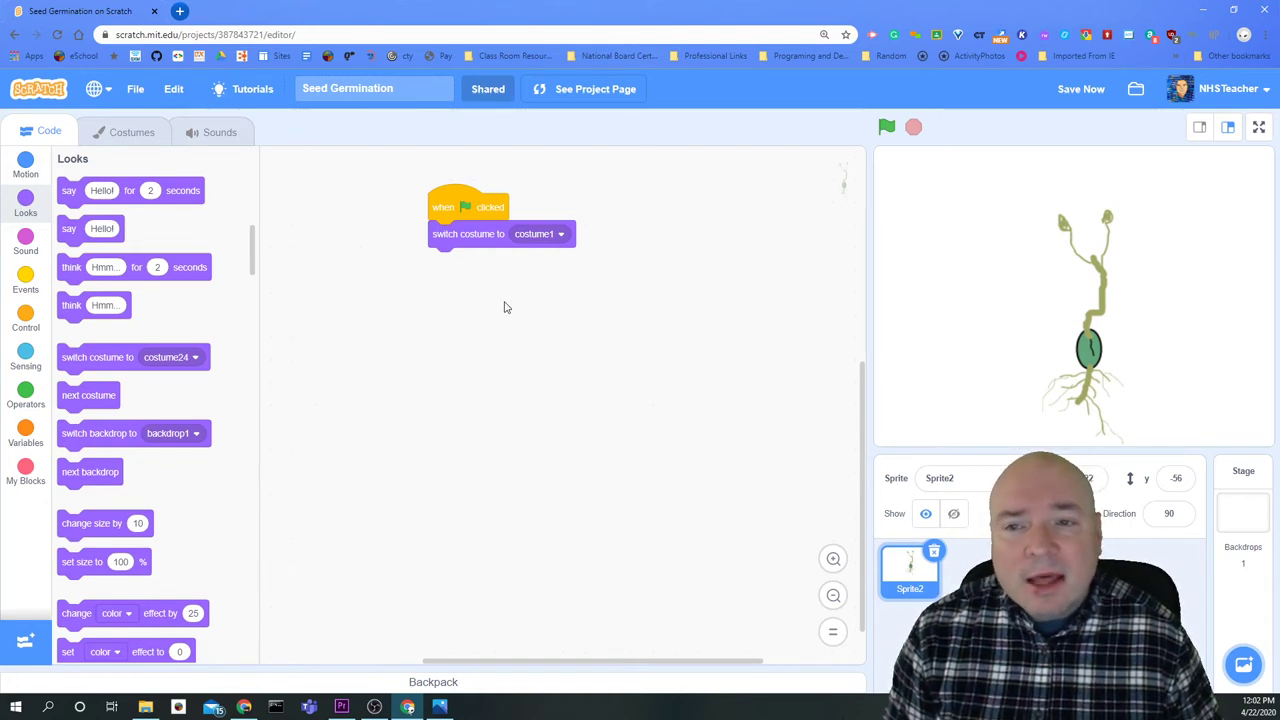
mouse_move(492, 282)
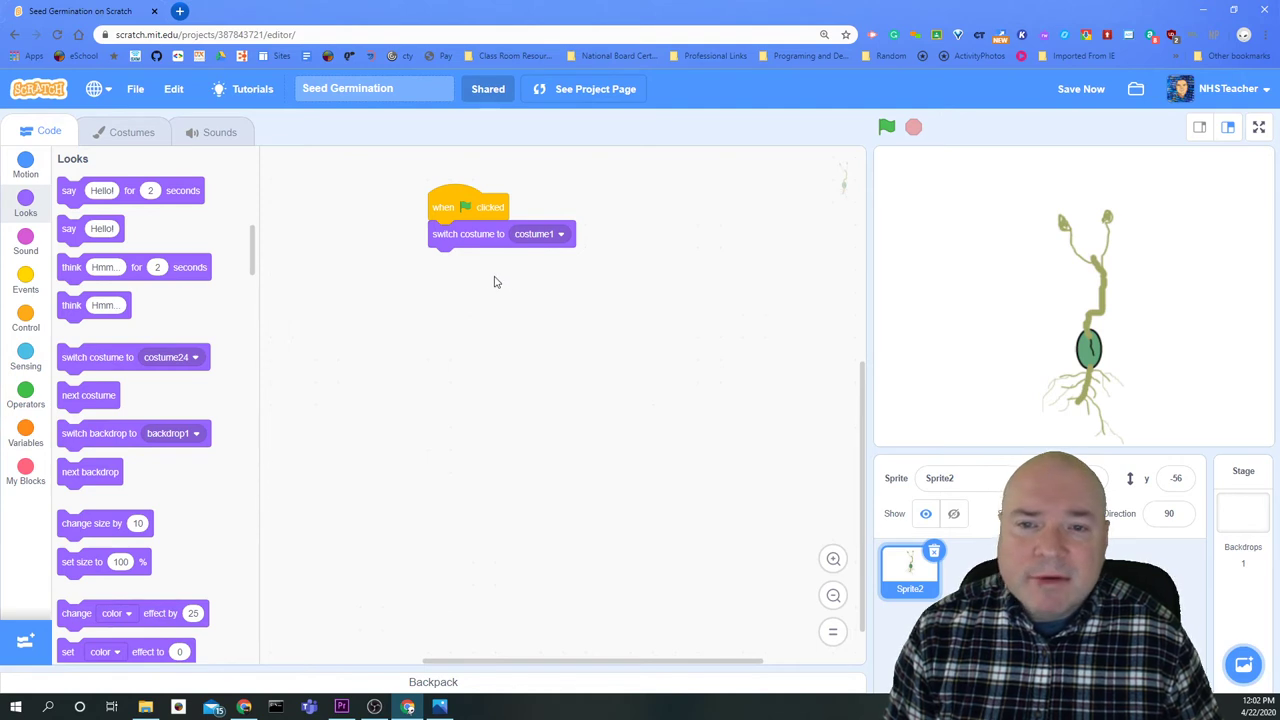
mouse_move(492, 310)
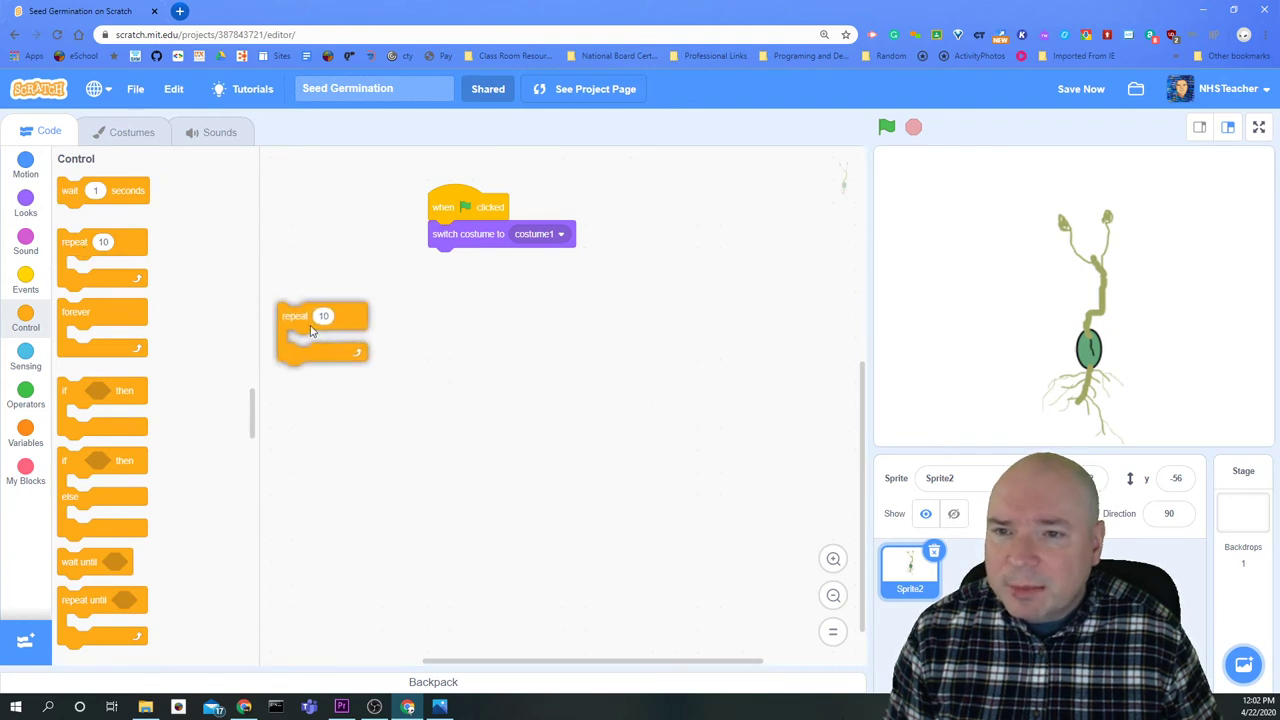
- Attach a repeat loop and set its count to 23 after checking the costume total
left_click_drag(320, 330, 444, 260)
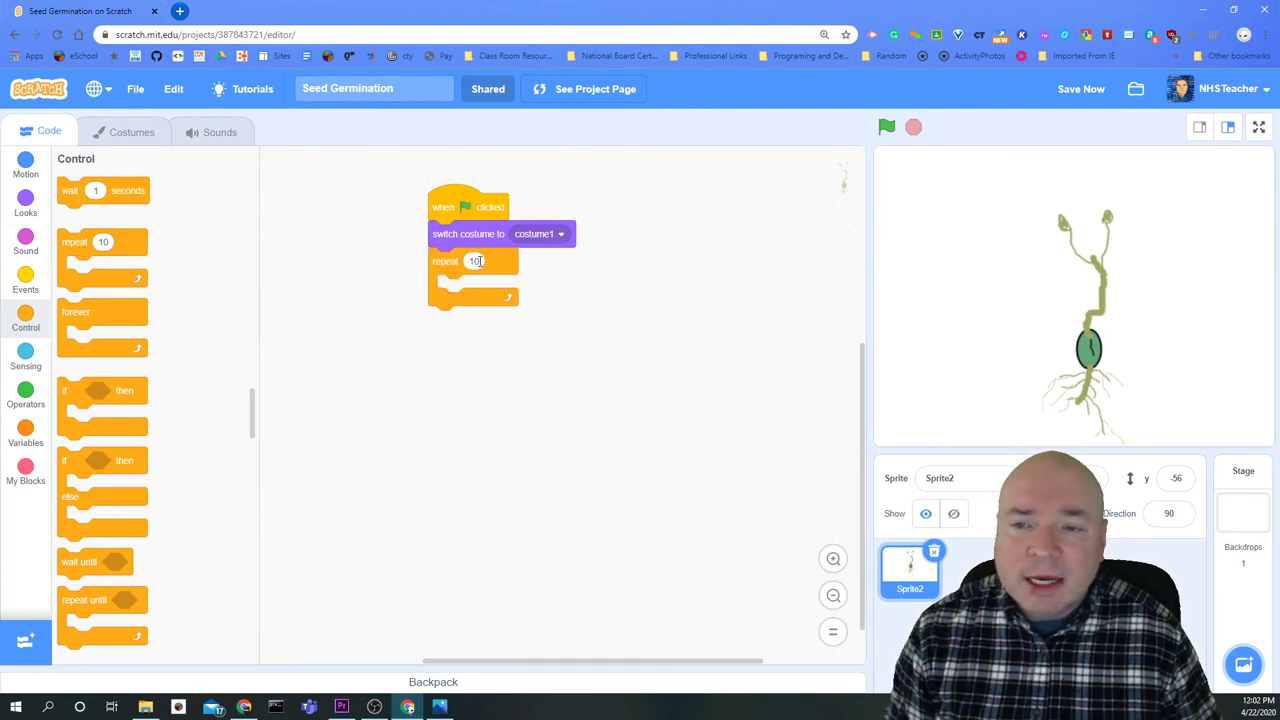
left_click(474, 260)
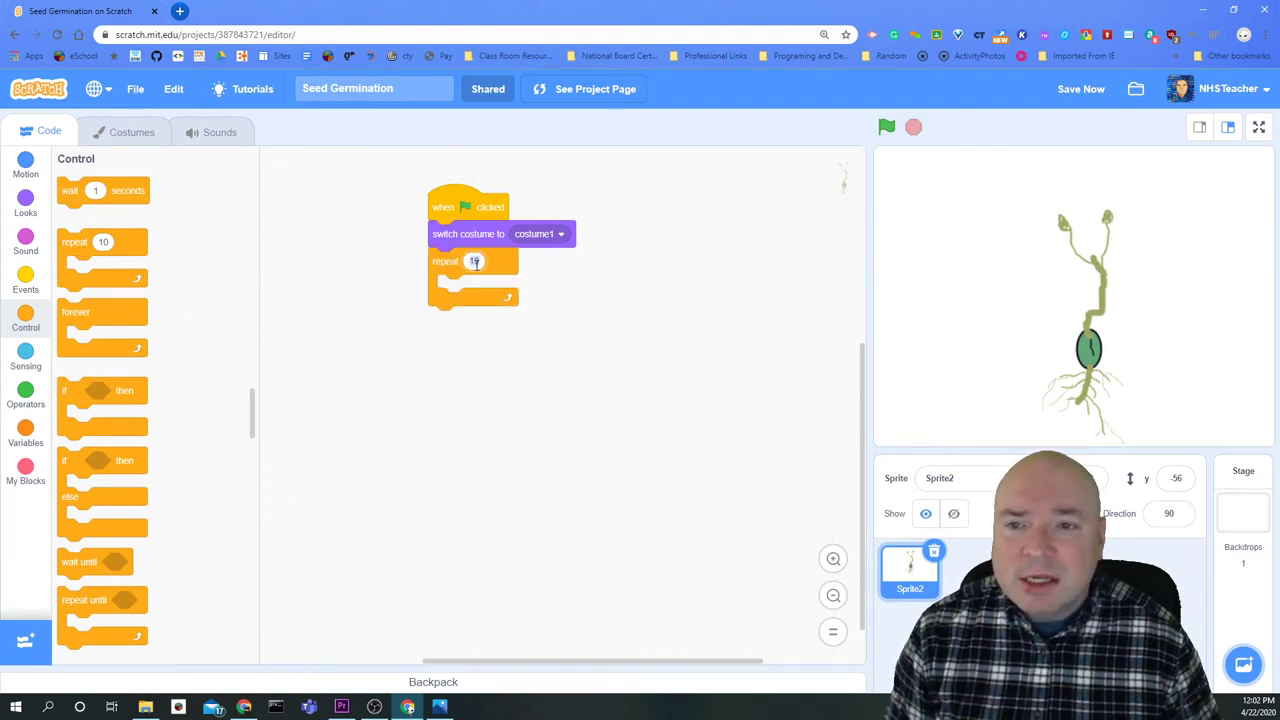
left_click(474, 260)
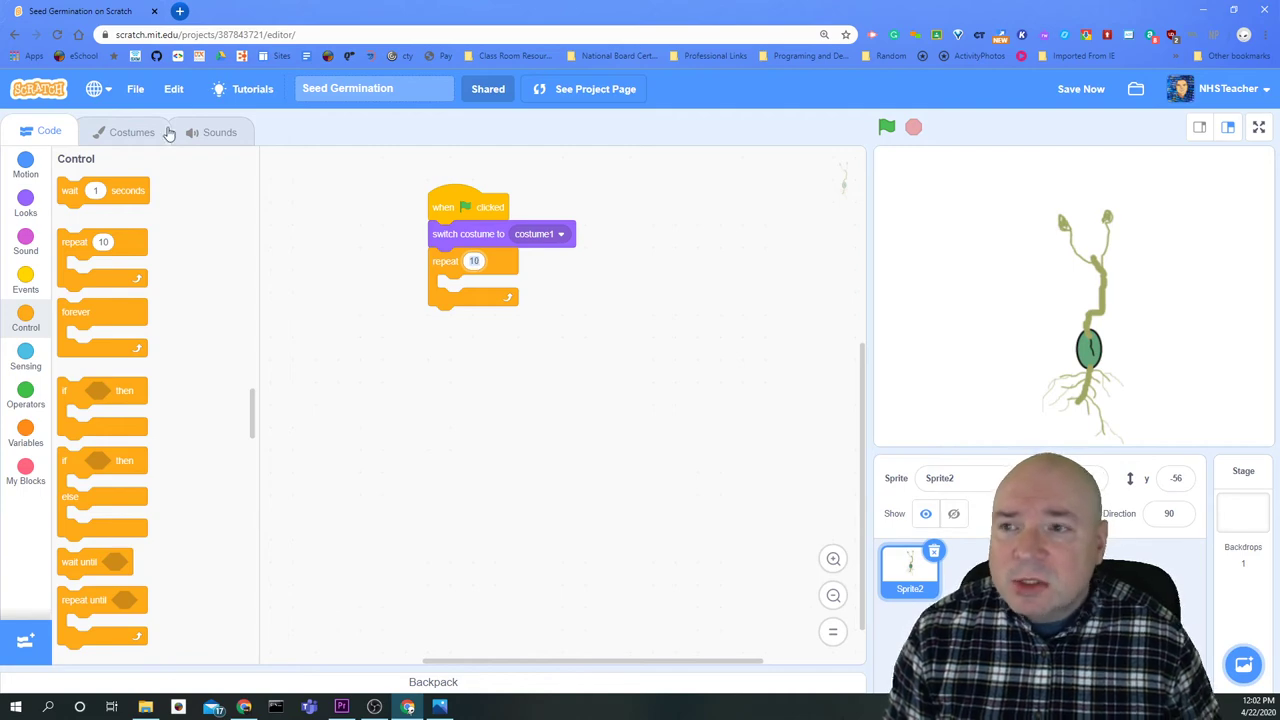
left_click(132, 132)
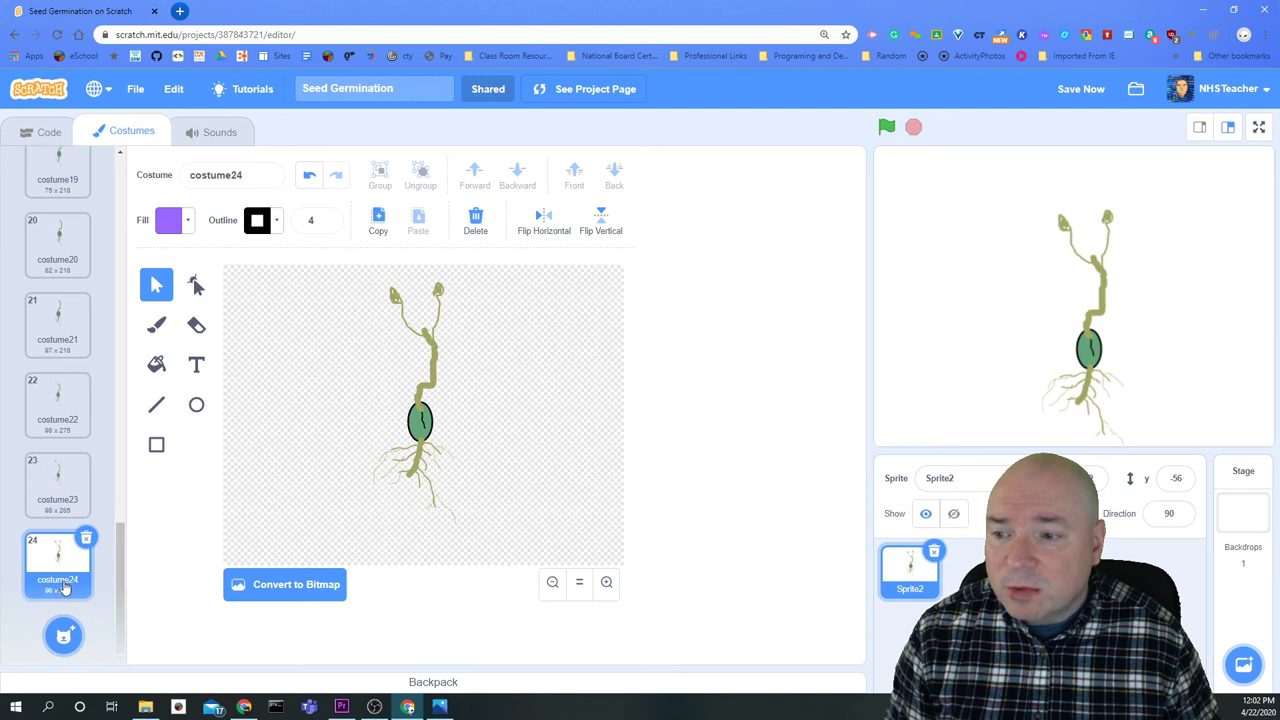
left_click(48, 132)
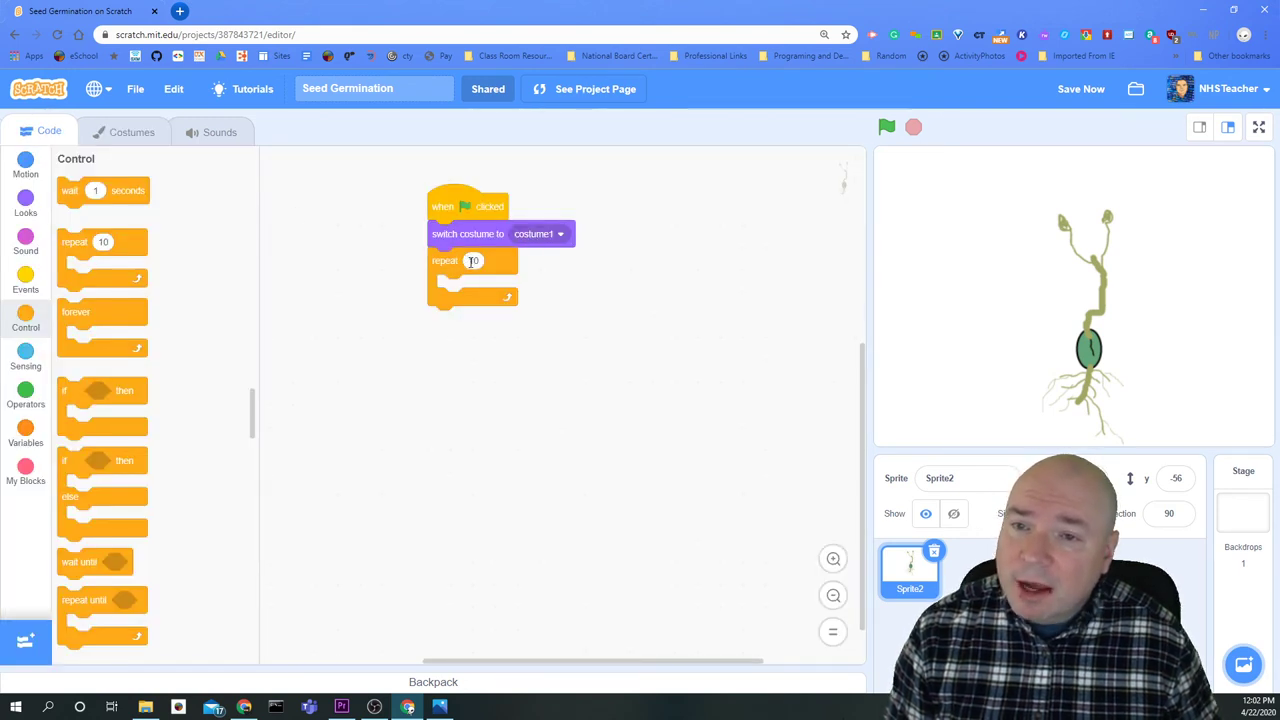
type("23")
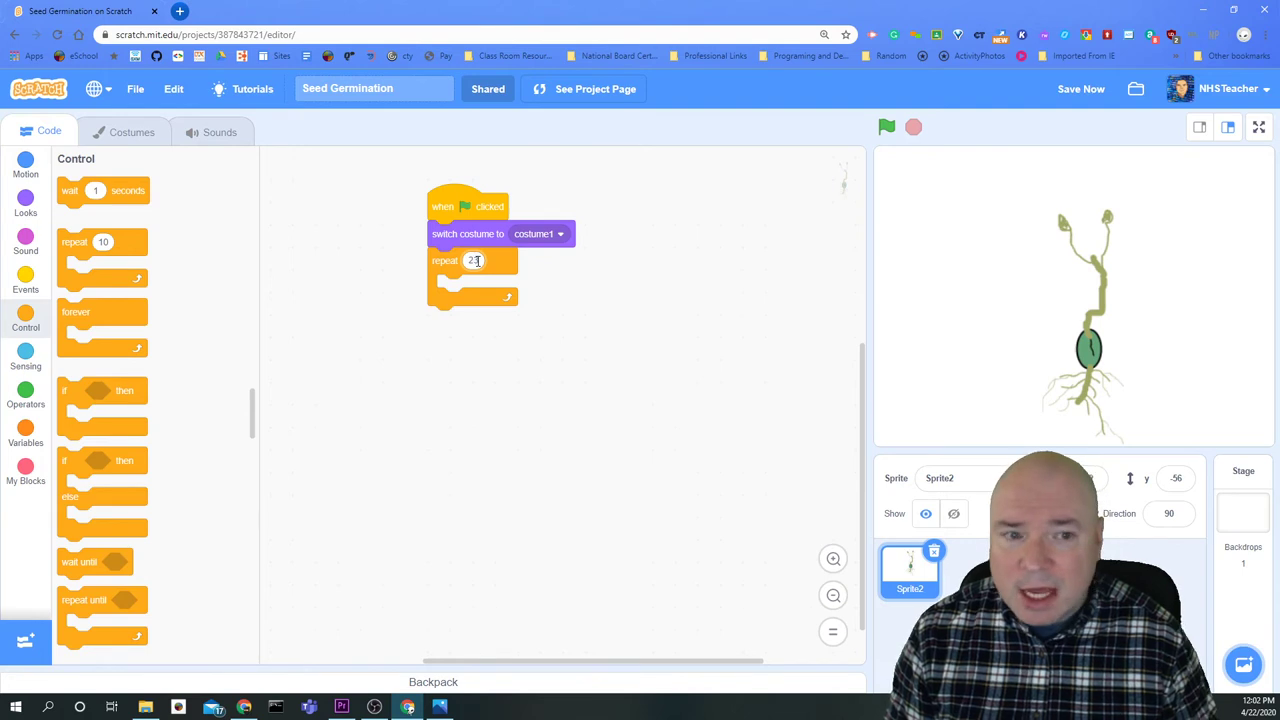
type("3")
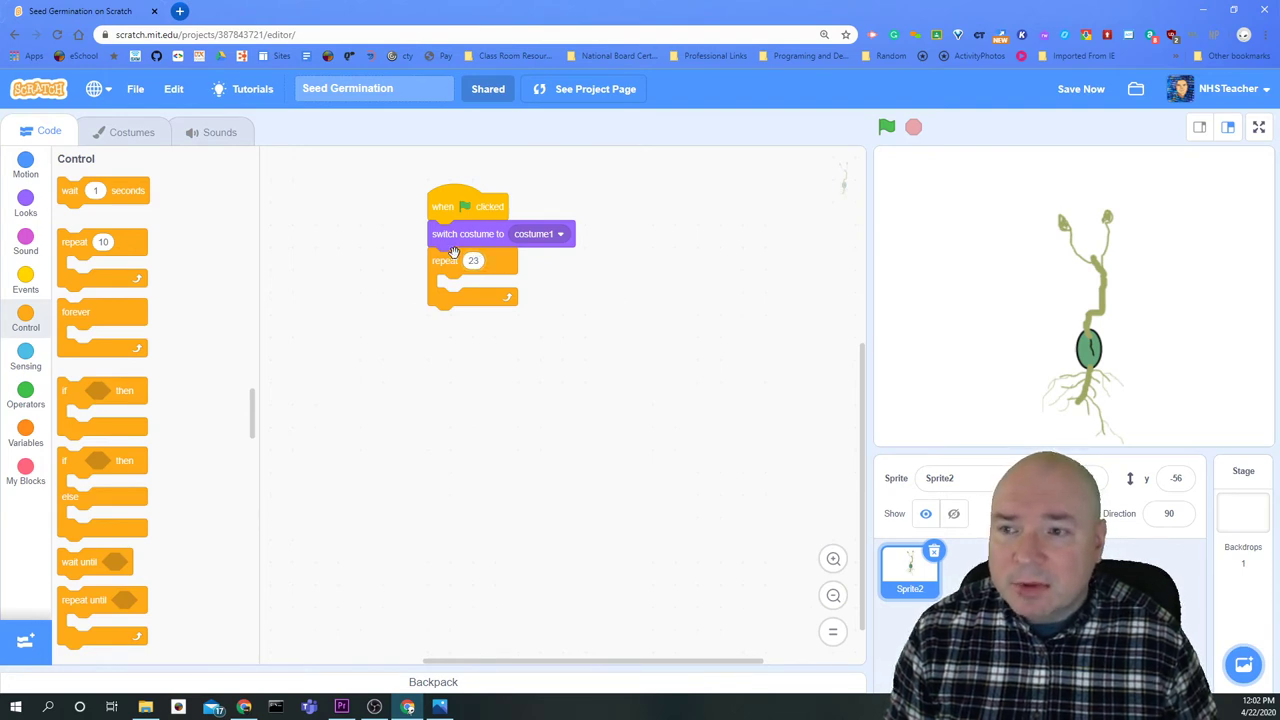
- Place a wait of about 0.25 seconds followed by 'next costume' inside the repeat loop
left_click(24, 204)
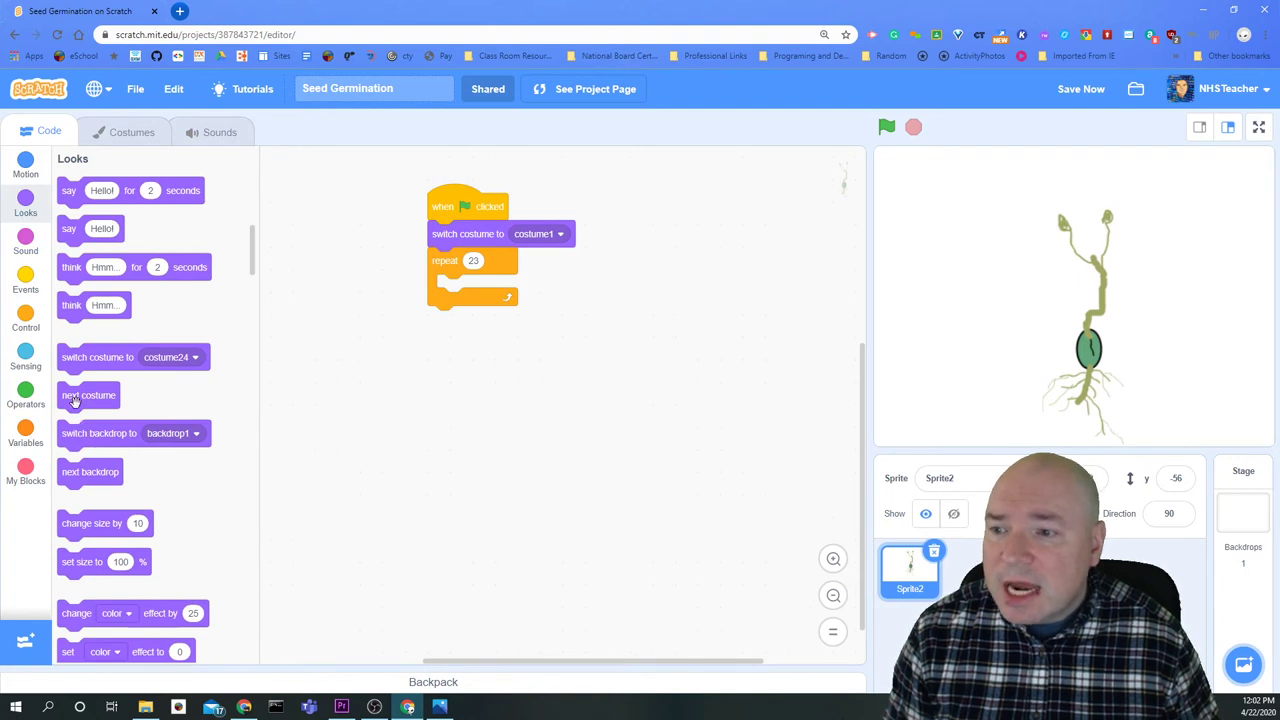
left_click_drag(88, 396, 468, 288)
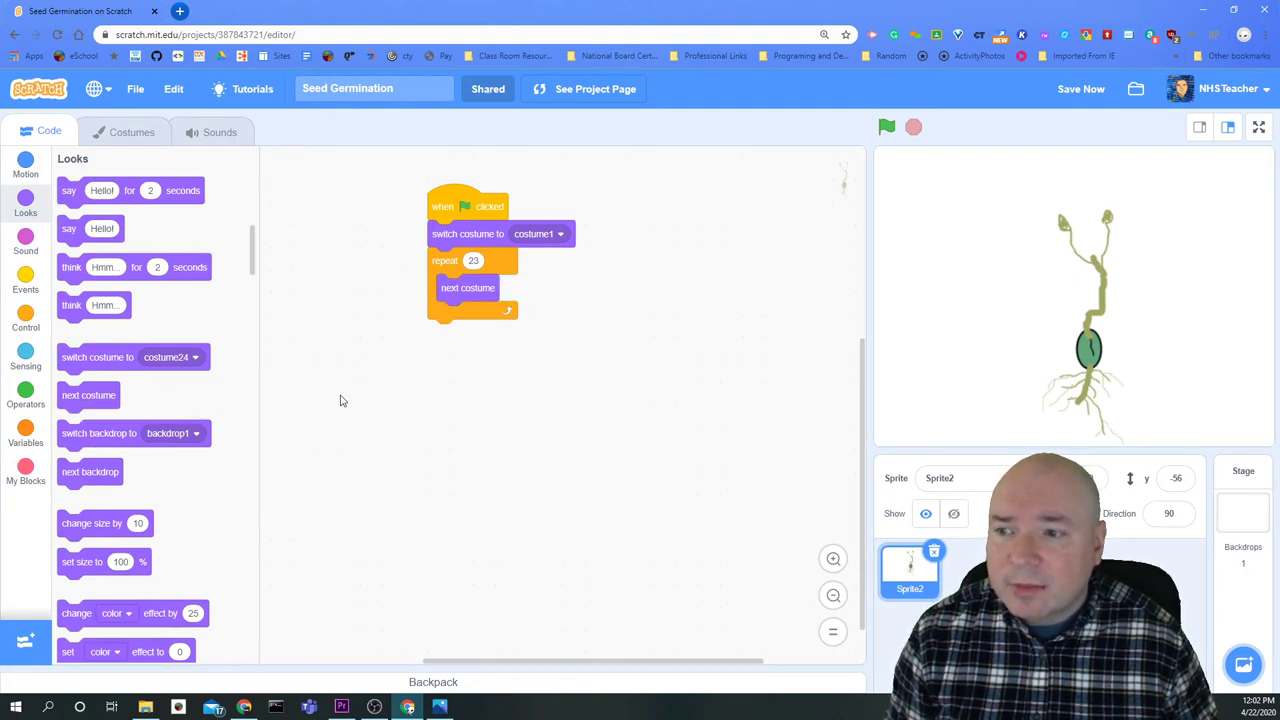
left_click(24, 320)
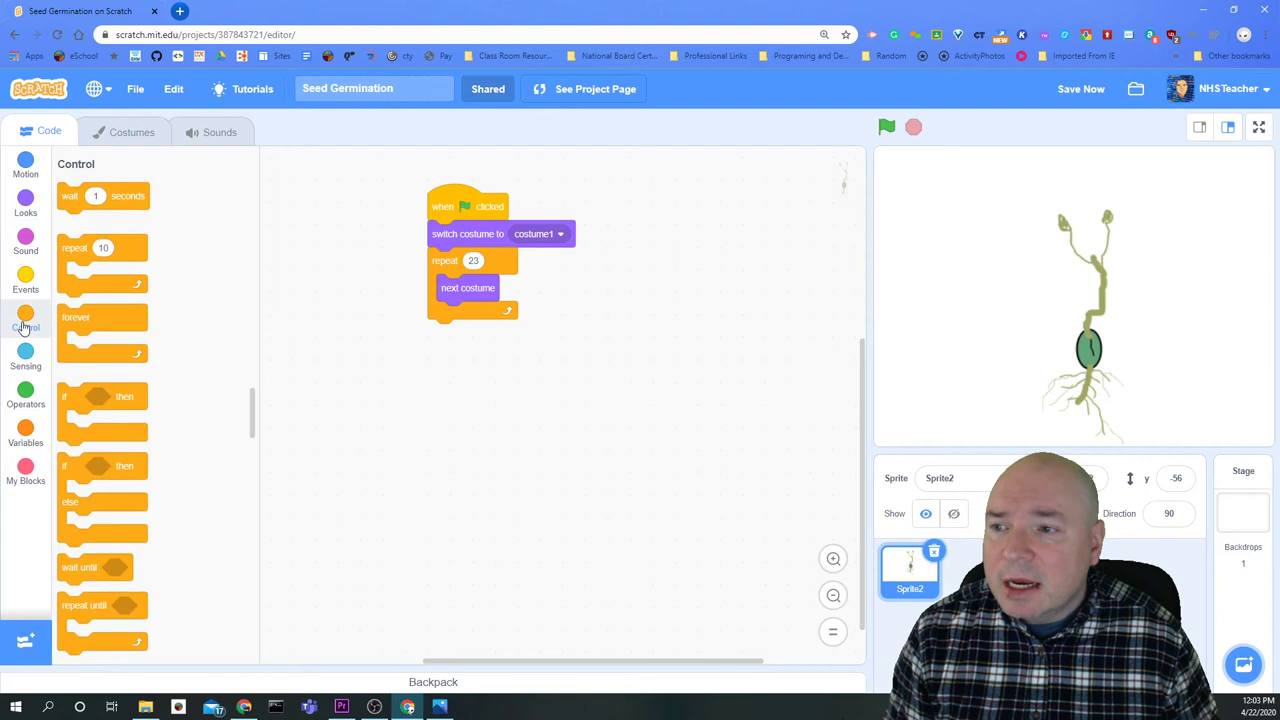
left_click_drag(96, 196, 468, 288)
type(".25")
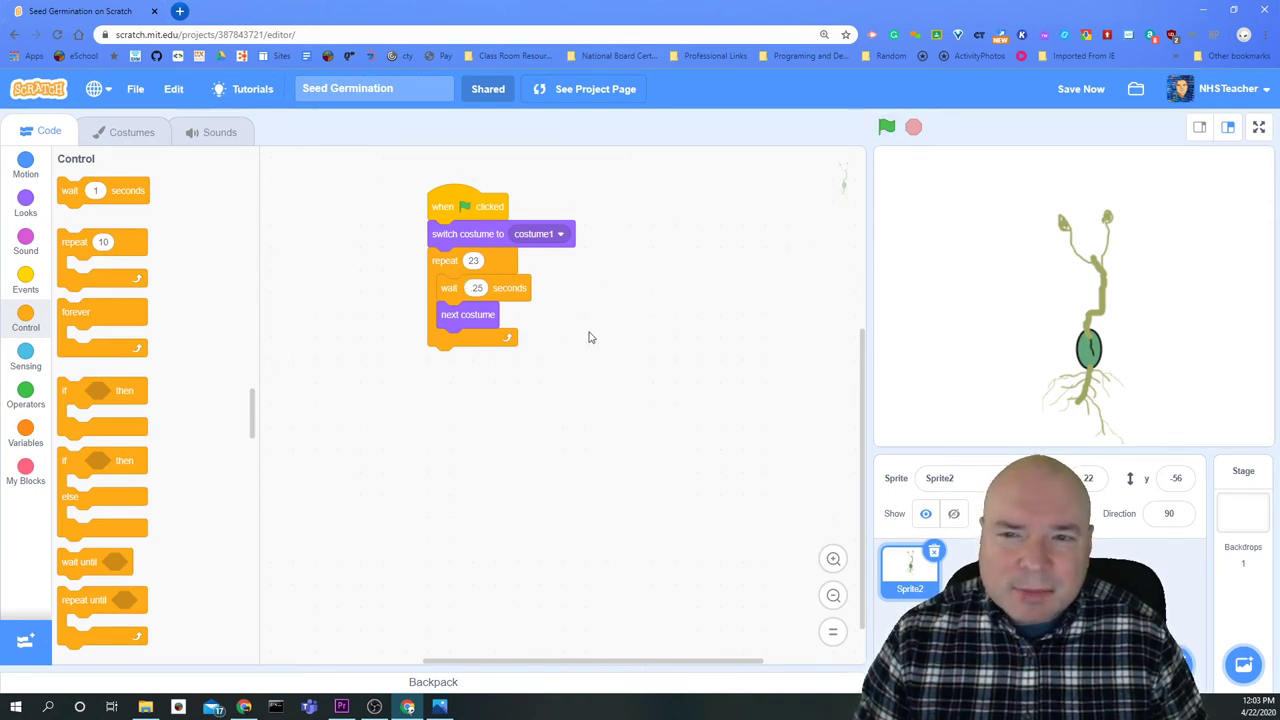
left_click(884, 128)
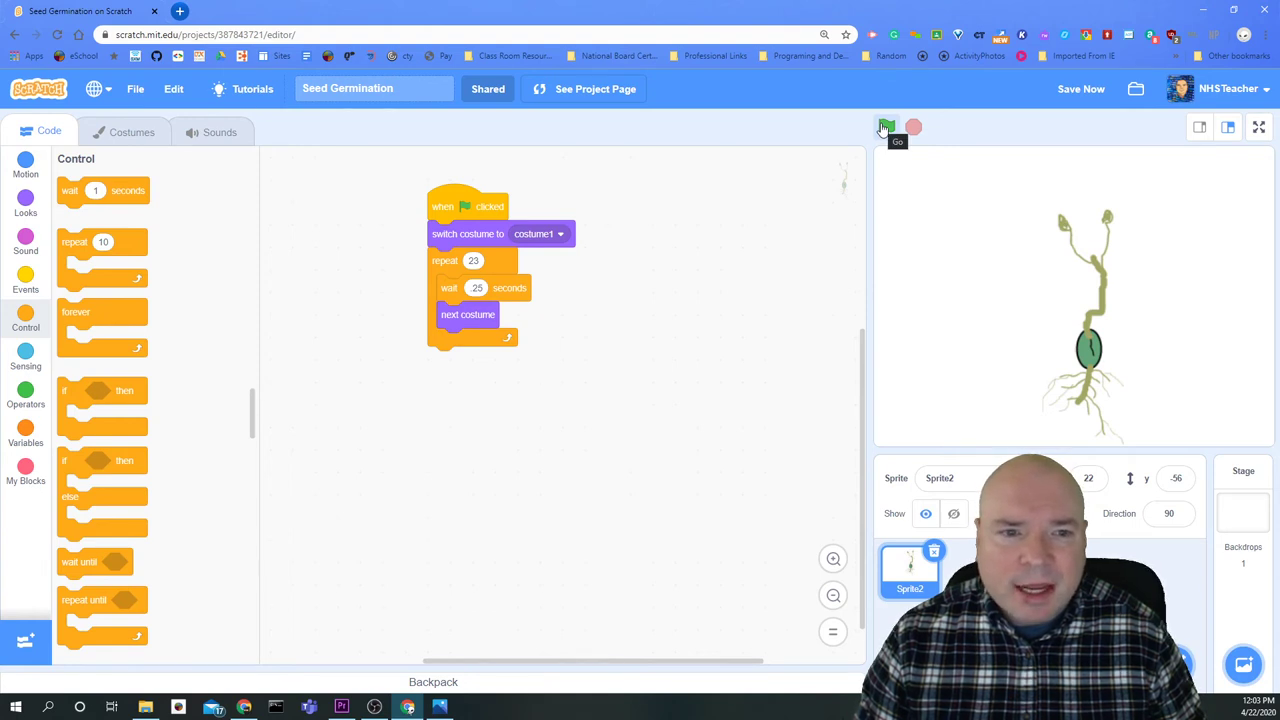
- Run the seed germination animation with the green flag, then bring up the Choose a Backdrop library
left_click(886, 128)
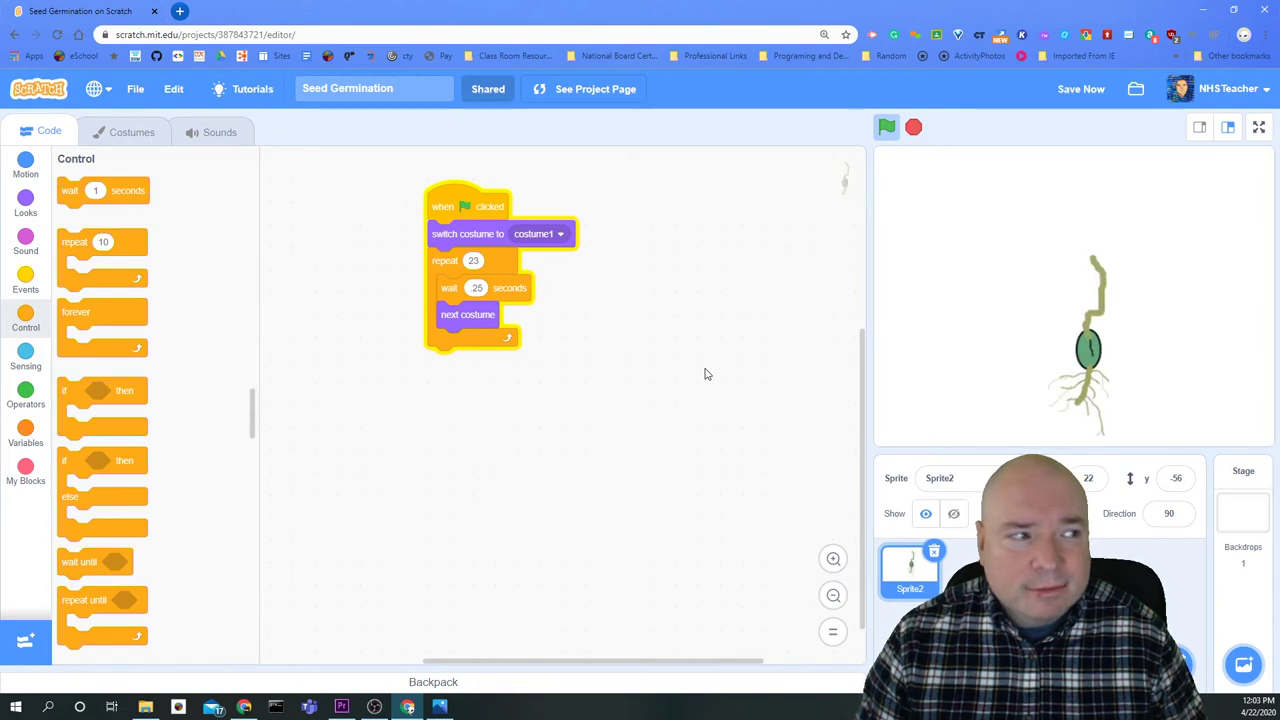
left_click(886, 128)
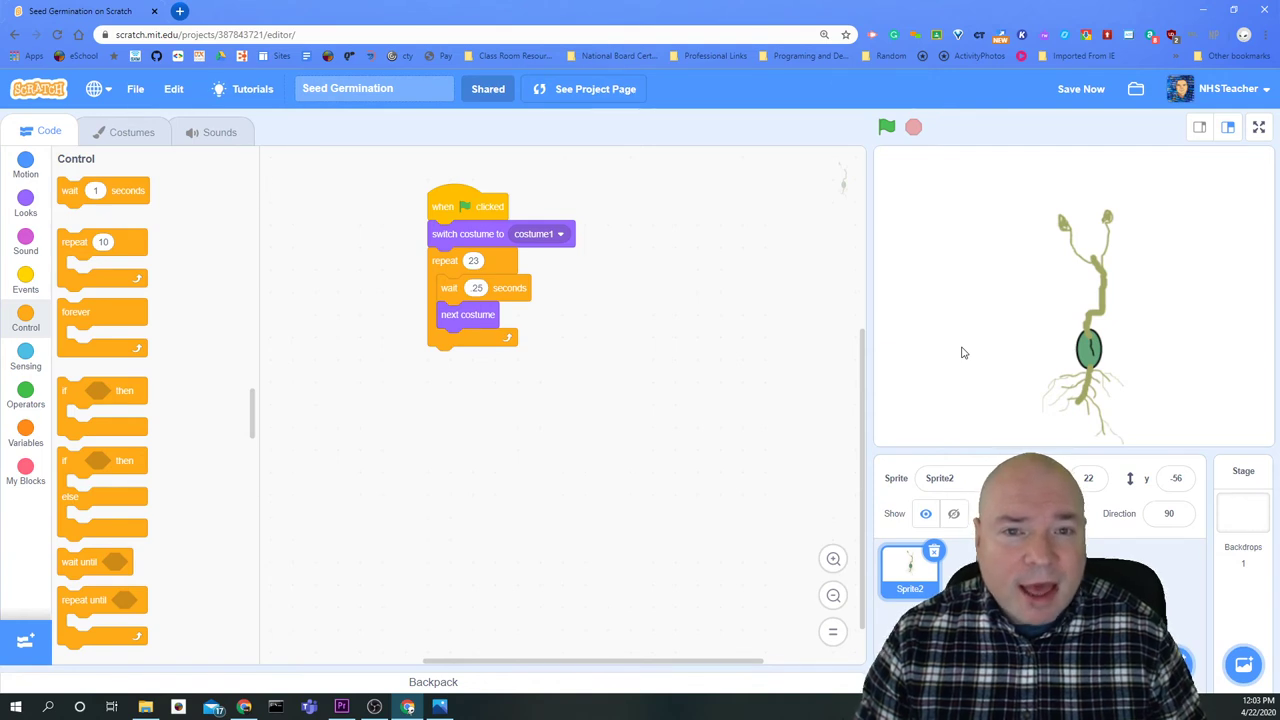
mouse_move(968, 344)
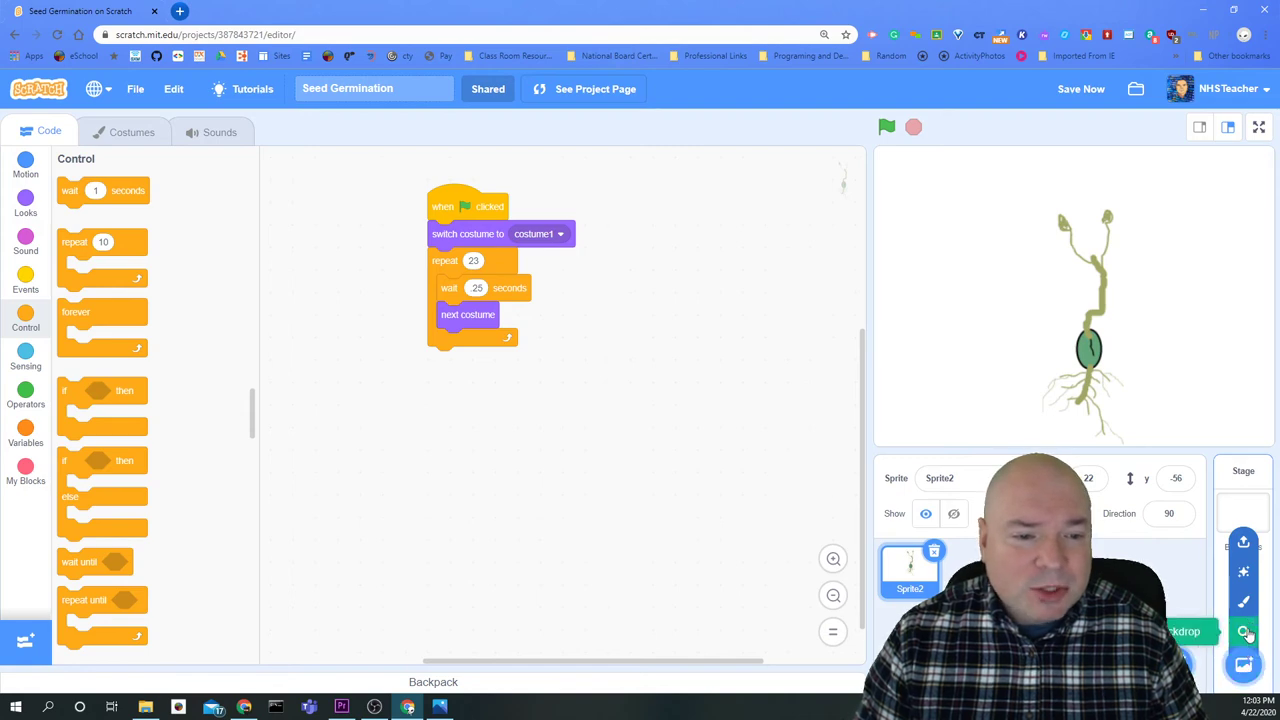
left_click(1244, 632)
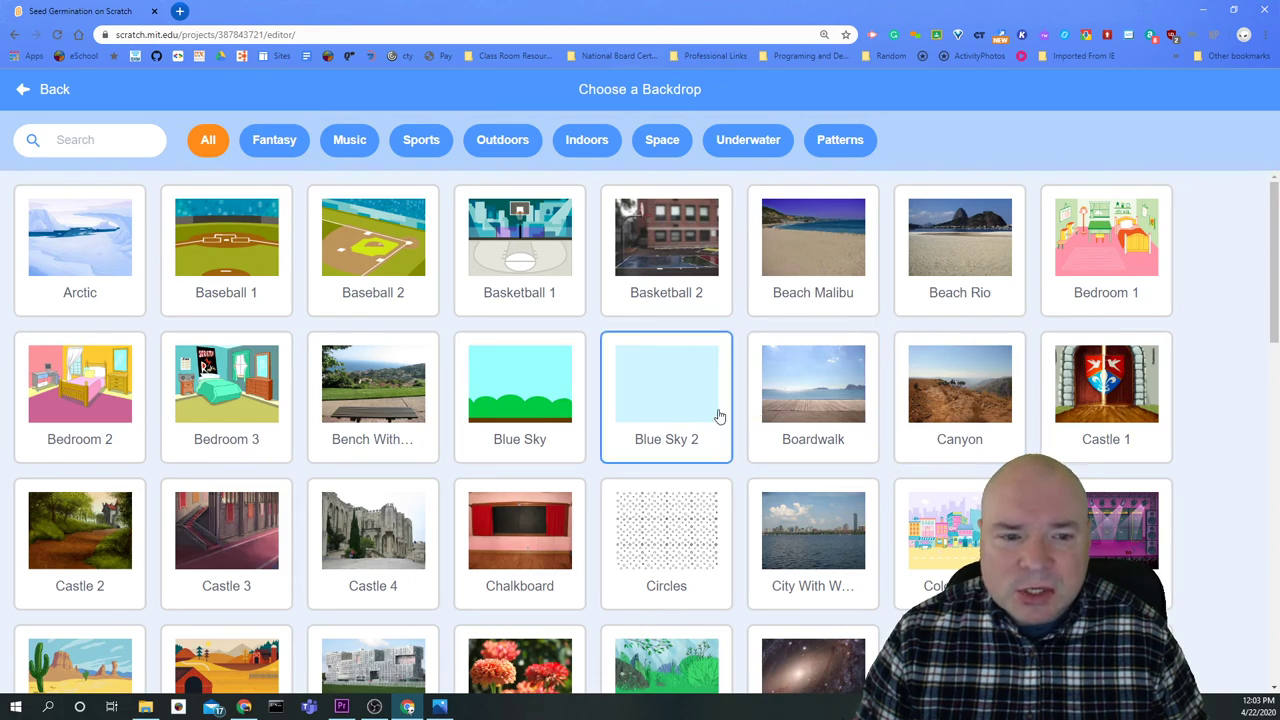
- Browse the backdrop library and leave via Back without adding a backdrop
scroll("down", 3)
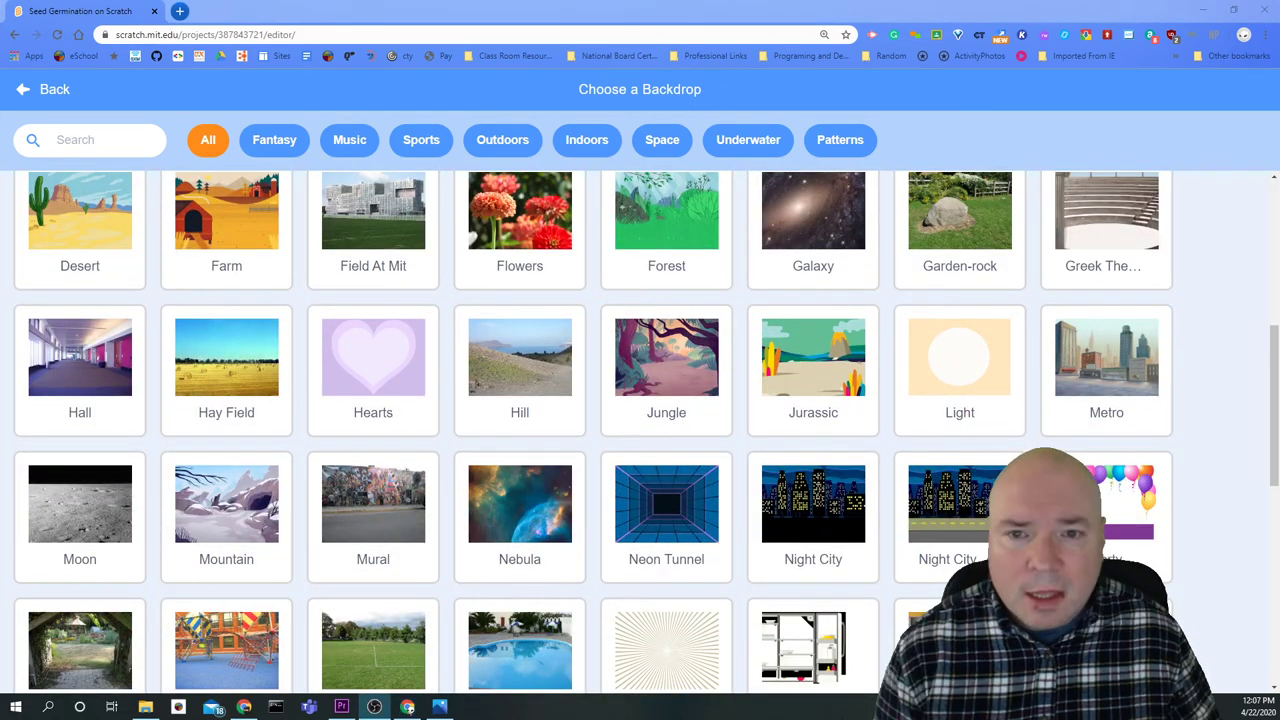
left_click(812, 356)
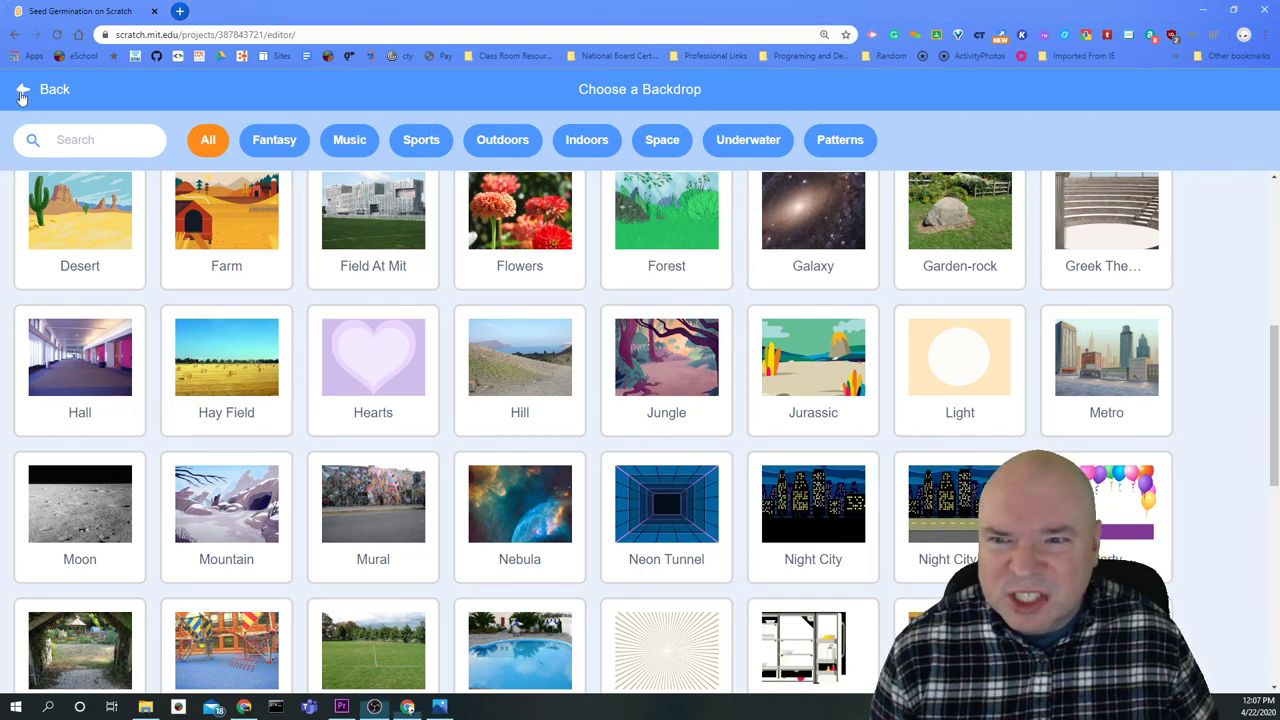
left_click(54, 88)
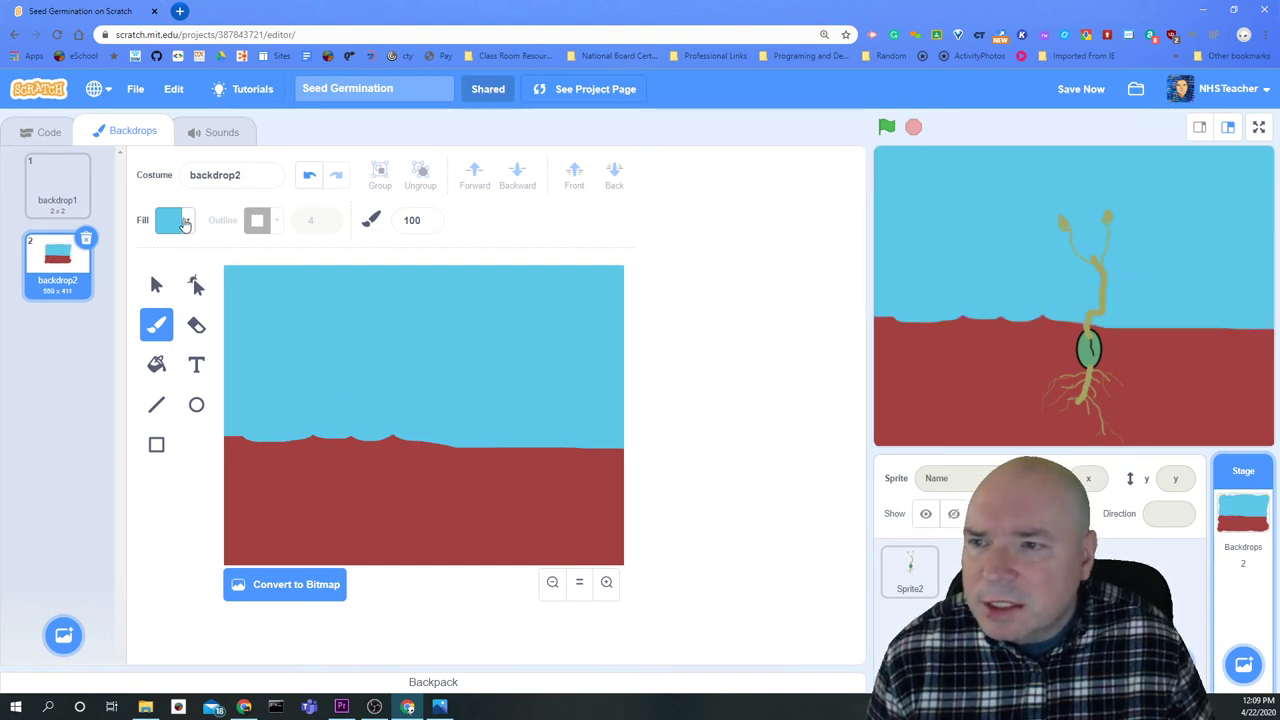
- Tune the Fill colour to yellow for the sun and set brush size 10 for painting its rays
left_click(168, 220)
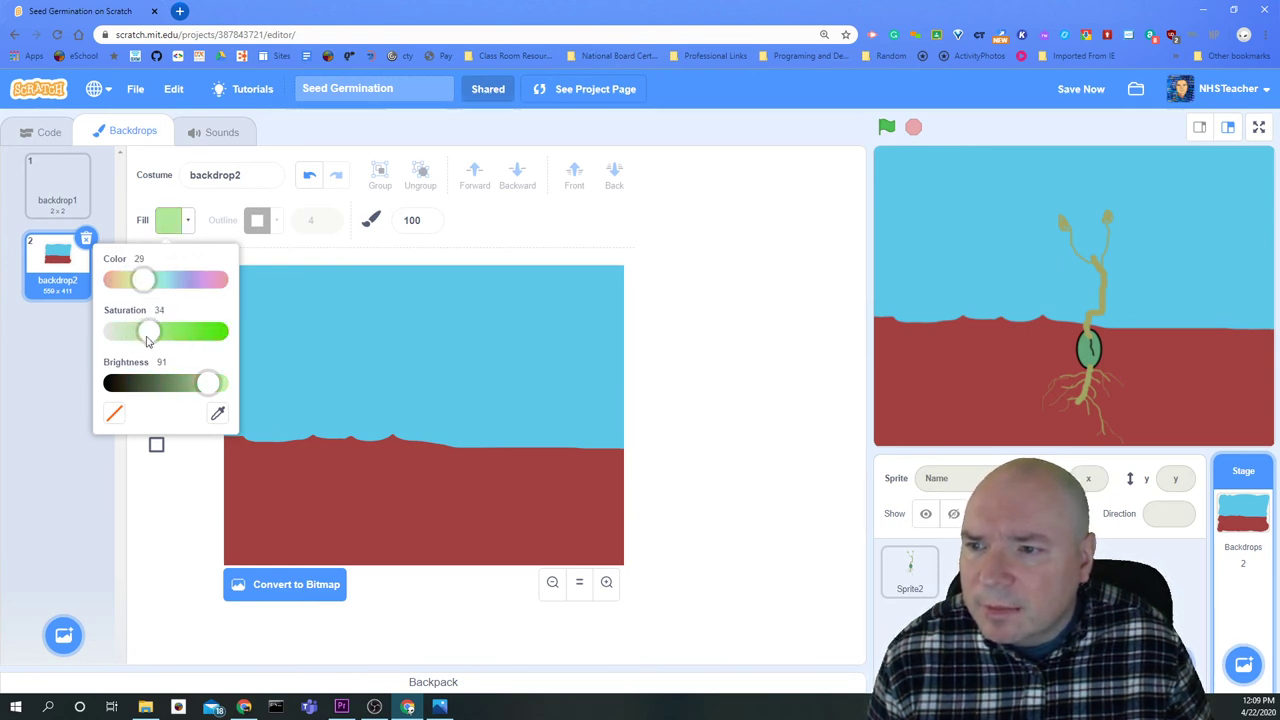
left_click_drag(208, 384, 180, 384)
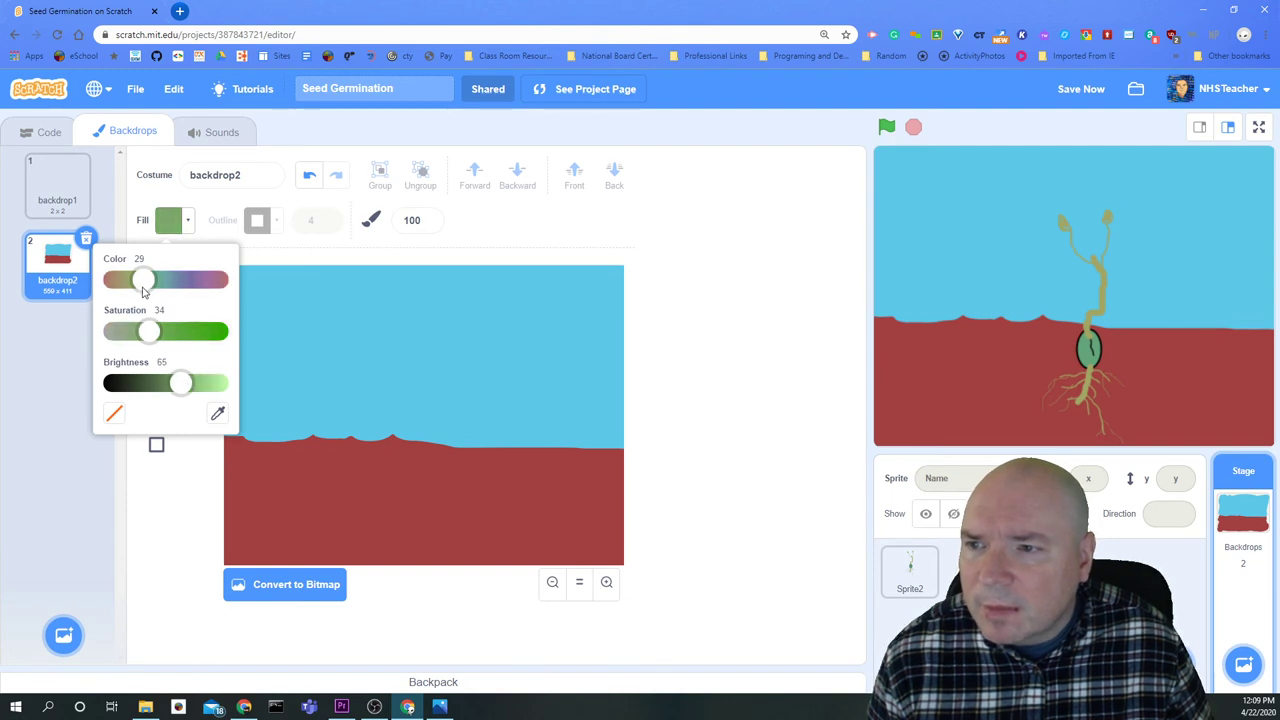
left_click_drag(144, 280, 116, 280)
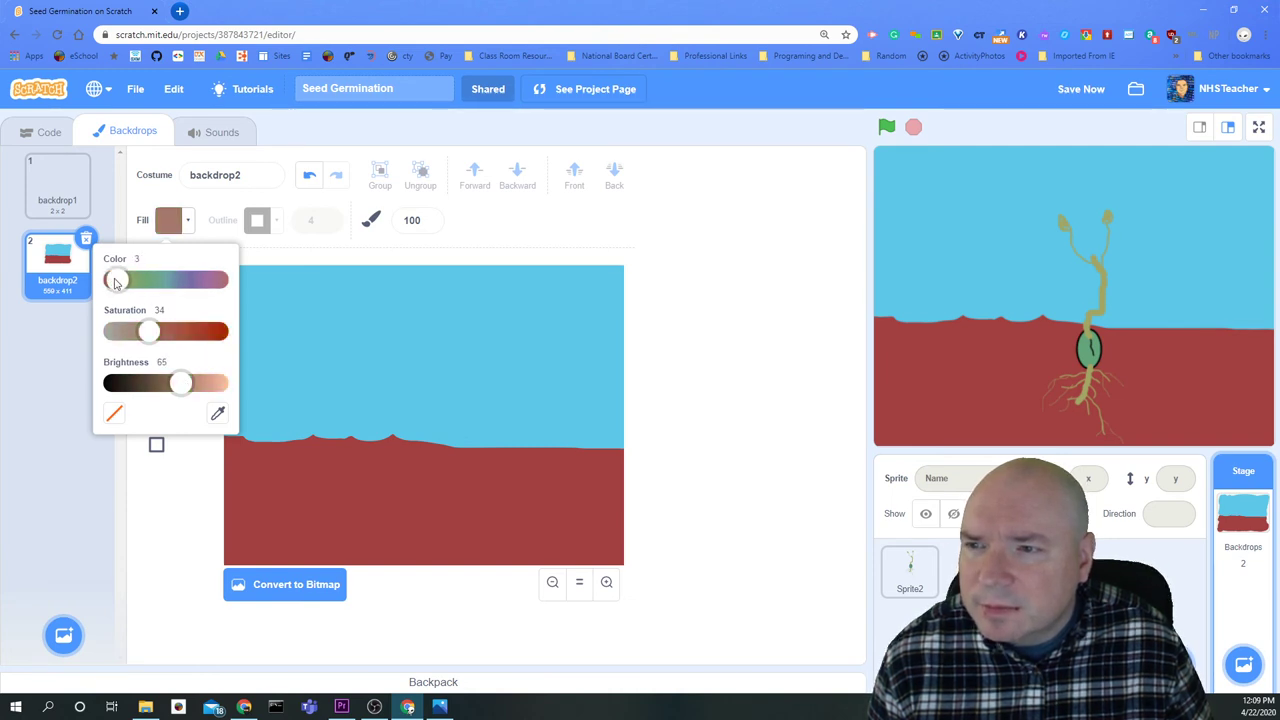
left_click_drag(118, 280, 152, 280)
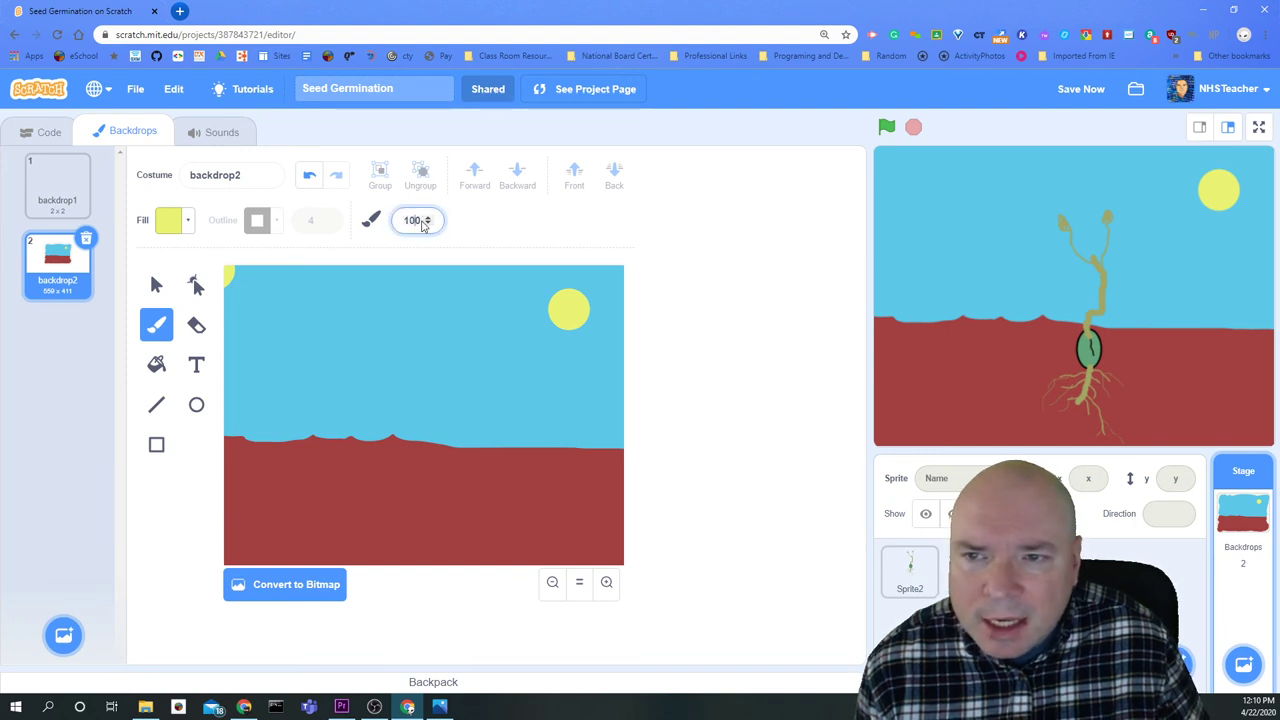
left_click(428, 224)
type("10")
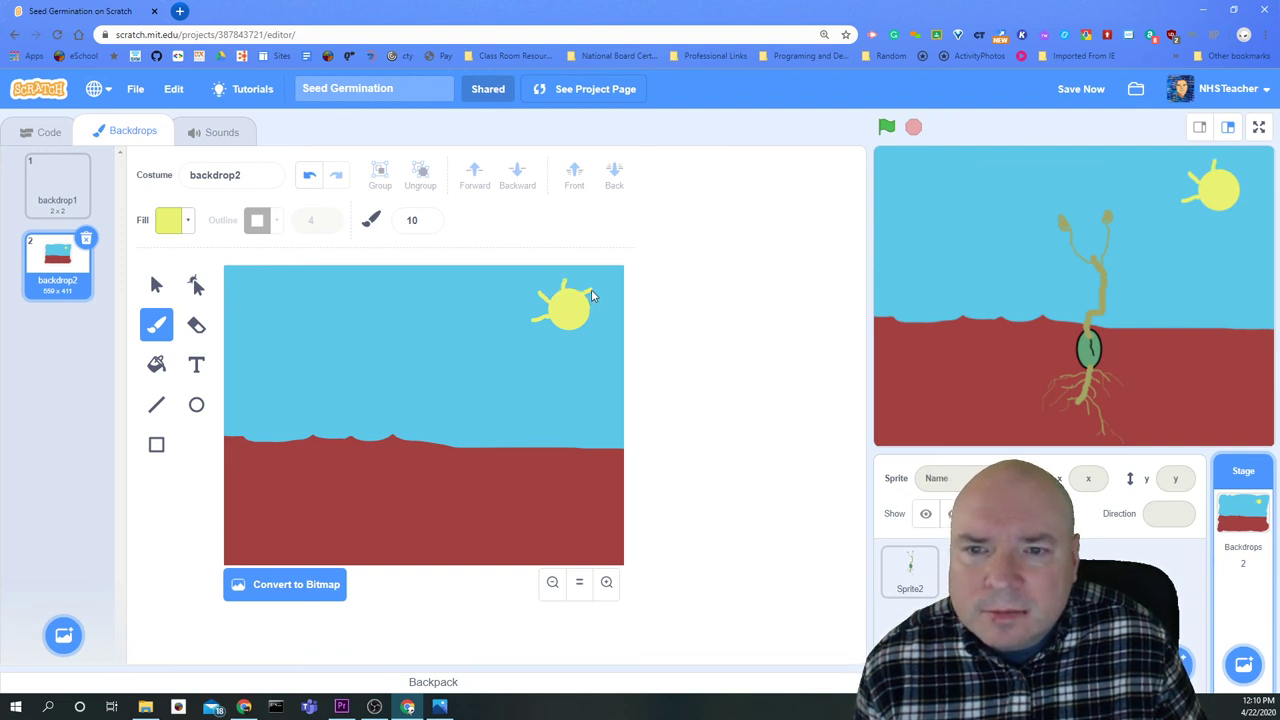
mouse_move(580, 336)
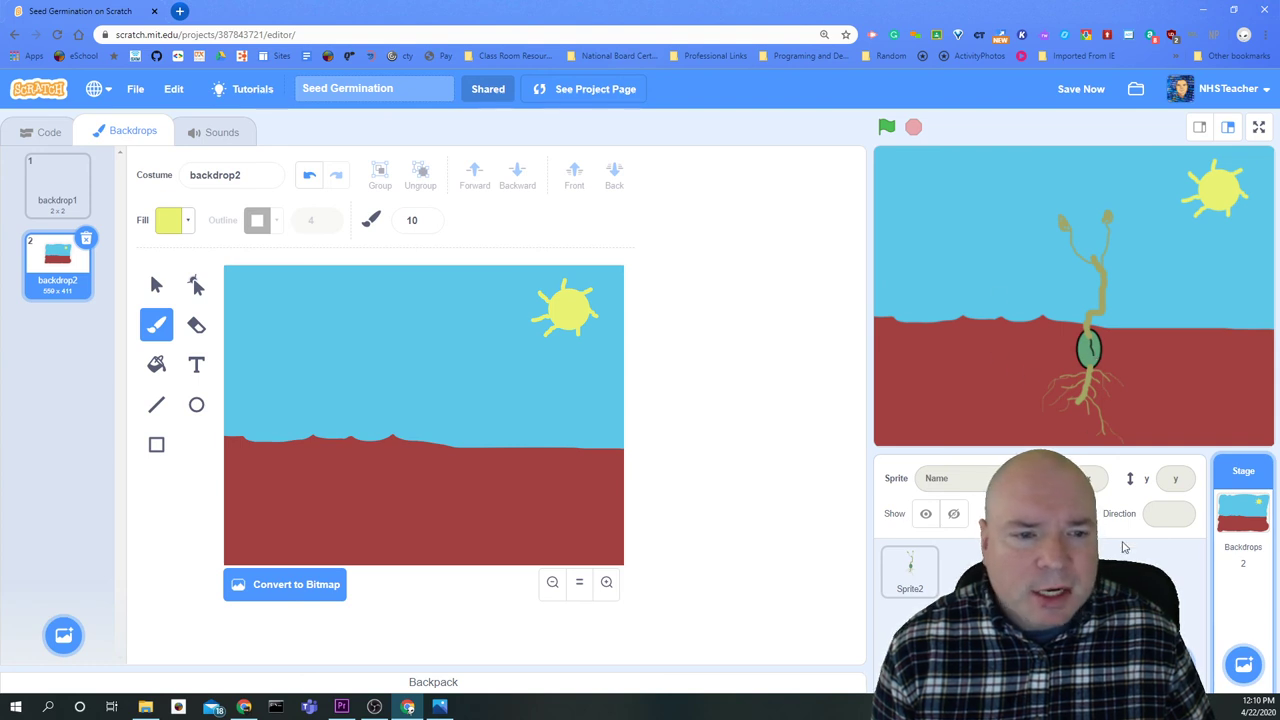
- Return to Sprite2's costumes and show costume1, the plain seed in the dirt
left_click(908, 572)
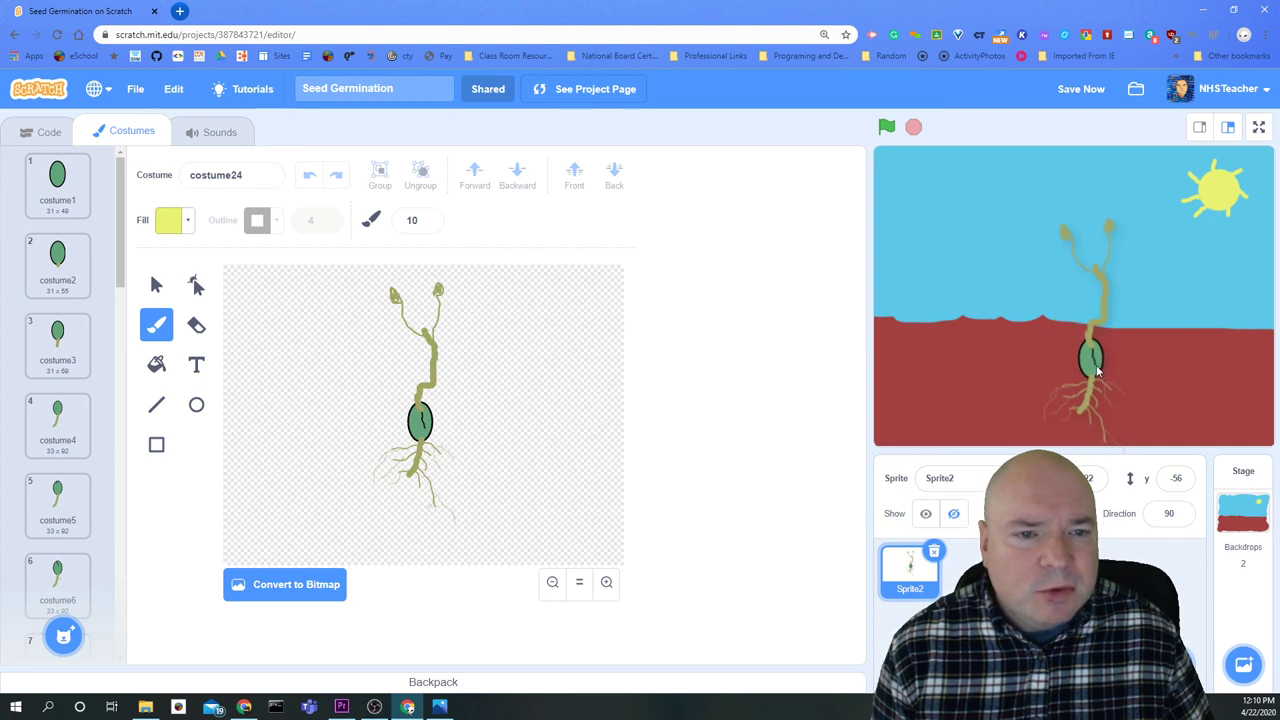
left_click(56, 184)
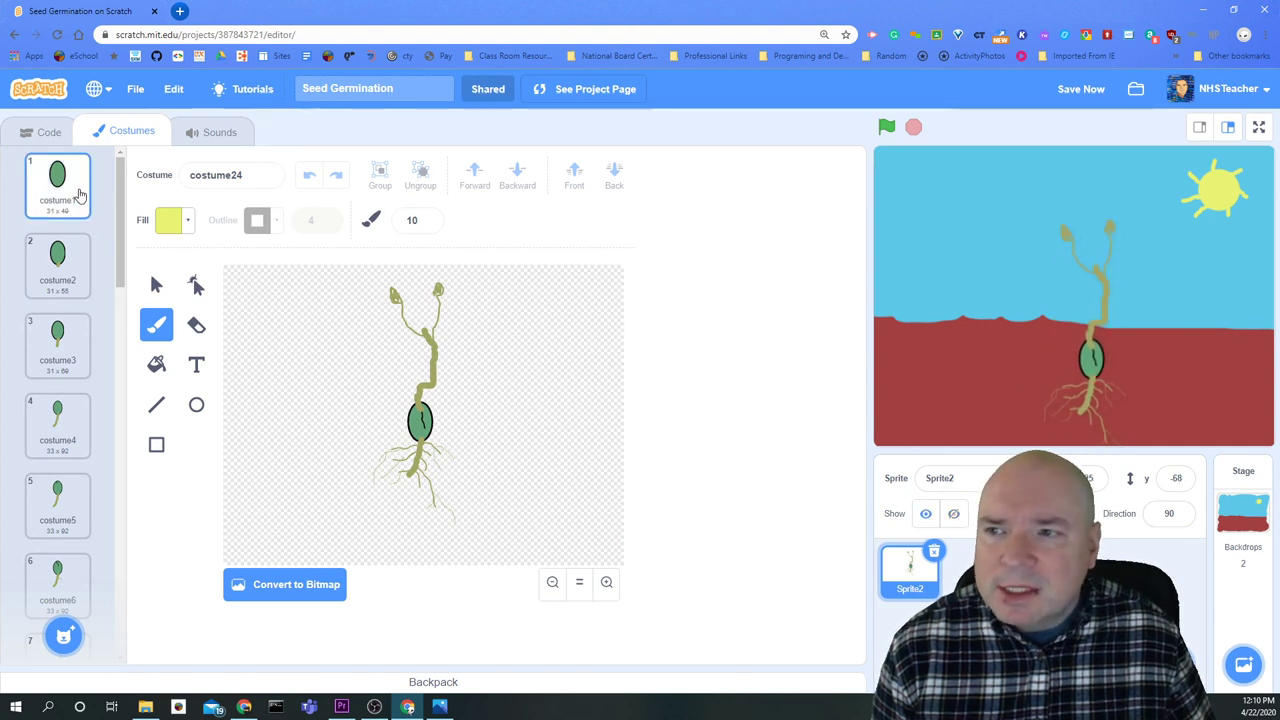
left_click(56, 184)
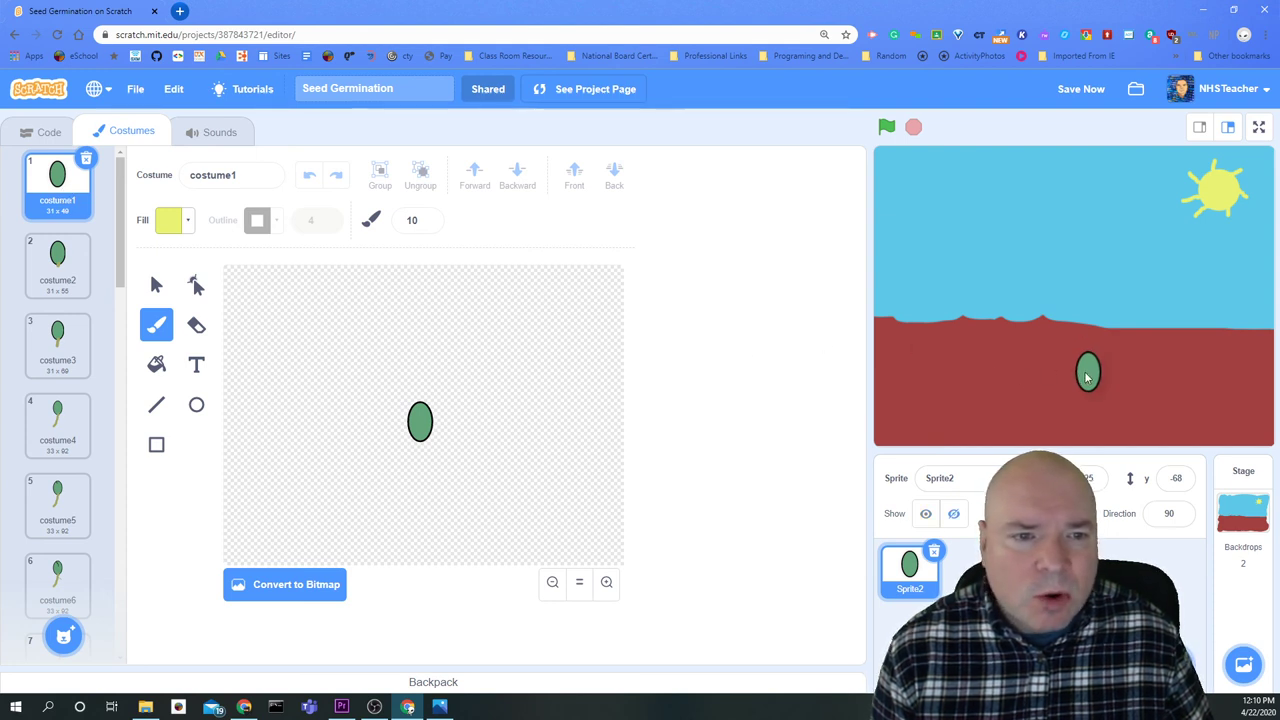
left_click(886, 128)
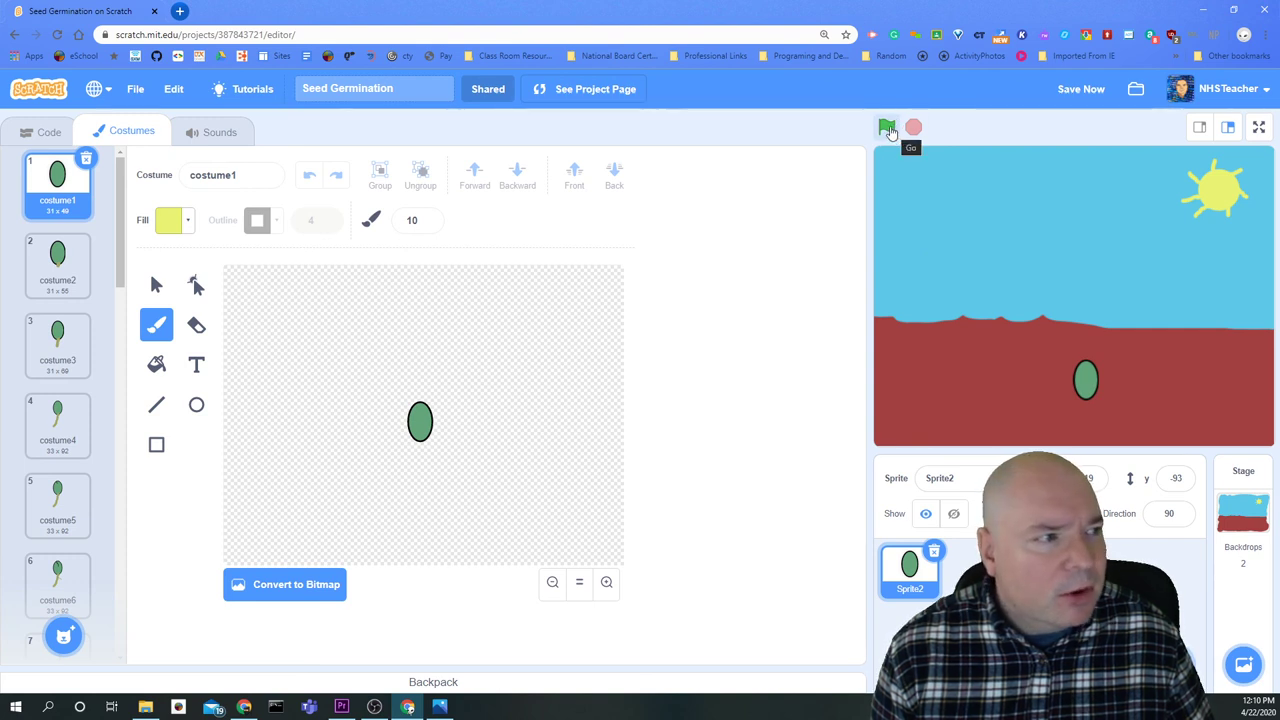
- Run the project repeatedly with the green flag so the seed grows into a plant over the sunny backdrop
left_click(888, 128)
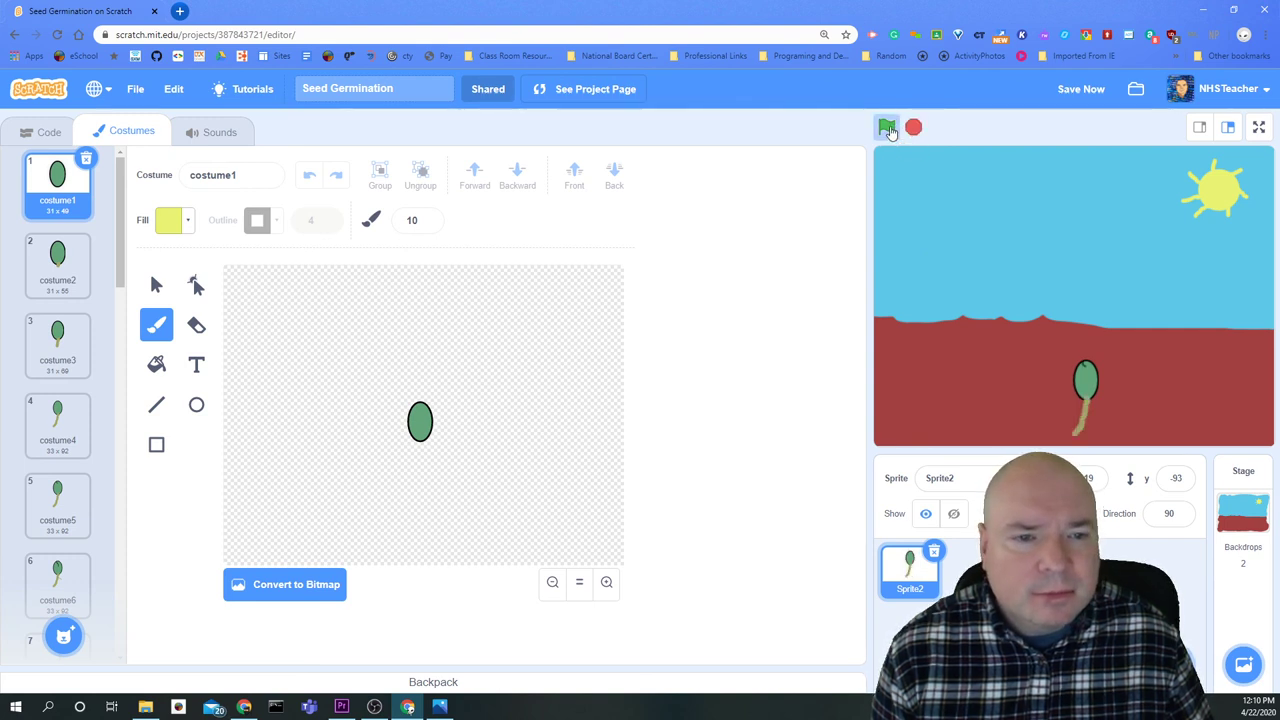
left_click(888, 128)
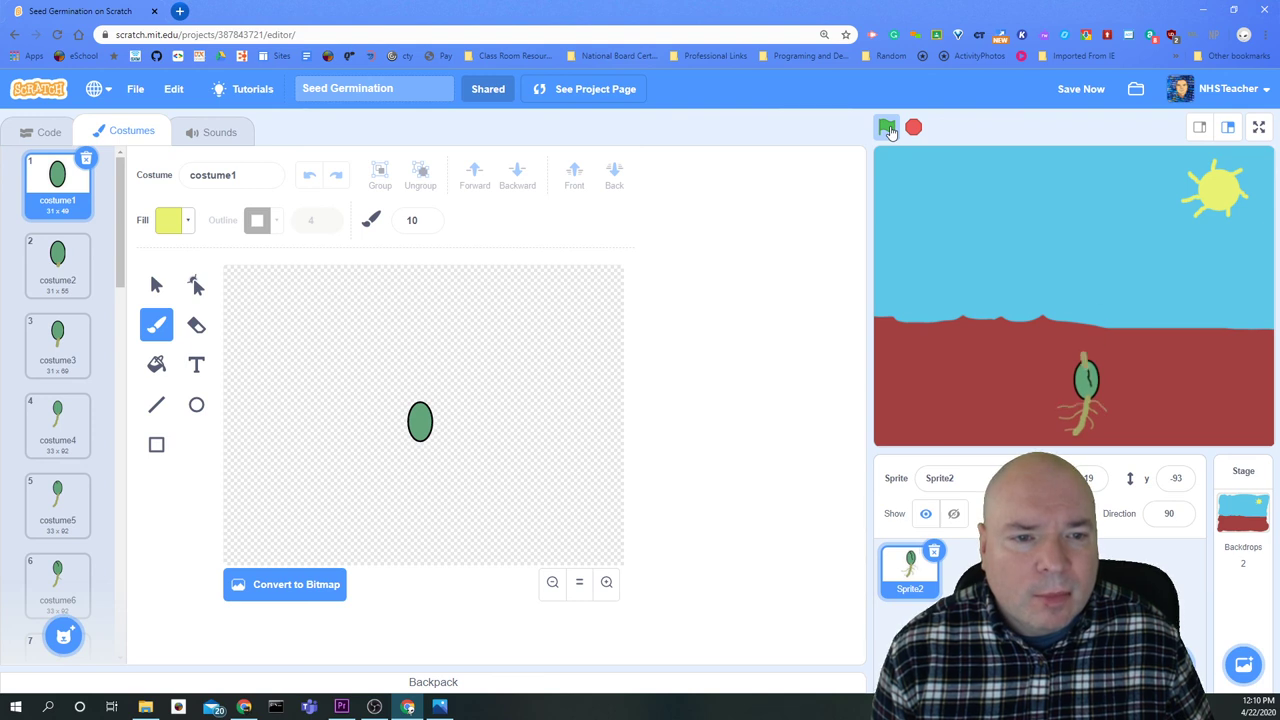
left_click(886, 128)
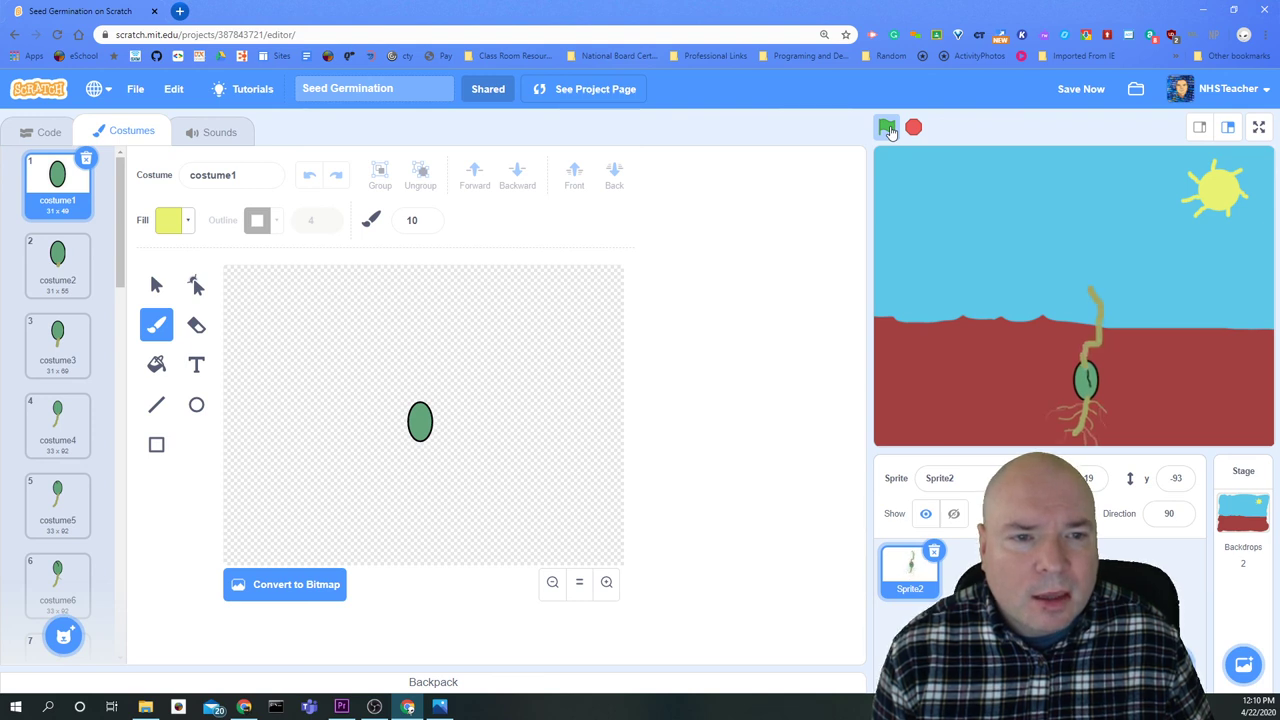
left_click(886, 128)
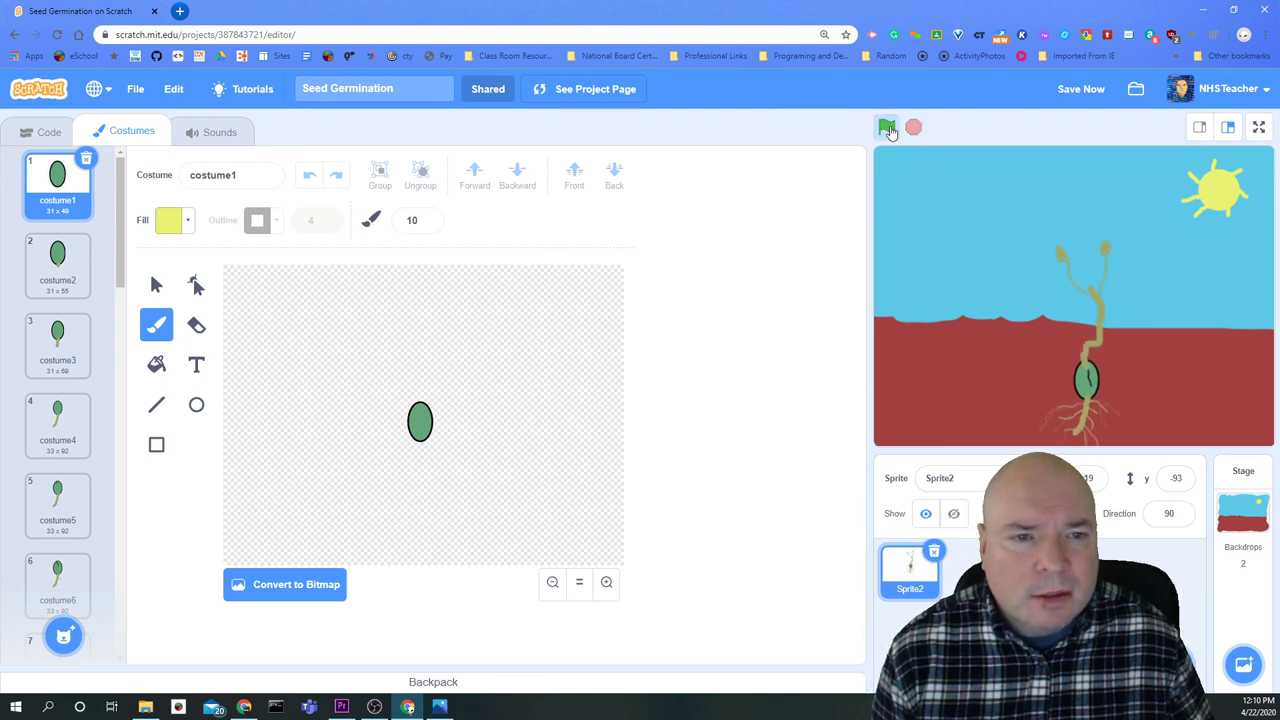
left_click(888, 128)
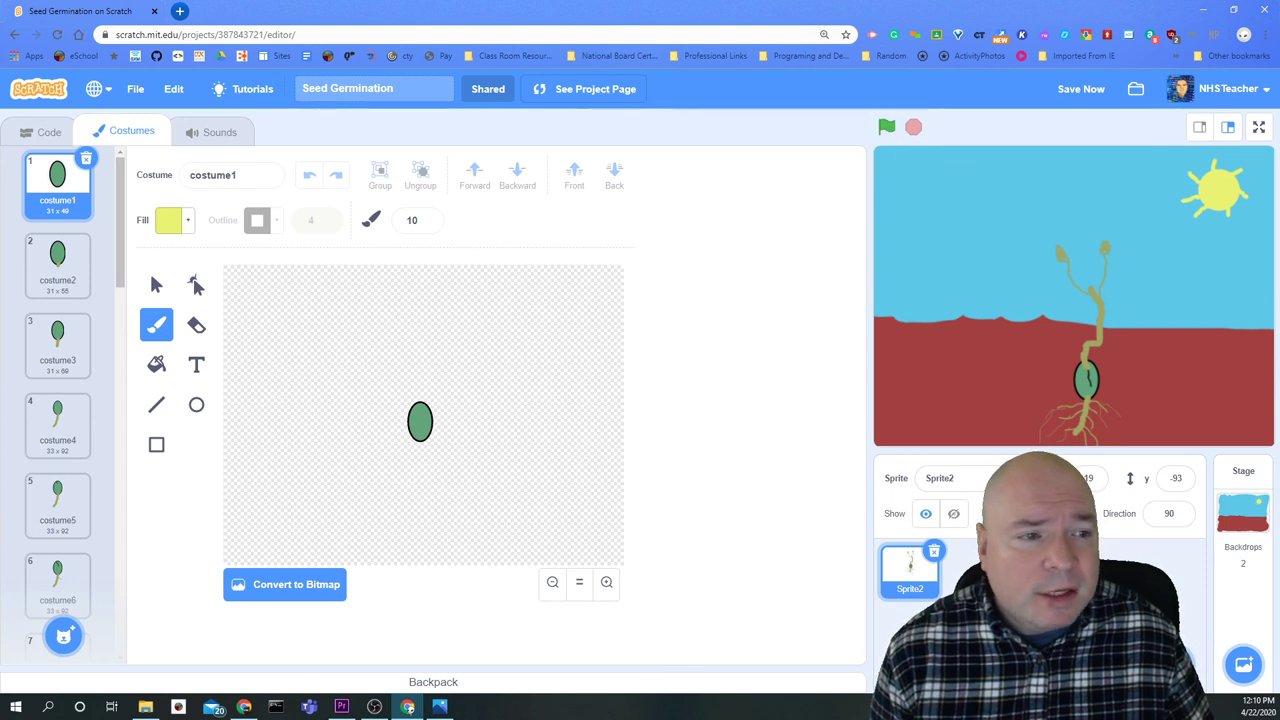